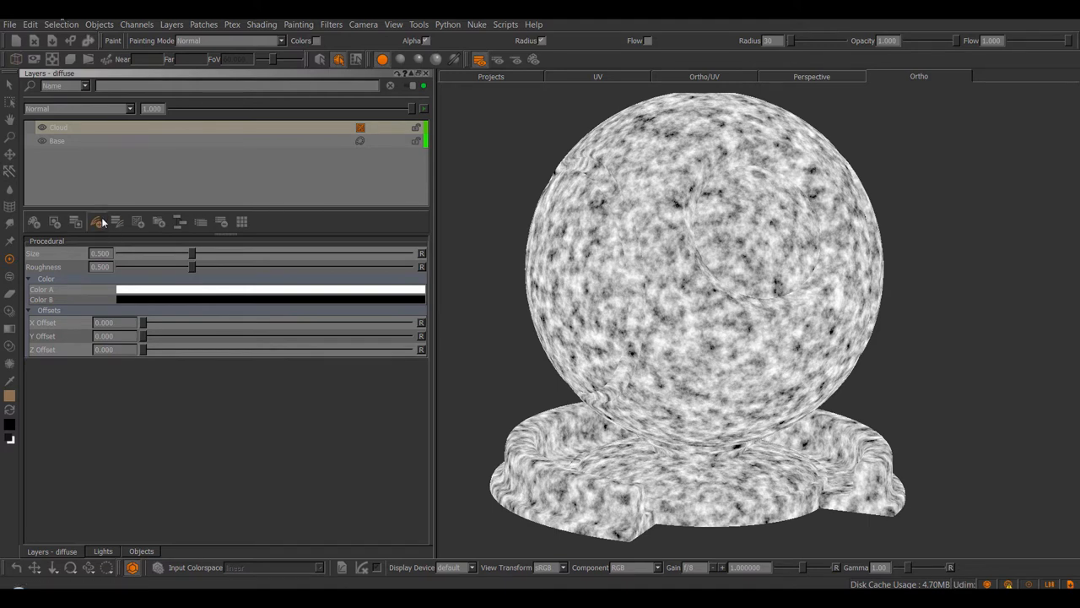
- Add an Extension Pack Gradient Map layer over the cloud and push its fourth colour position further along
left_click(98, 222)
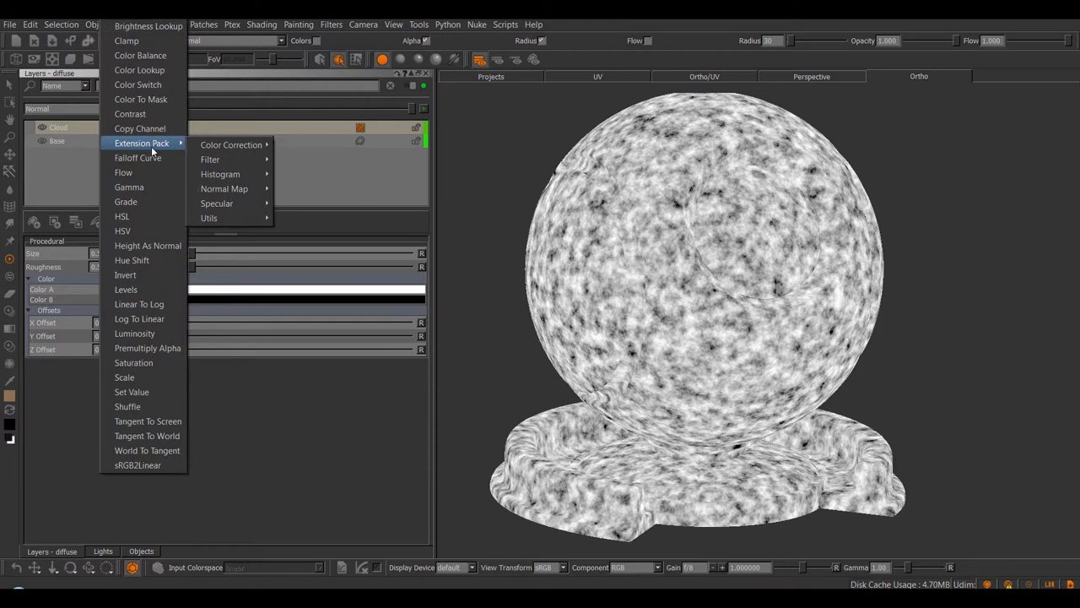
mouse_move(231, 146)
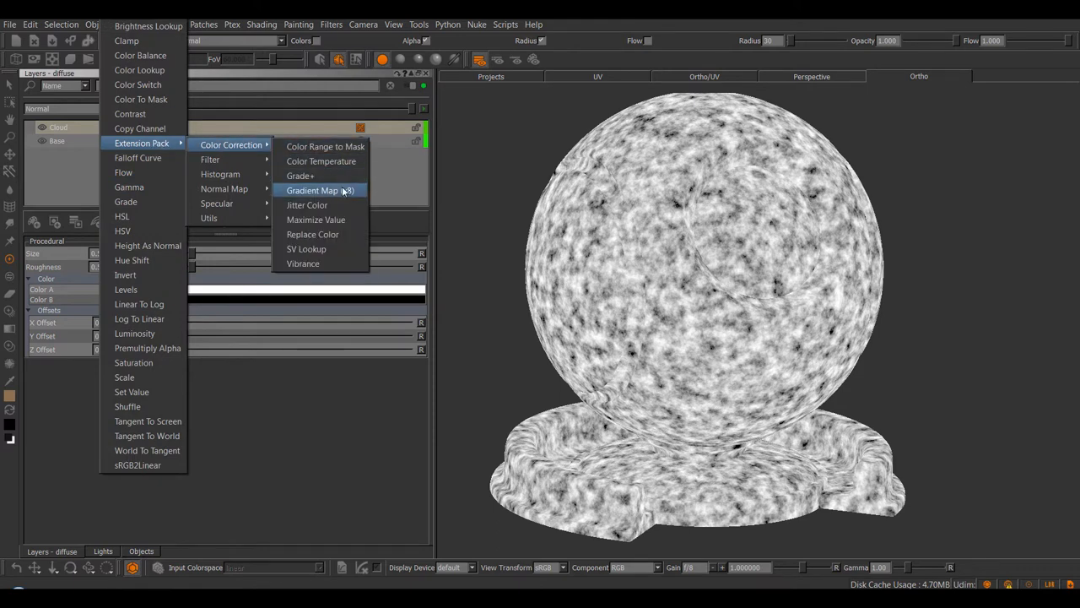
left_click(321, 189)
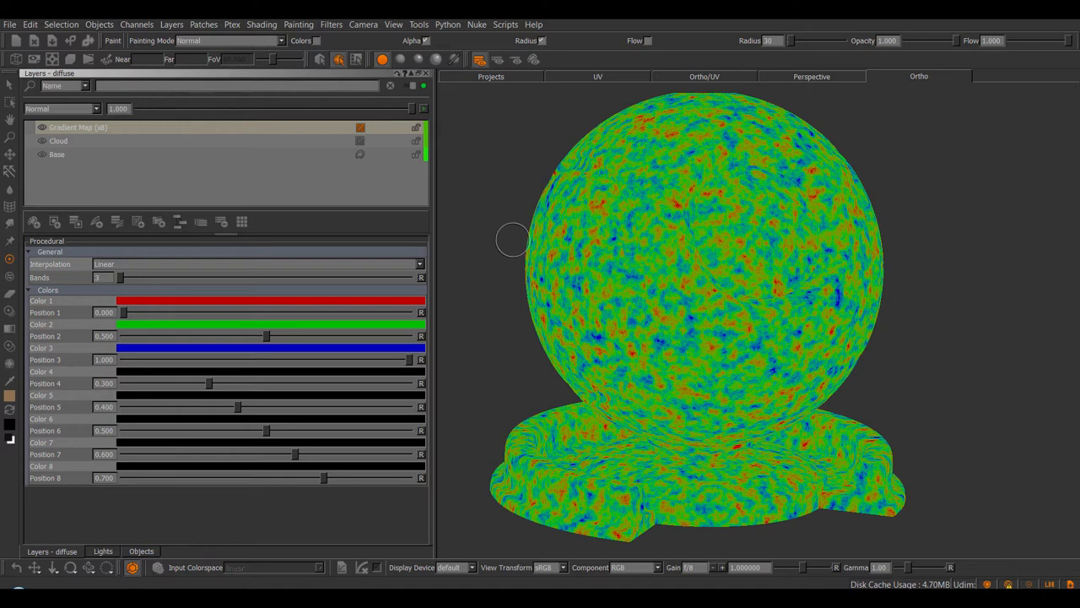
mouse_move(500, 237)
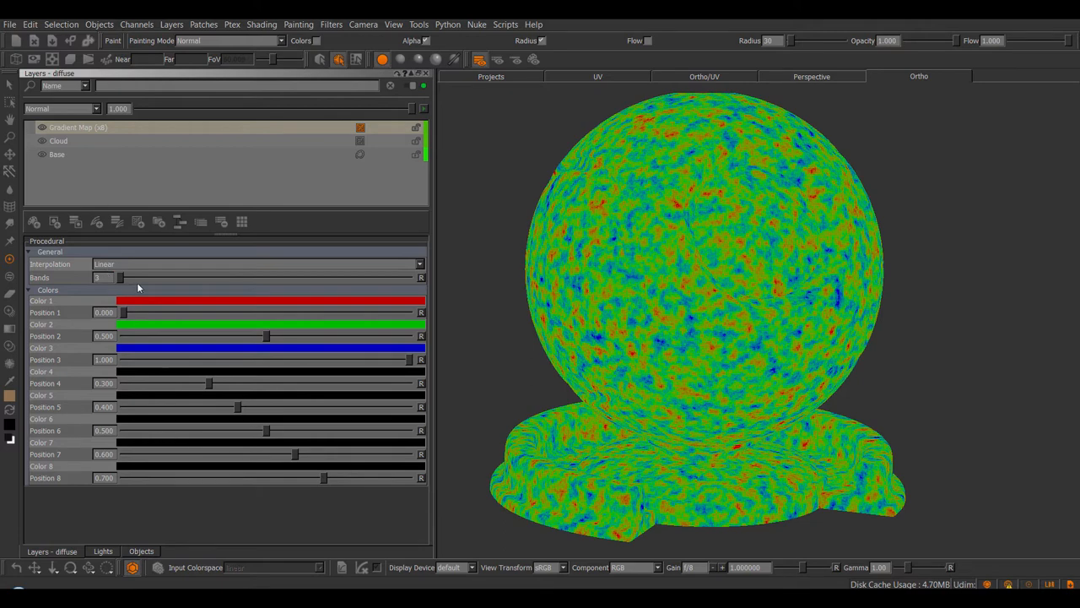
mouse_move(206, 316)
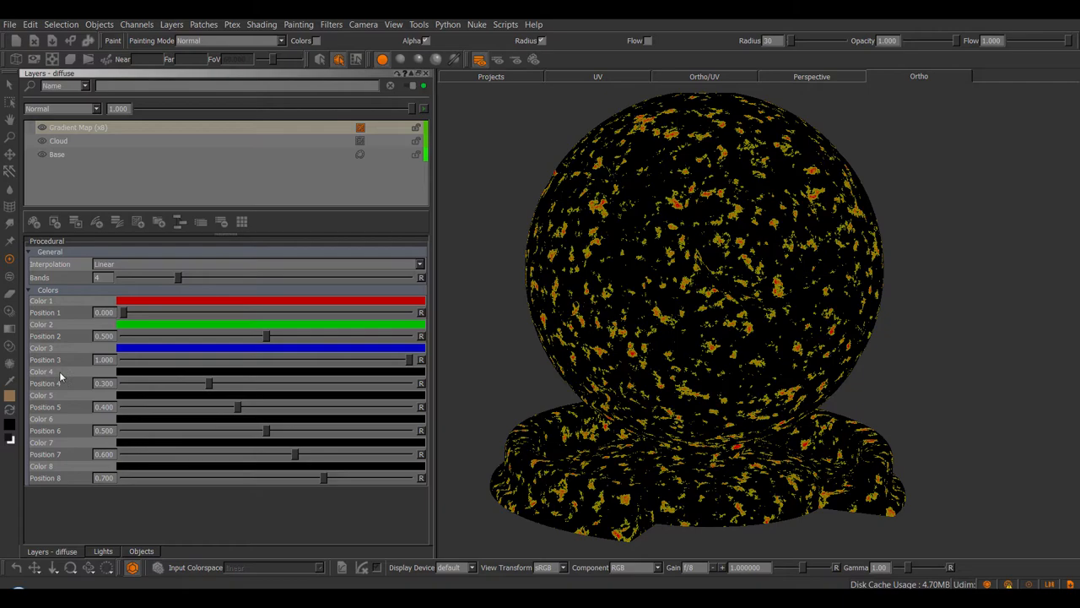
left_click_drag(209, 383, 255, 383)
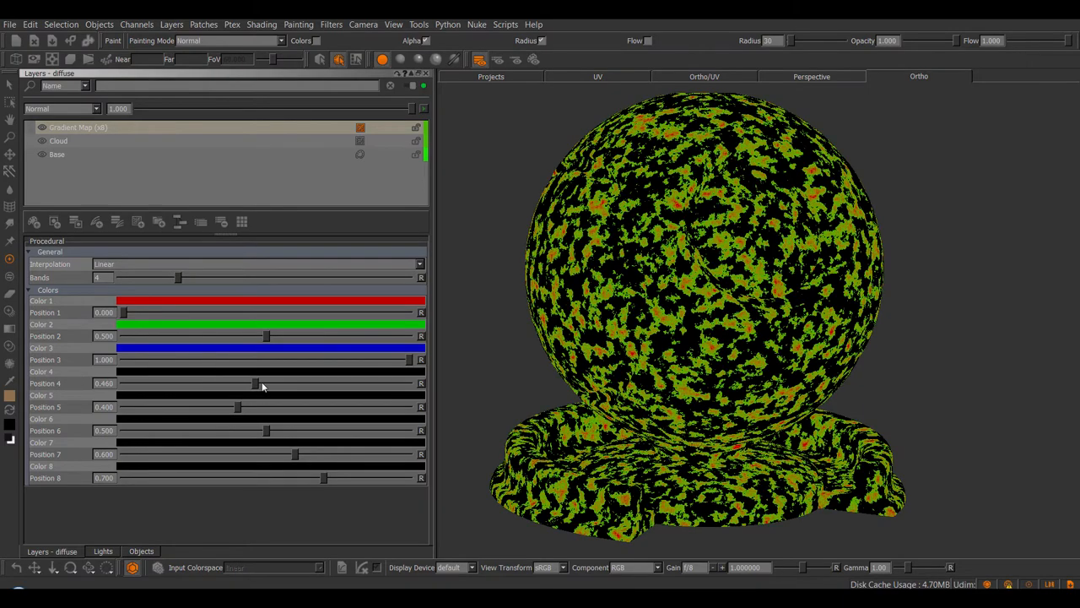
left_click_drag(255, 383, 346, 383)
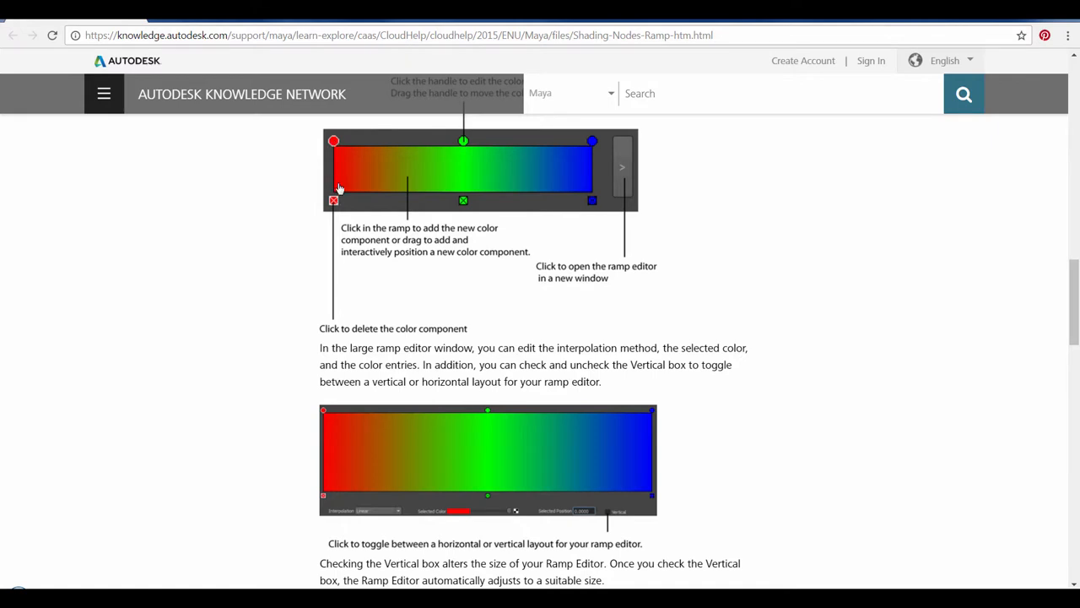
mouse_move(560, 177)
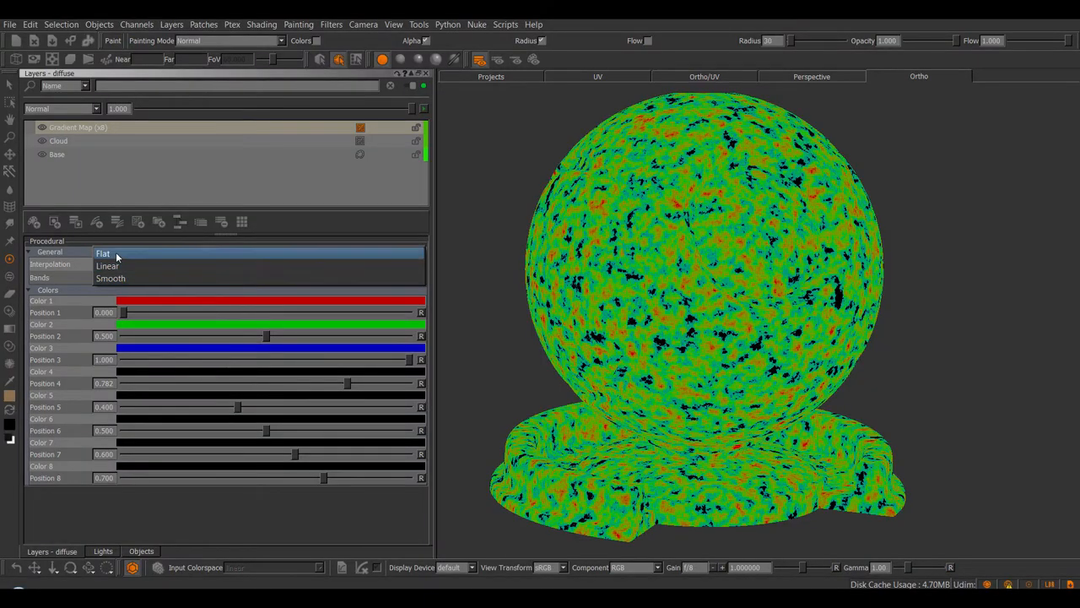
- Switch the Gradient Map to a smoother interpolation between its colours
left_click(101, 254)
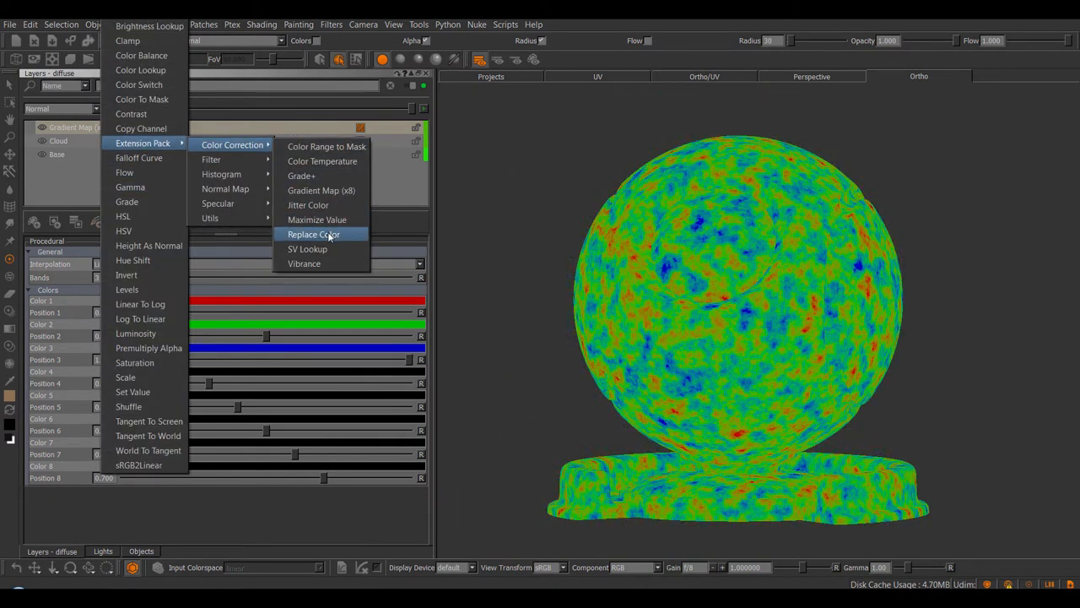
- Add a Replace Color layer and set its source colour to an orange-red
left_click(313, 233)
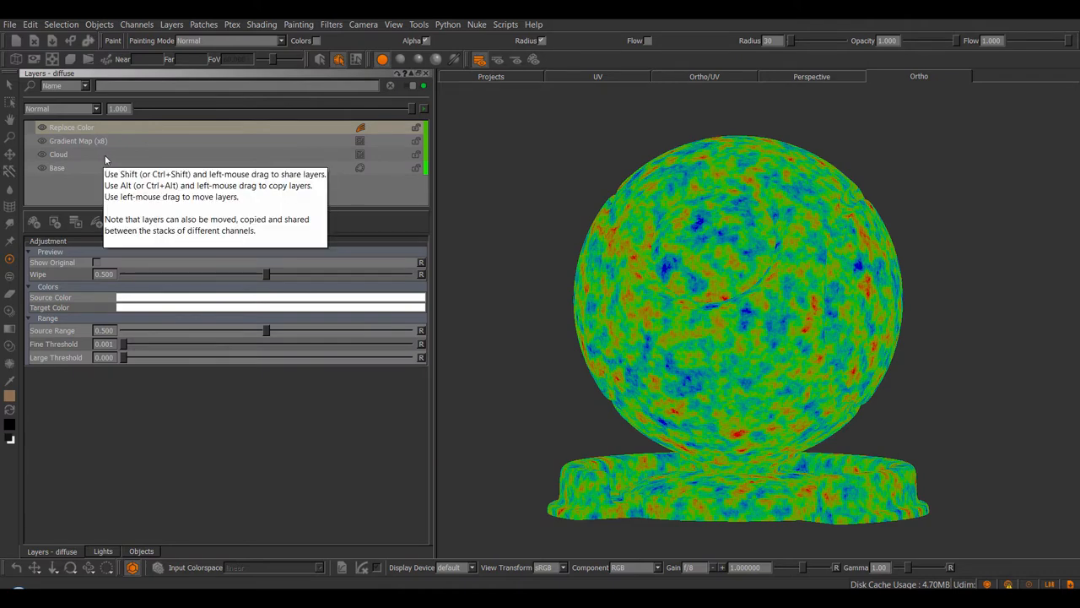
mouse_move(213, 273)
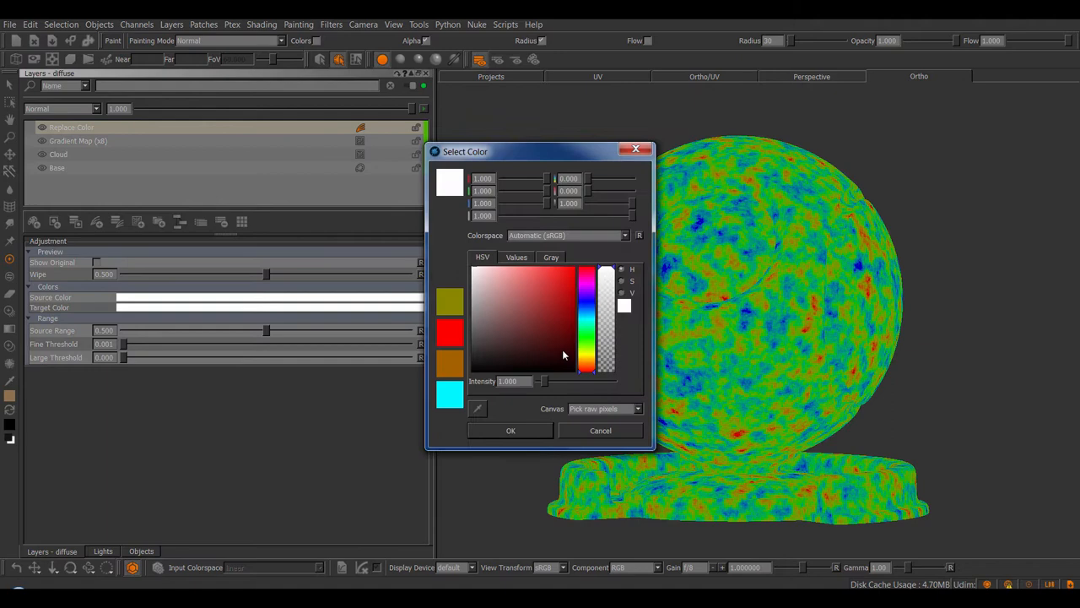
left_click(588, 363)
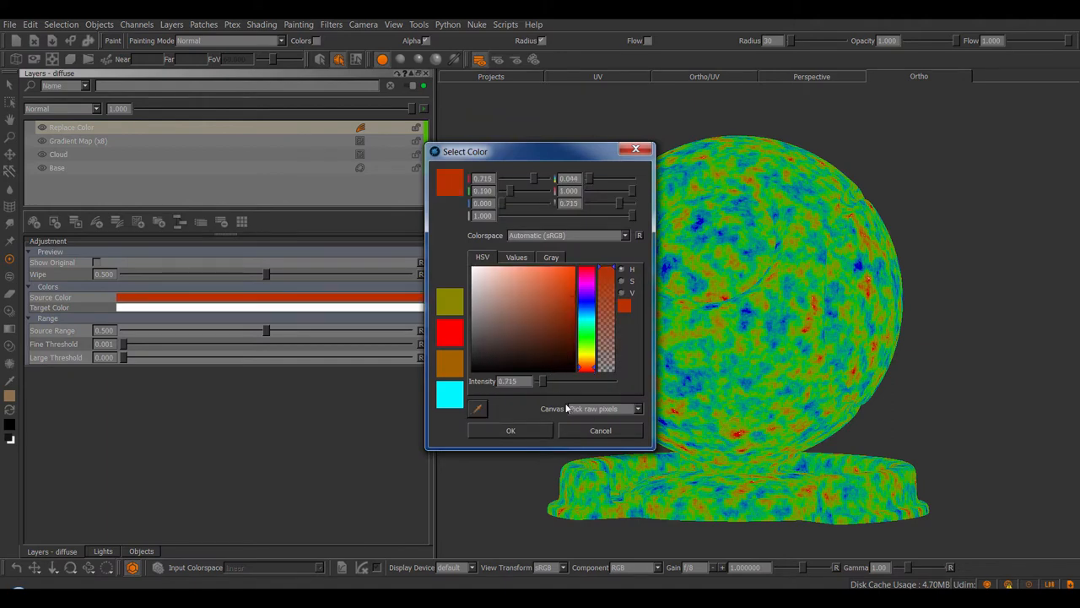
left_click(510, 430)
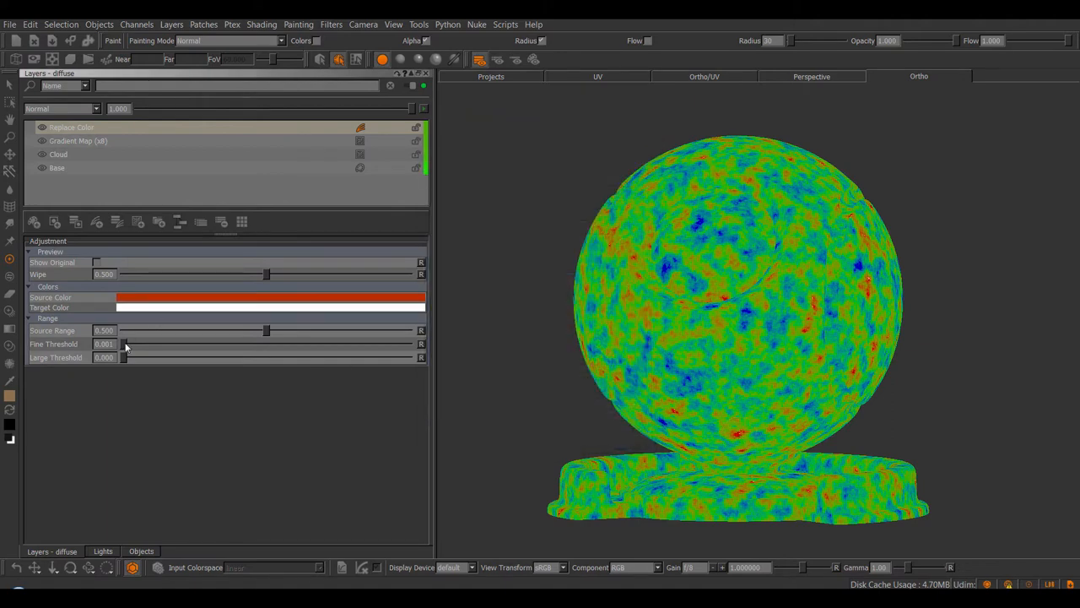
- Raise the fine threshold to around 0.39 and beyond, and nudge the large threshold up then back down
left_click_drag(122, 344, 204, 344)
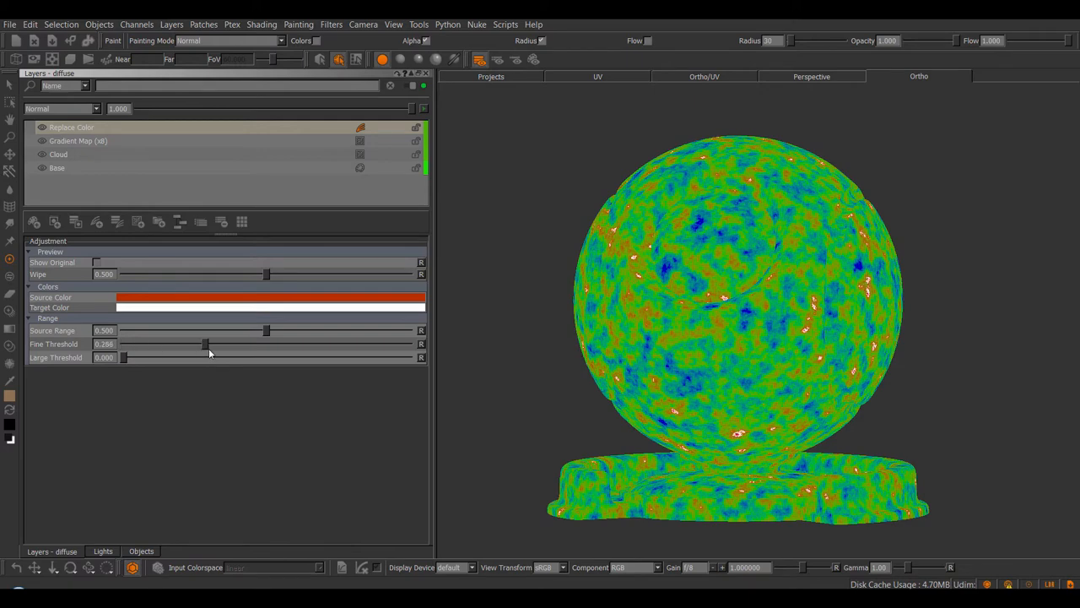
left_click_drag(206, 344, 321, 344)
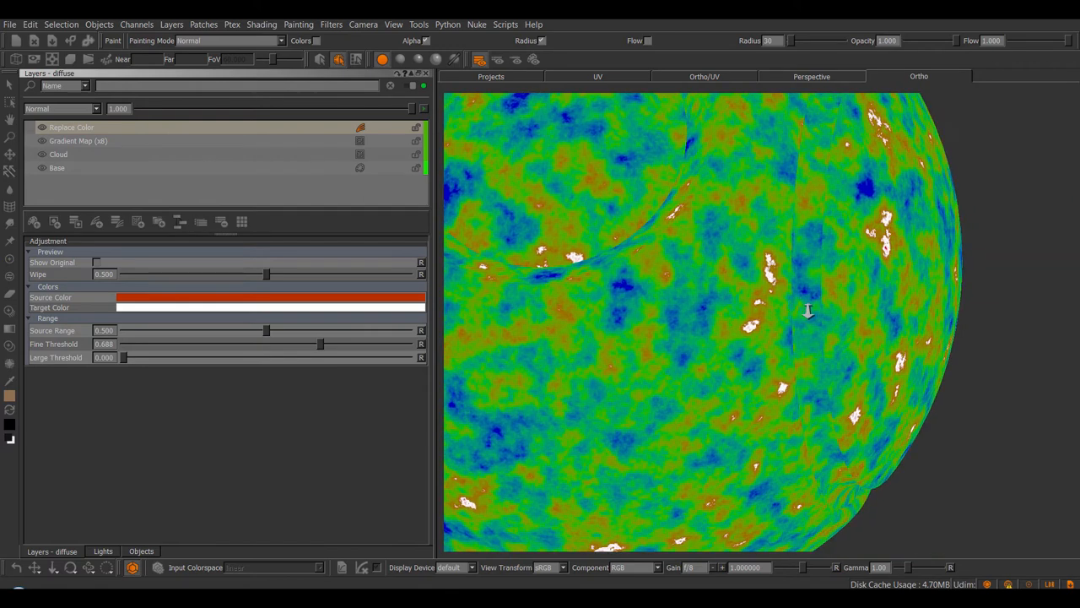
mouse_move(624, 307)
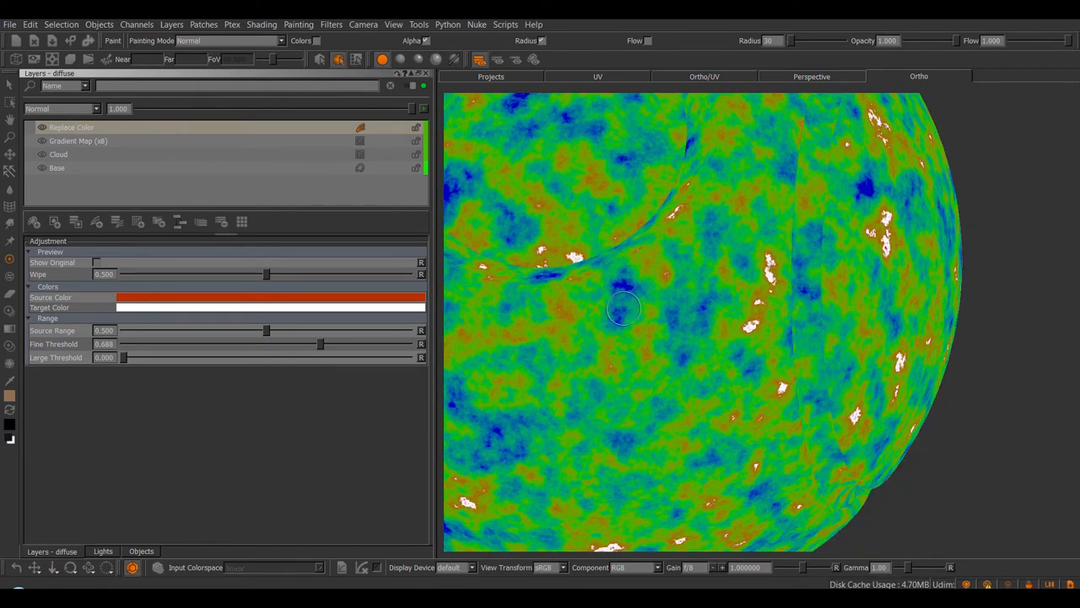
left_click_drag(122, 358, 139, 358)
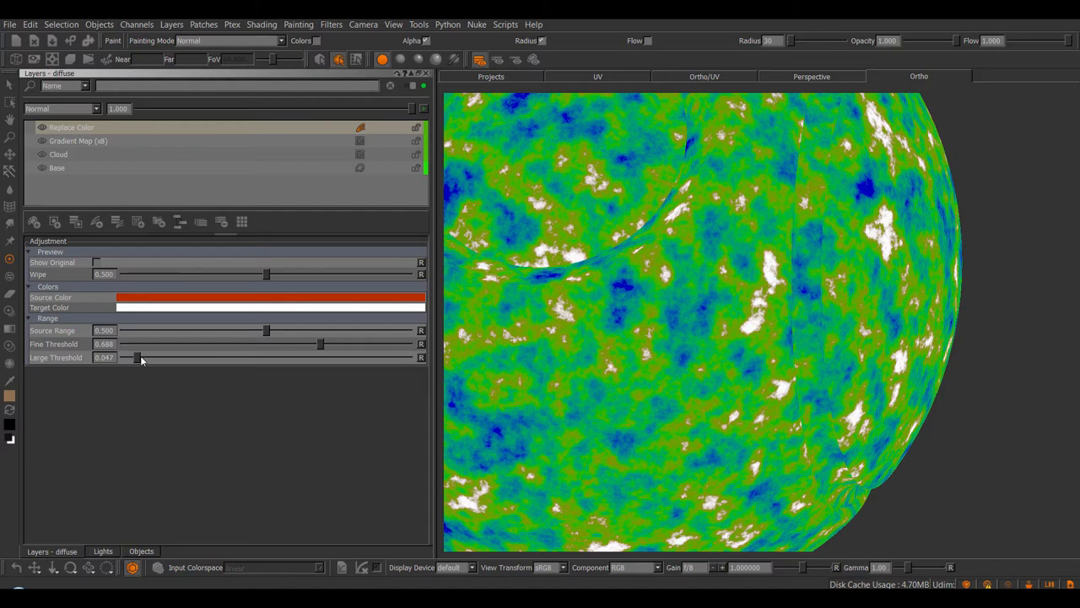
left_click_drag(131, 358, 169, 357)
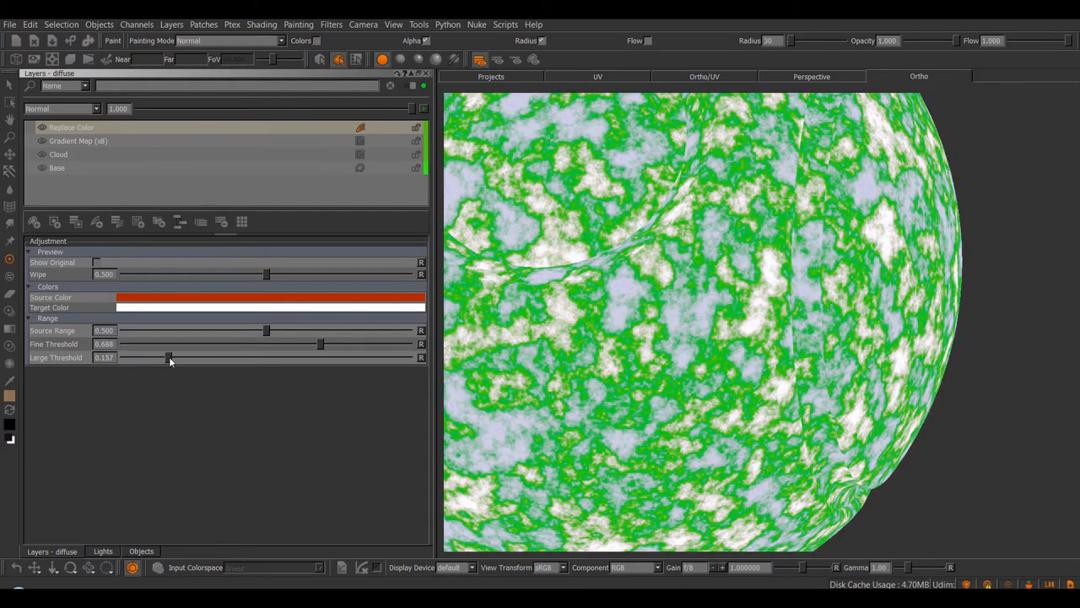
left_click_drag(168, 357, 139, 358)
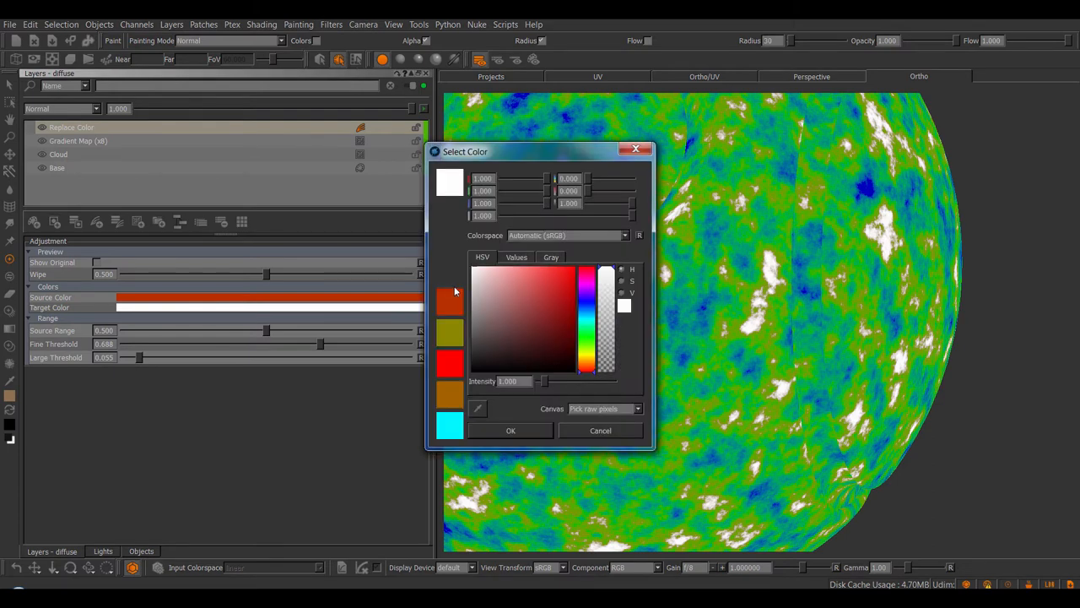
- Set the target colour to cyan, wipe the split view against the original, and change the source colour to green
left_click(510, 430)
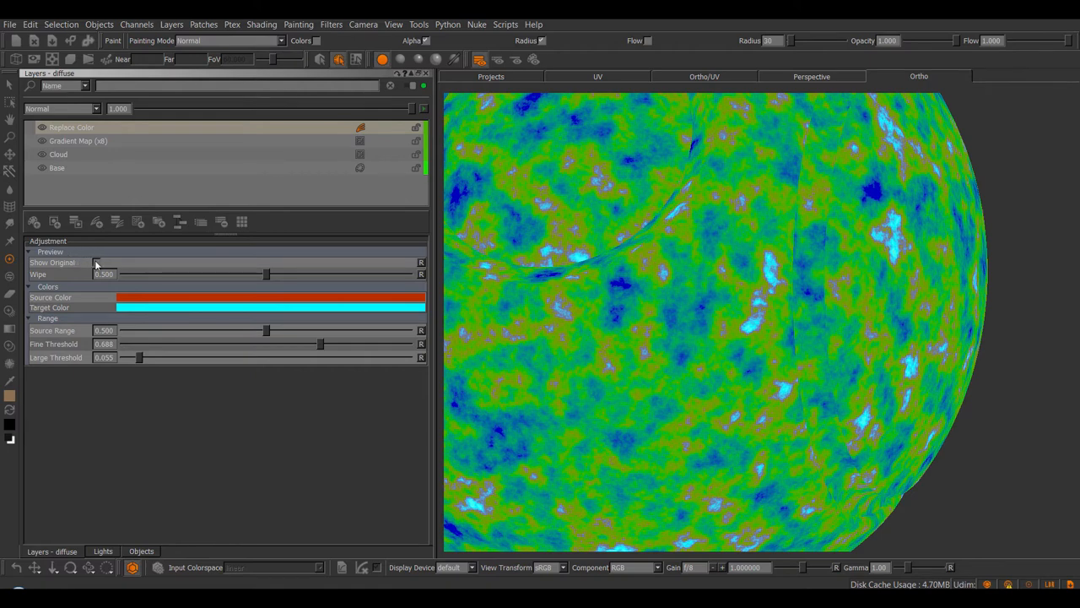
mouse_move(96, 264)
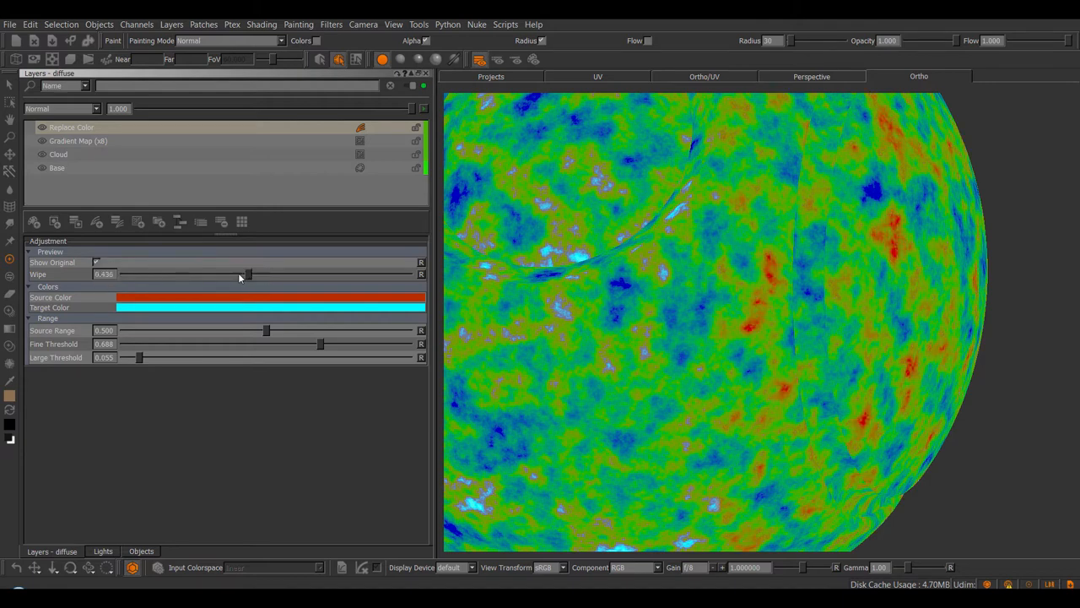
left_click_drag(247, 274, 209, 273)
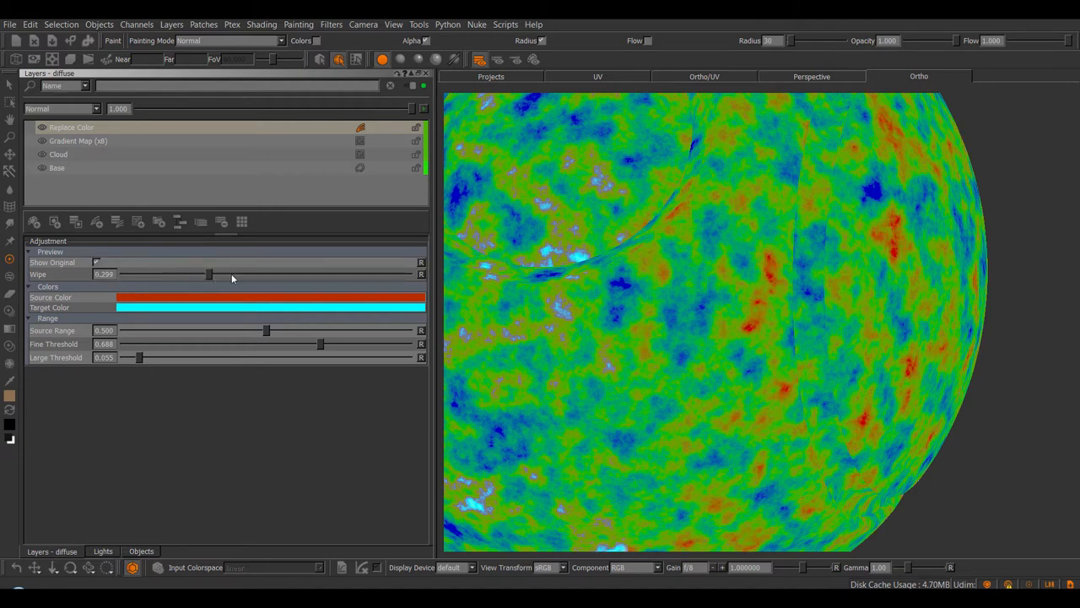
left_click_drag(210, 273, 249, 274)
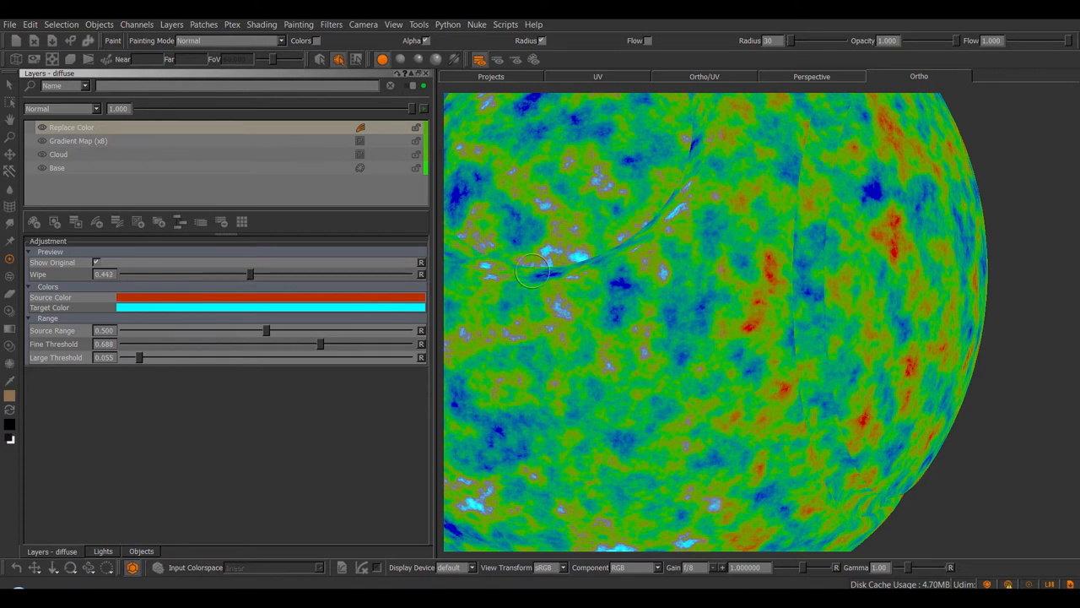
mouse_move(312, 302)
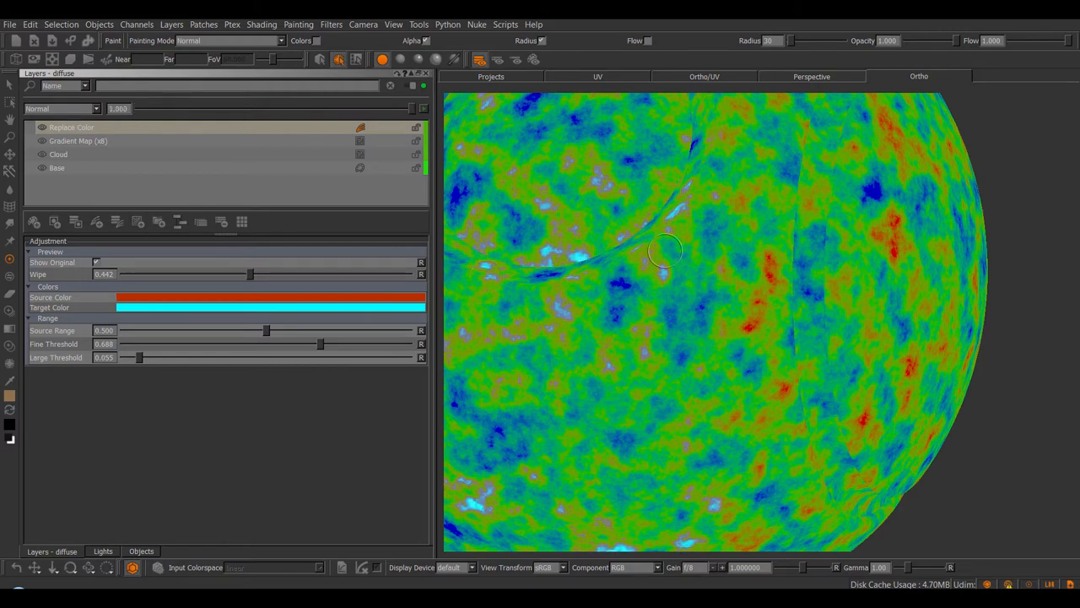
mouse_move(247, 293)
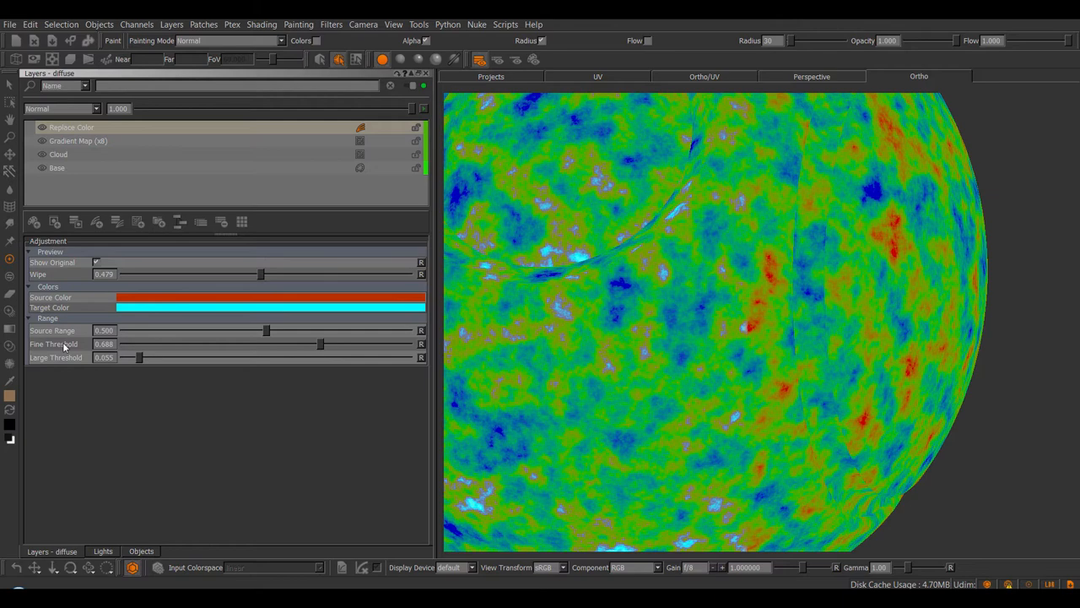
mouse_move(540, 311)
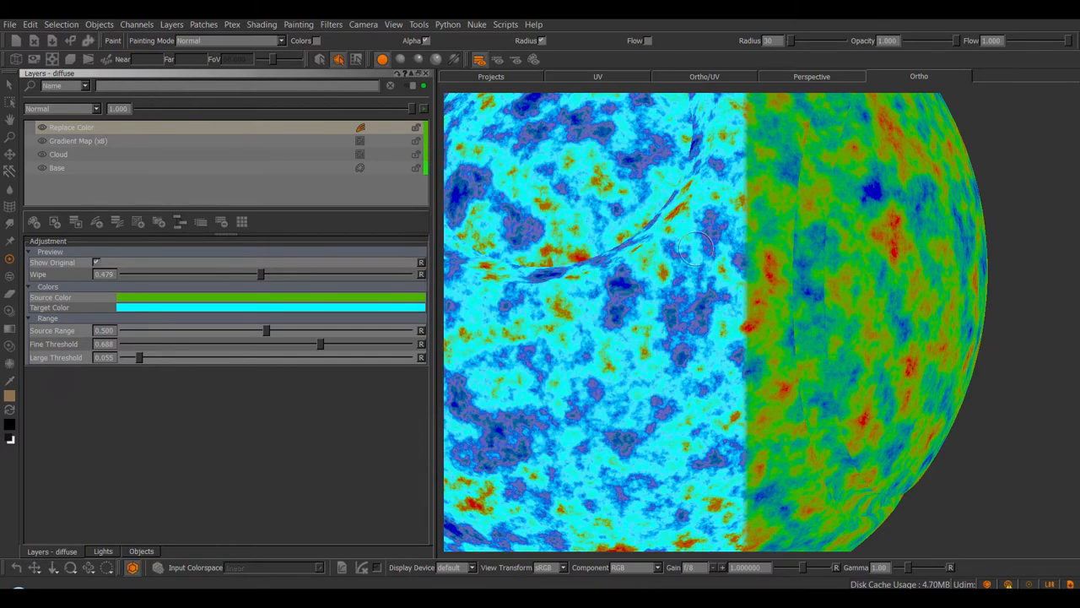
left_click(94, 263)
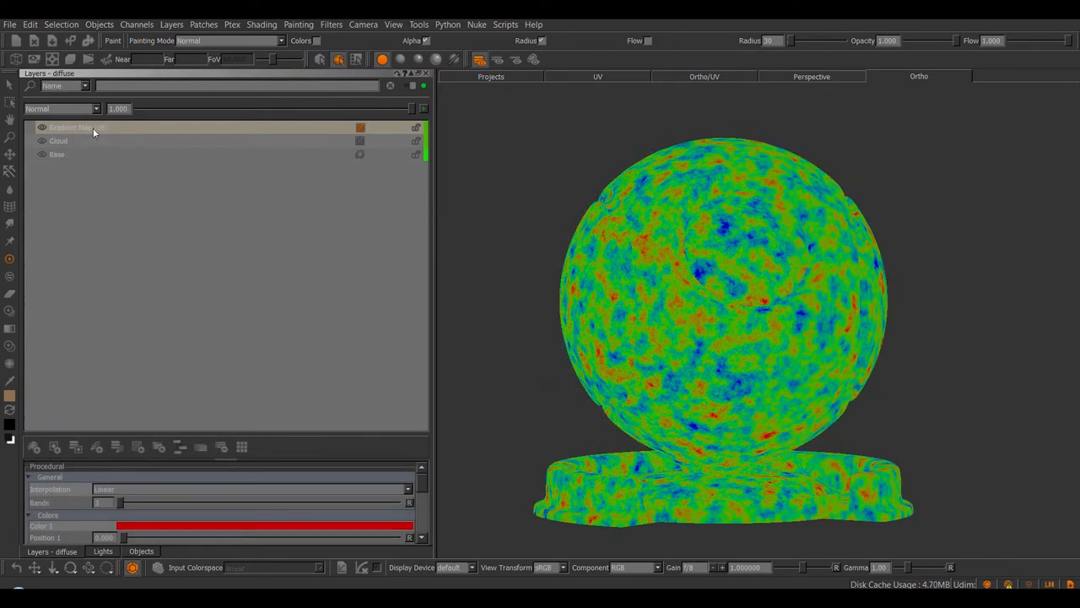
- Add a Maximize Value layer, preview its Maximum method, then return it to Corrected
left_click(76, 129)
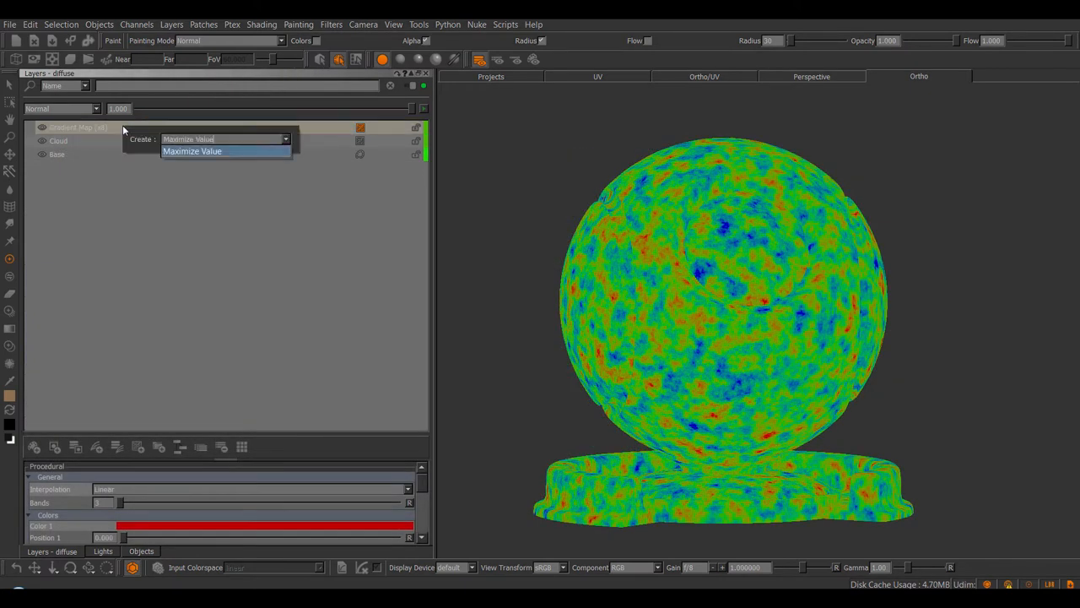
left_click(193, 151)
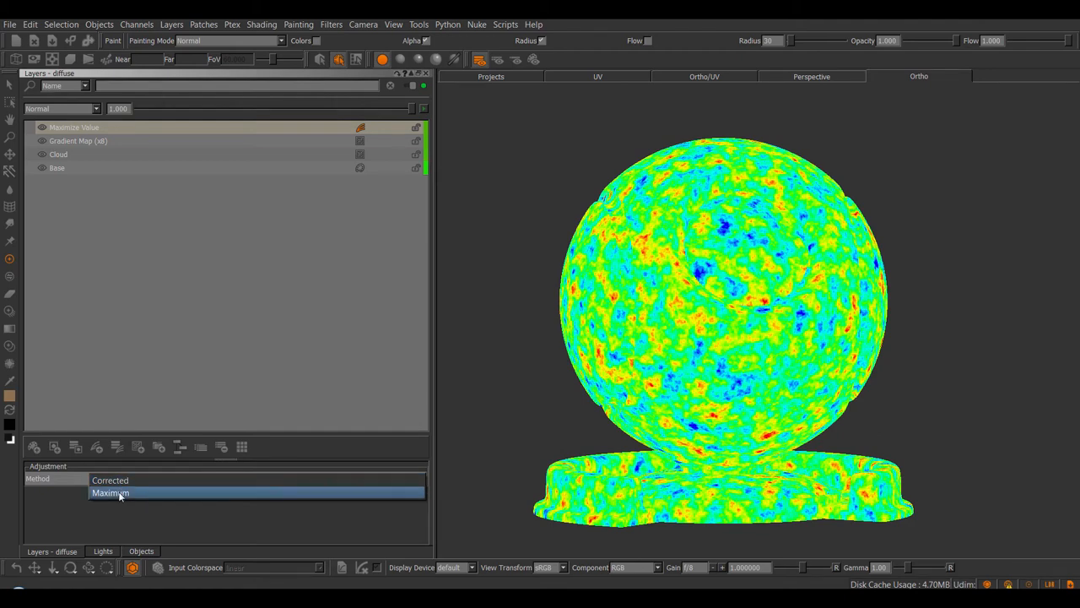
left_click(112, 492)
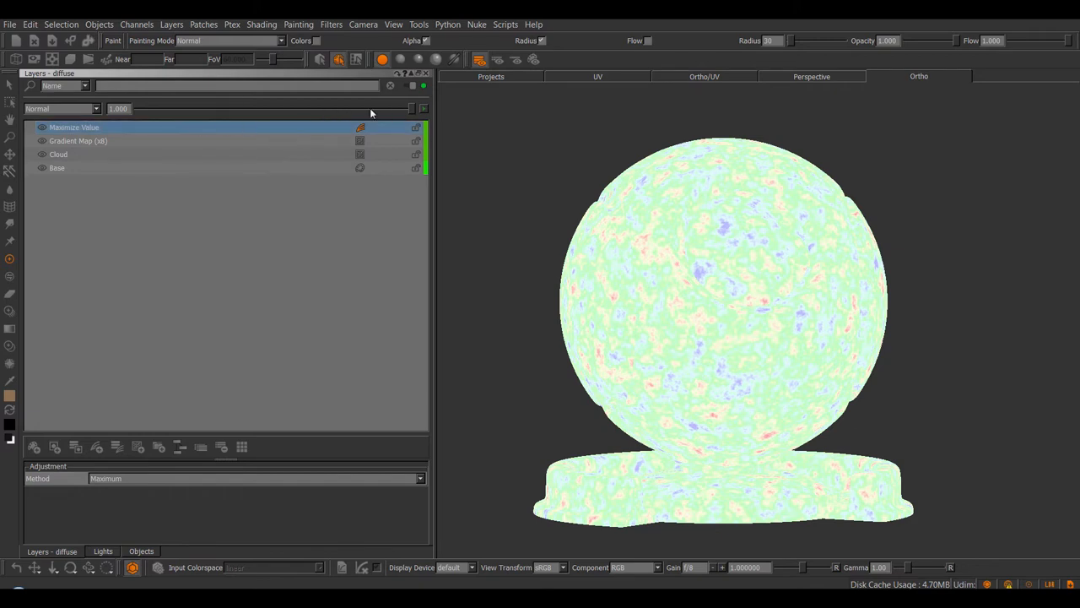
left_click(254, 479)
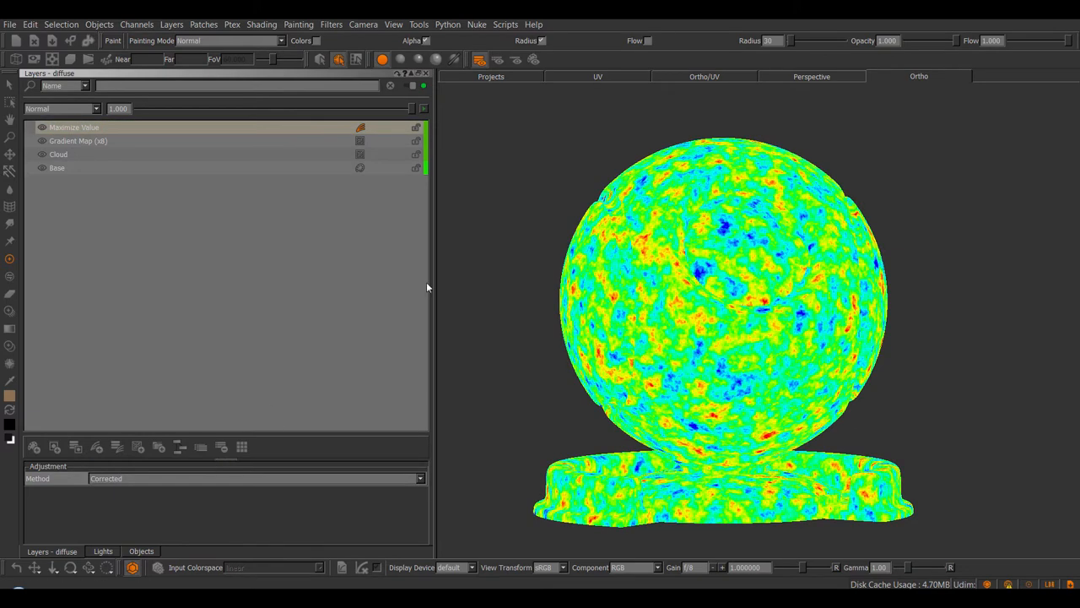
mouse_move(476, 219)
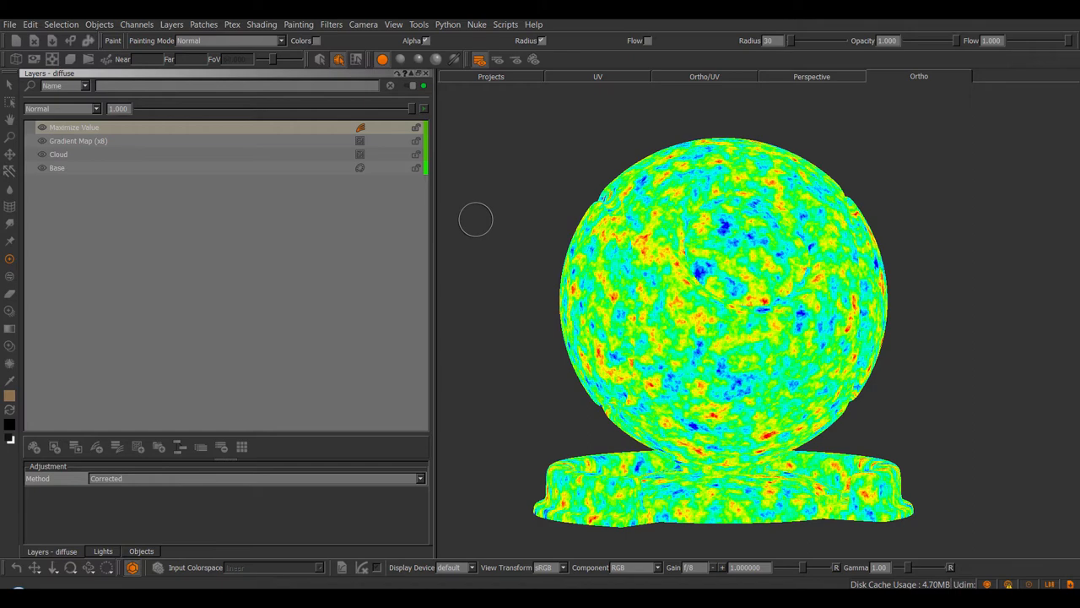
mouse_move(125, 132)
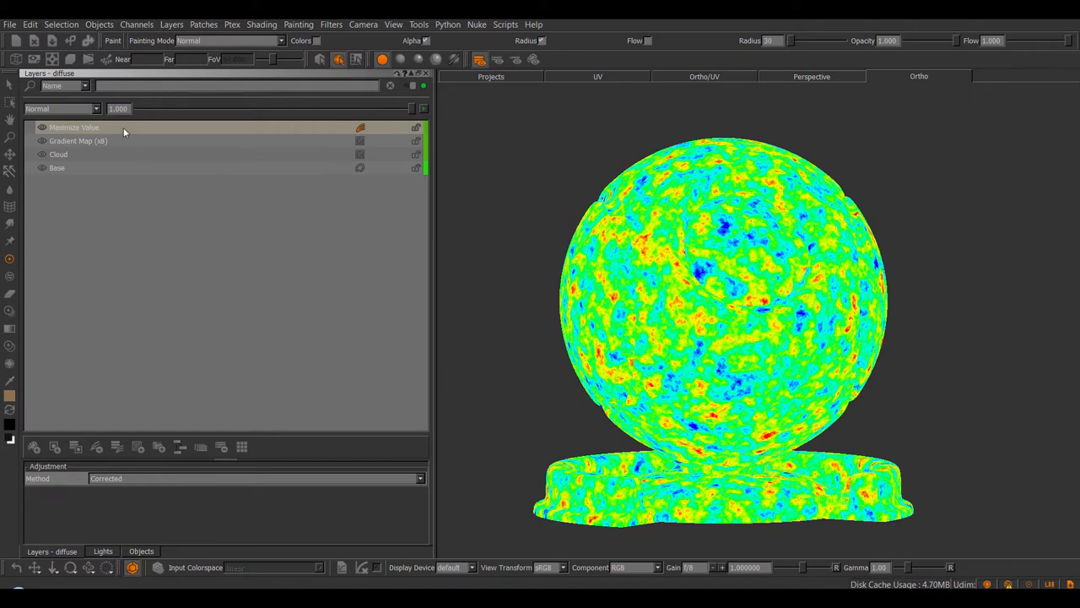
mouse_move(105, 132)
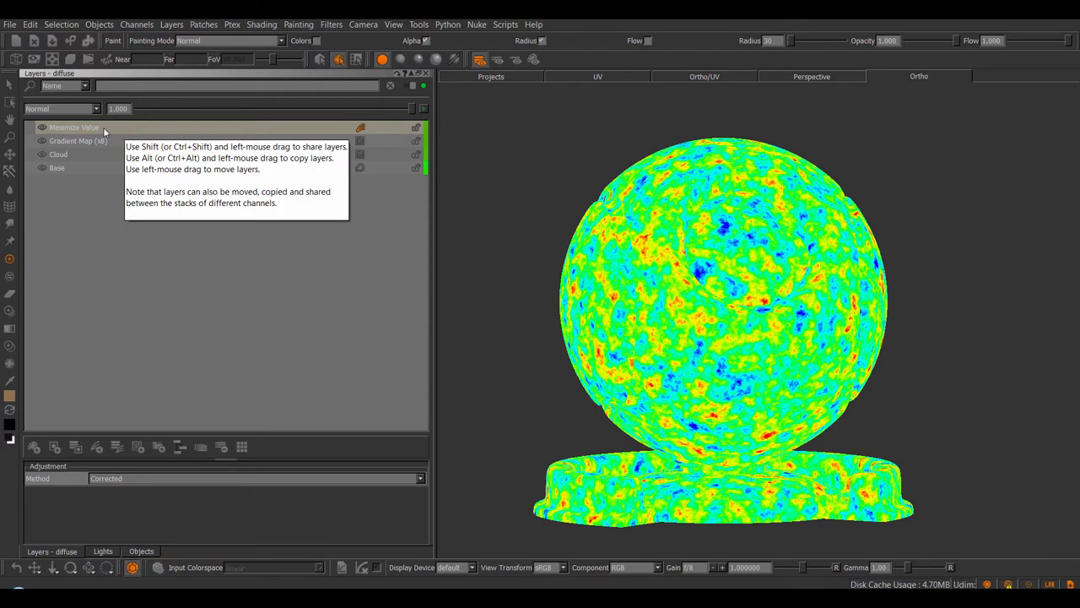
mouse_move(229, 199)
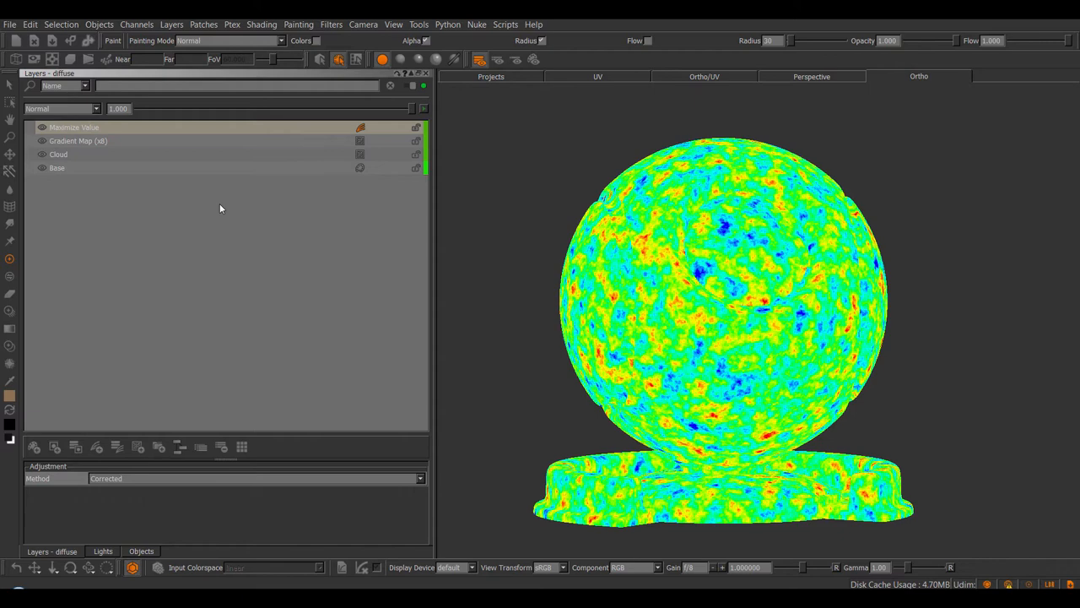
mouse_move(185, 128)
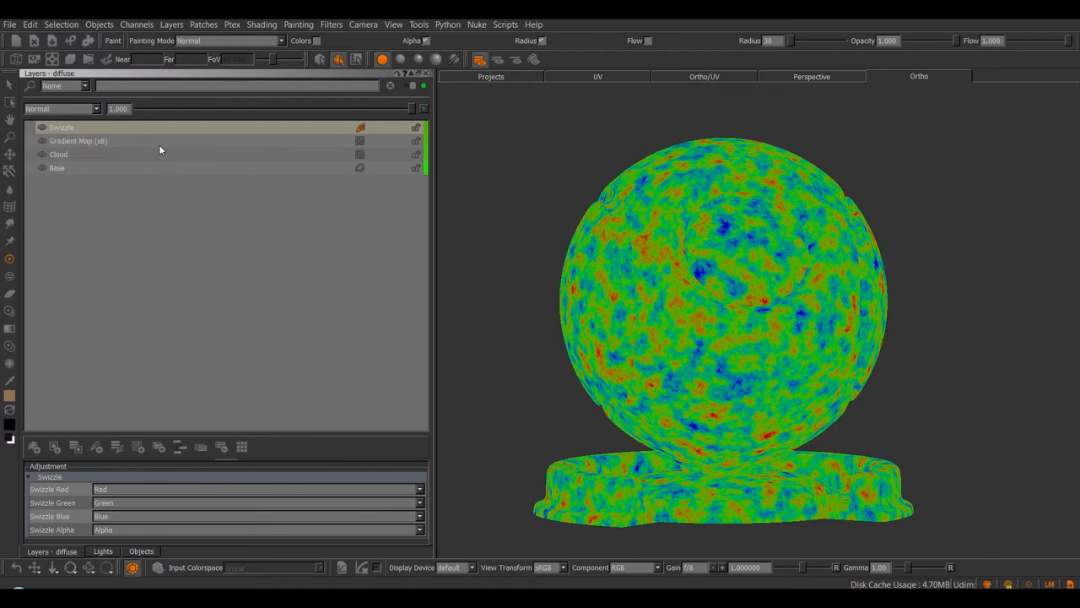
mouse_move(154, 153)
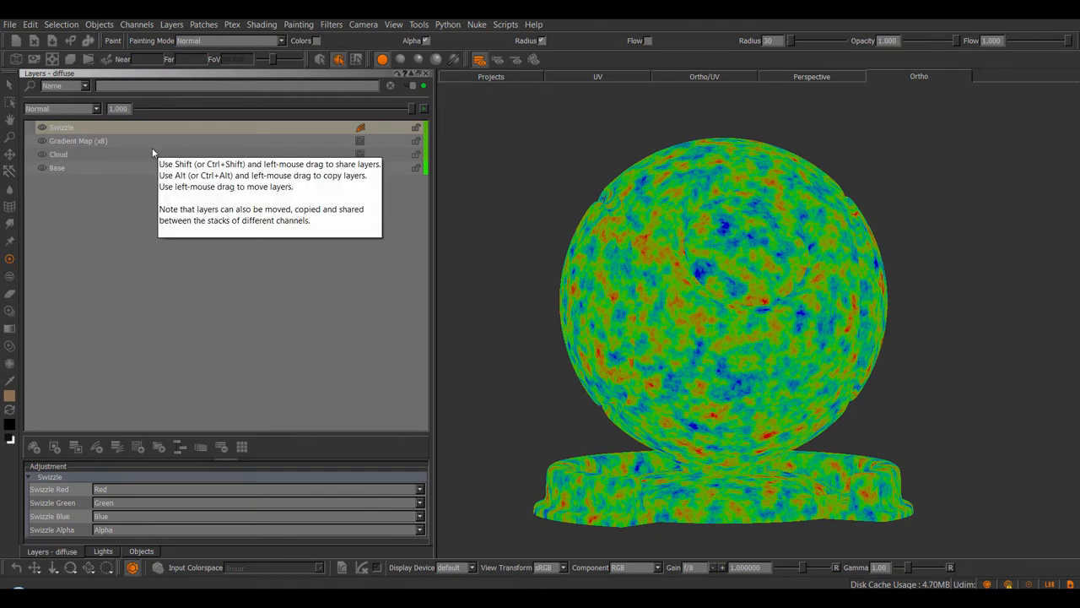
- Add Swizzle and Shuffle layers, checking Swizzle's blending and keeping the red output mapped to Red
left_click(93, 128)
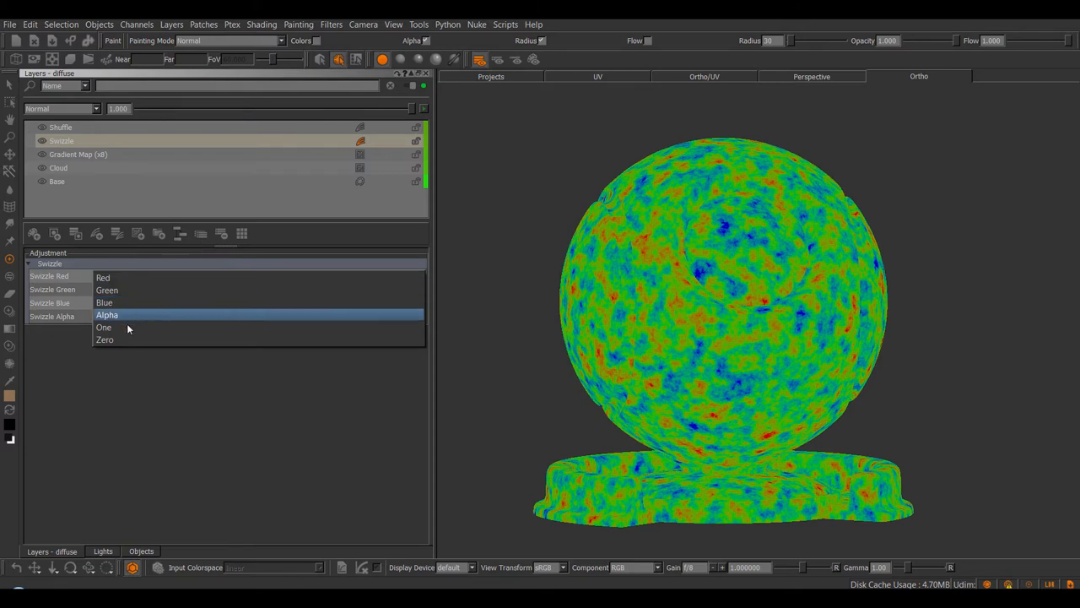
mouse_move(103, 327)
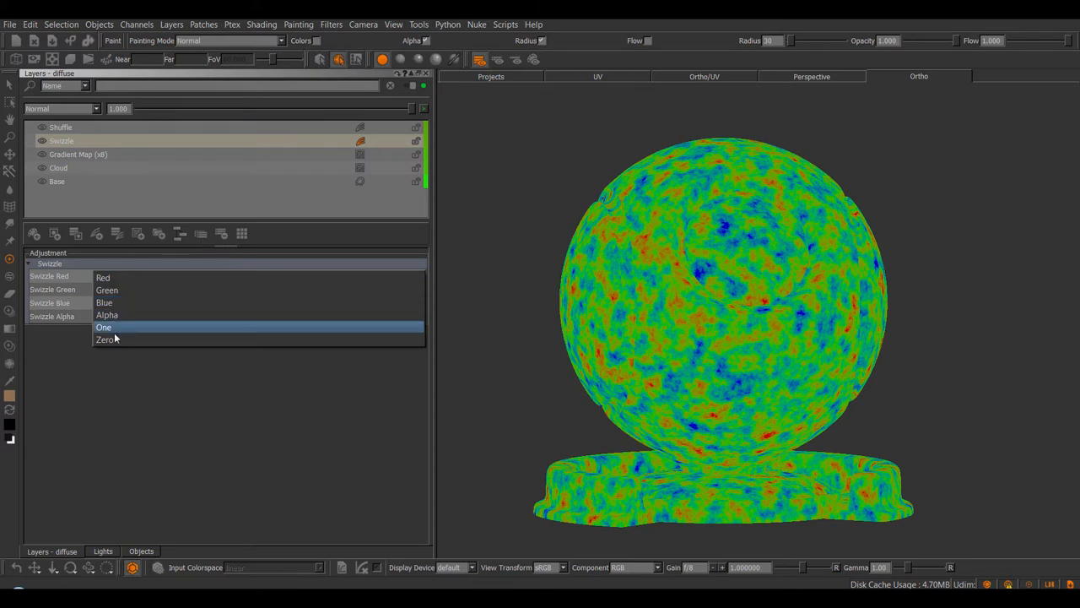
mouse_move(117, 331)
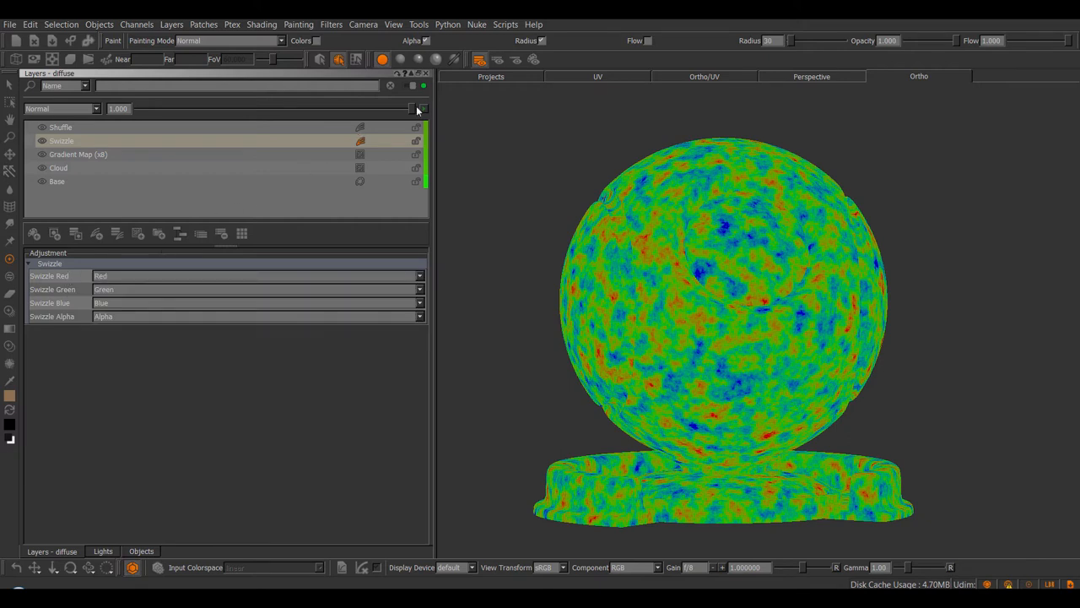
mouse_move(422, 109)
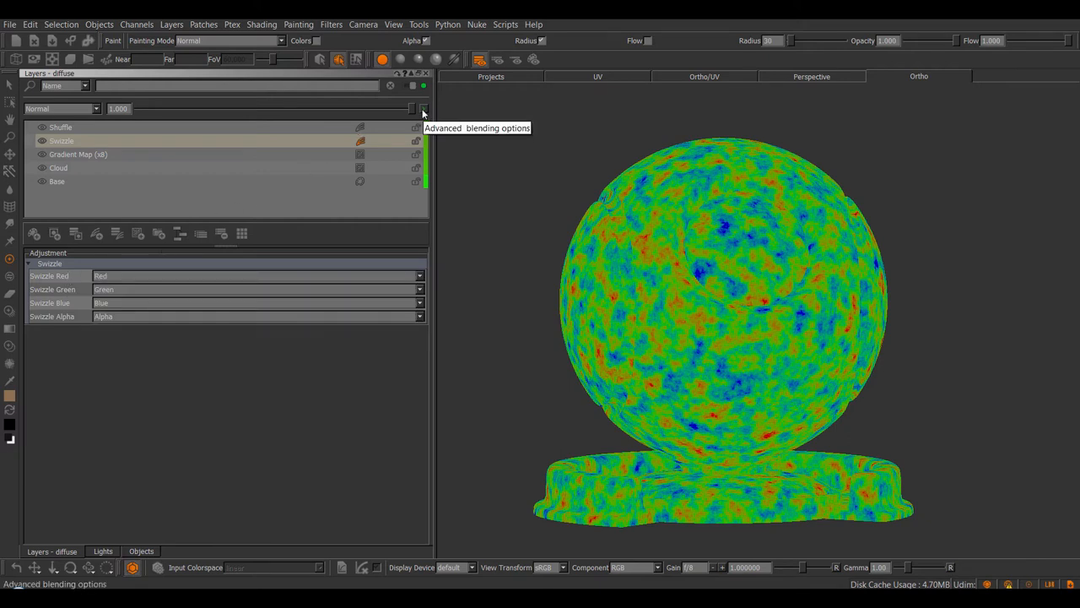
left_click(421, 108)
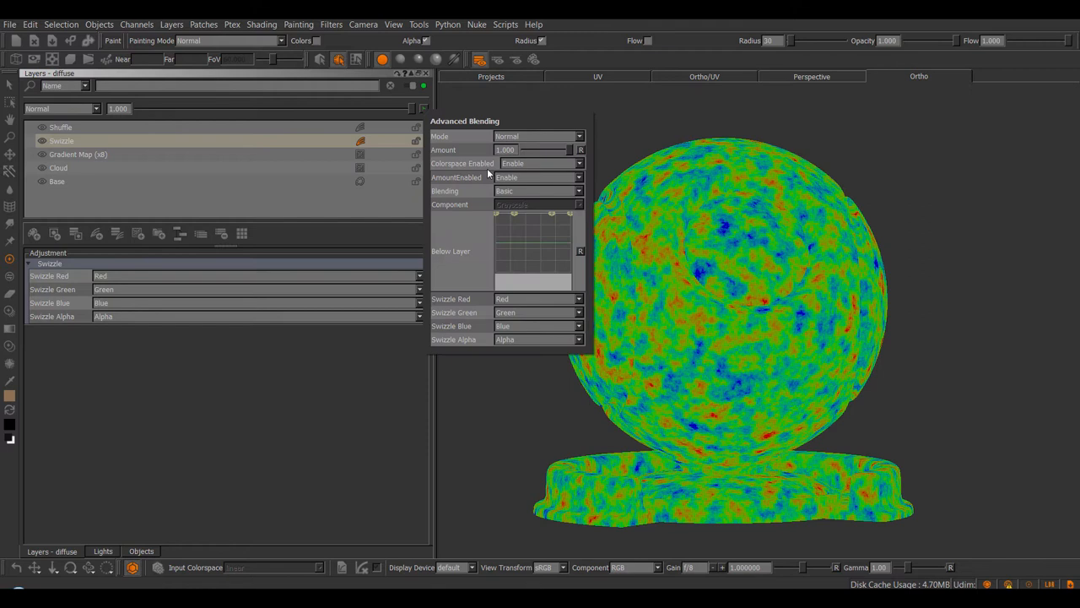
left_click(537, 297)
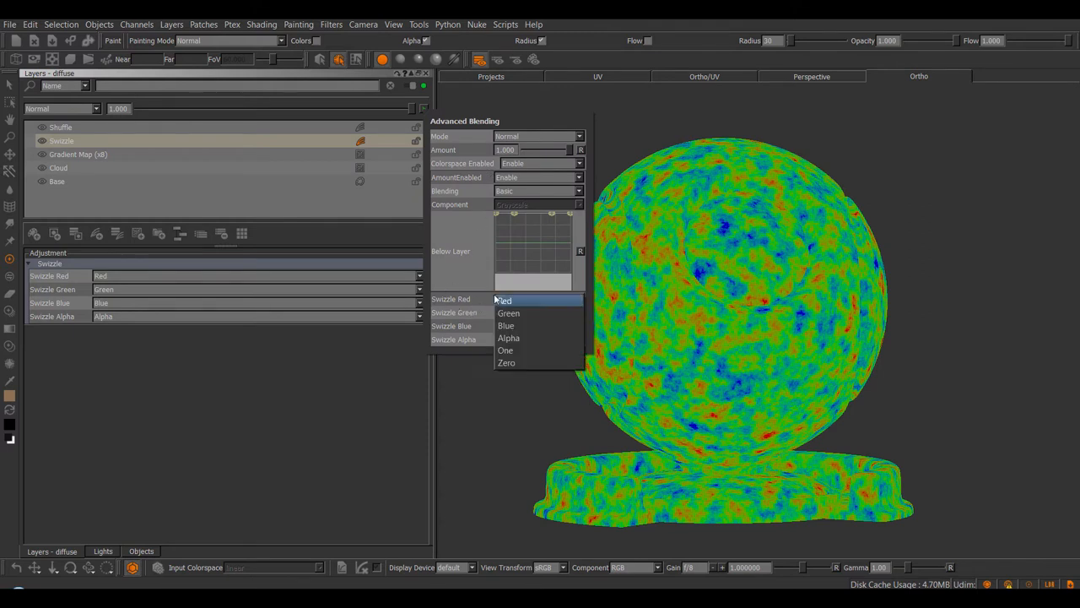
left_click(503, 301)
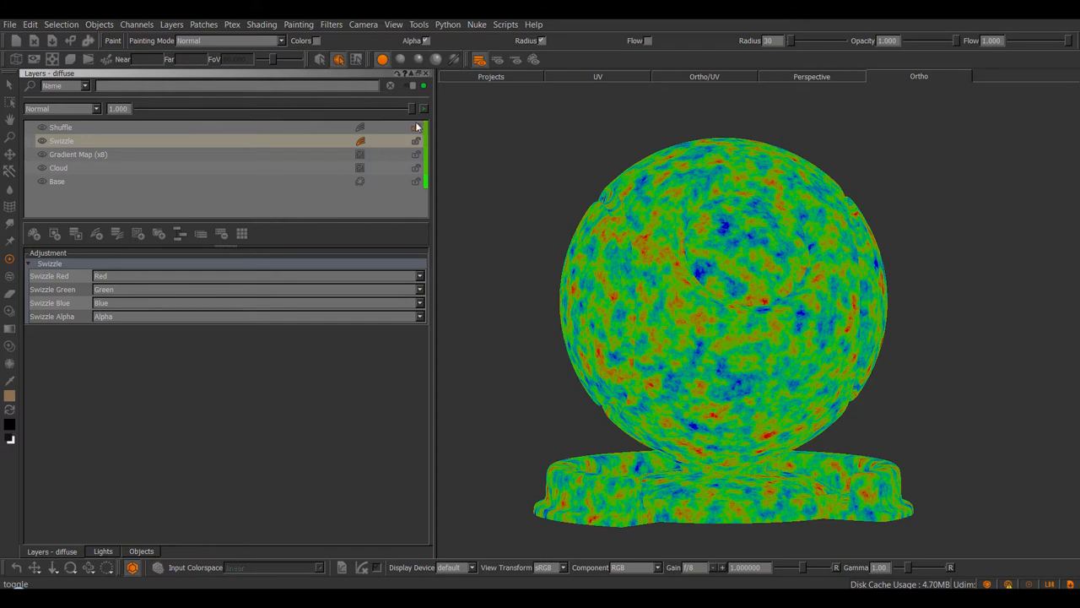
mouse_move(148, 189)
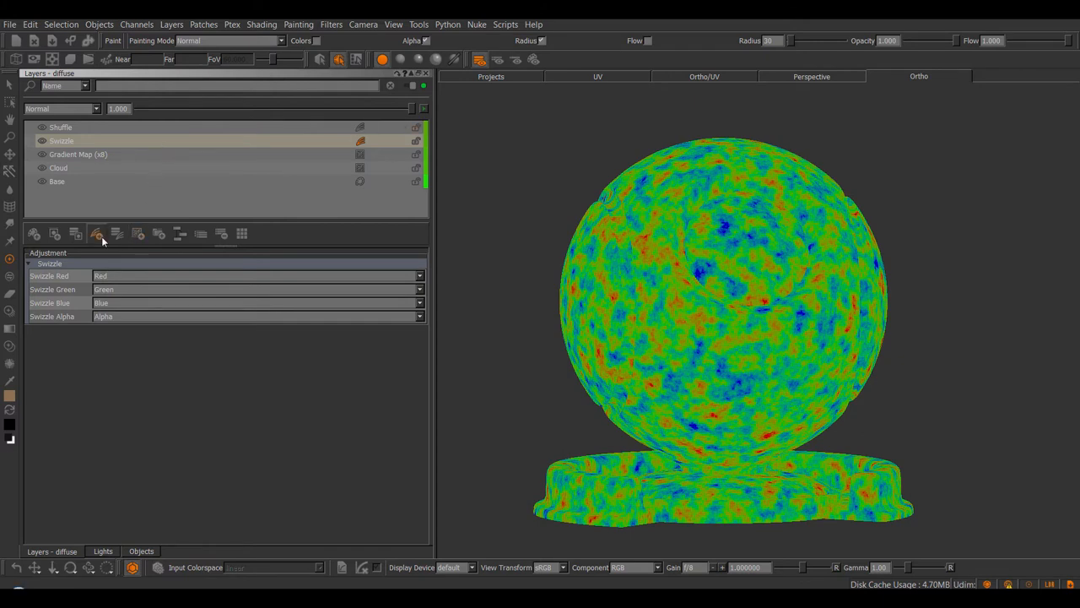
- Add a Histogram Shift layer and sweep its Position up and down, turning the sphere black-and-white
left_click(98, 233)
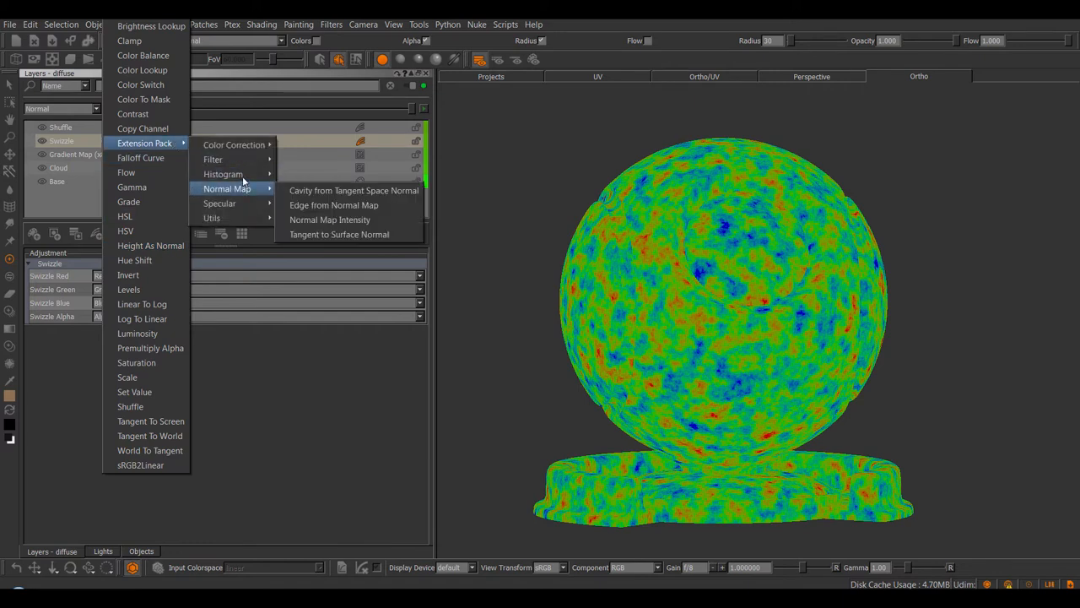
mouse_move(223, 174)
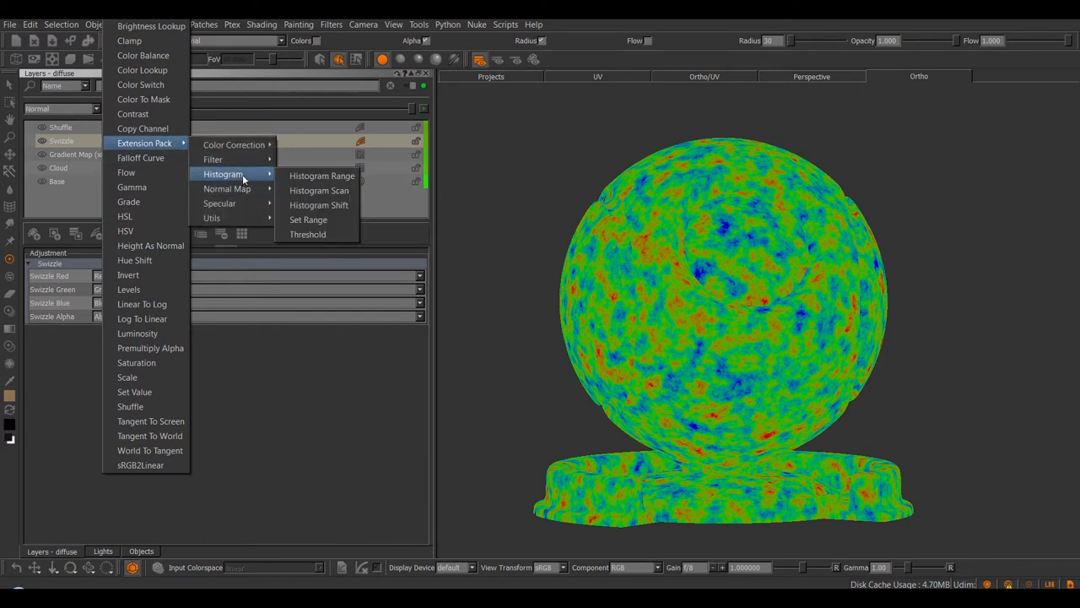
mouse_move(319, 189)
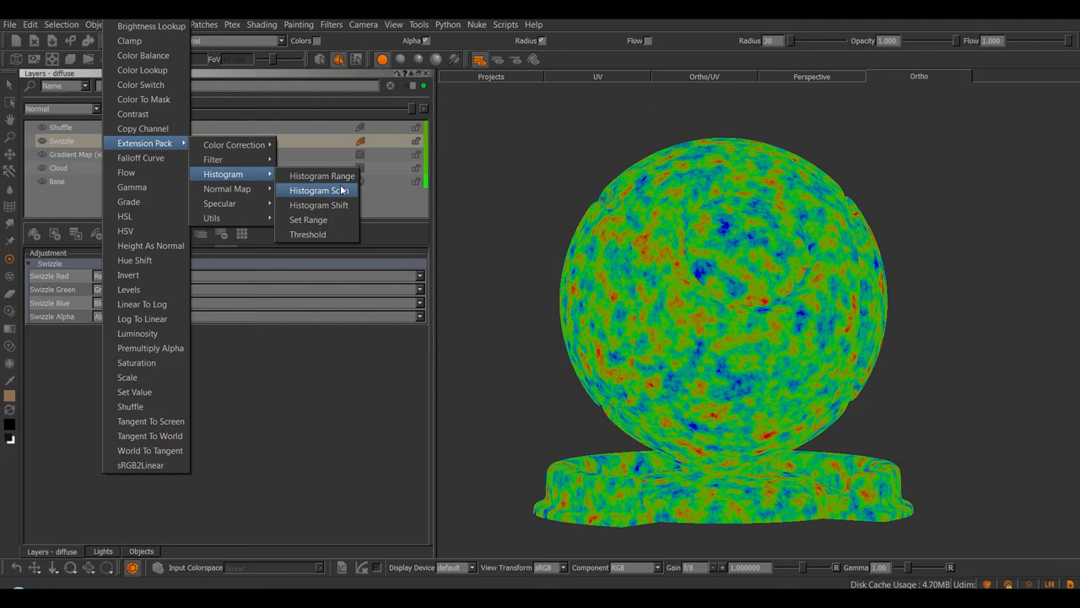
mouse_move(329, 196)
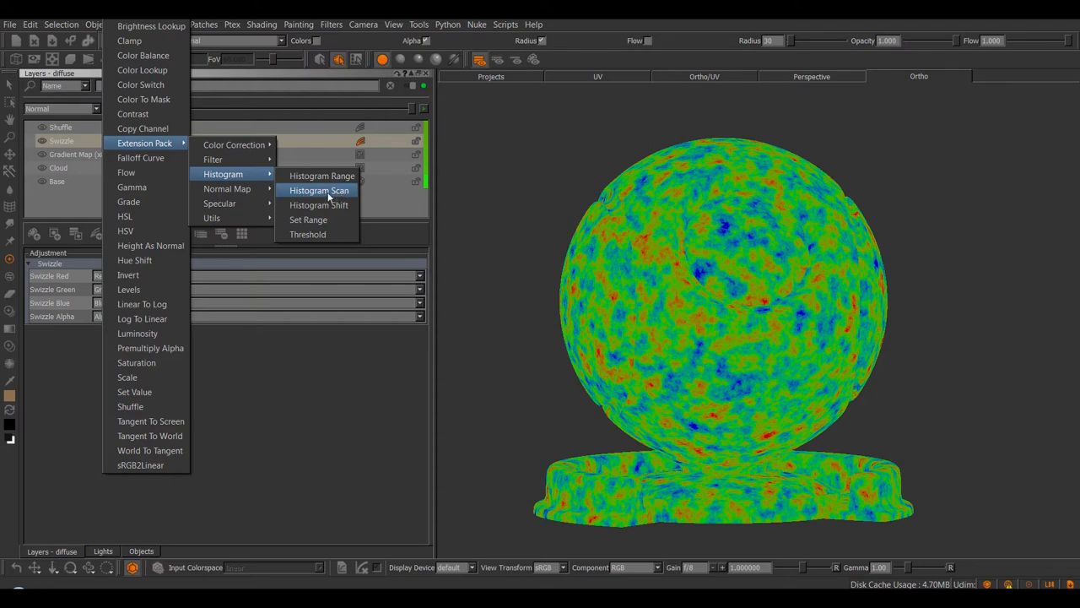
mouse_move(323, 175)
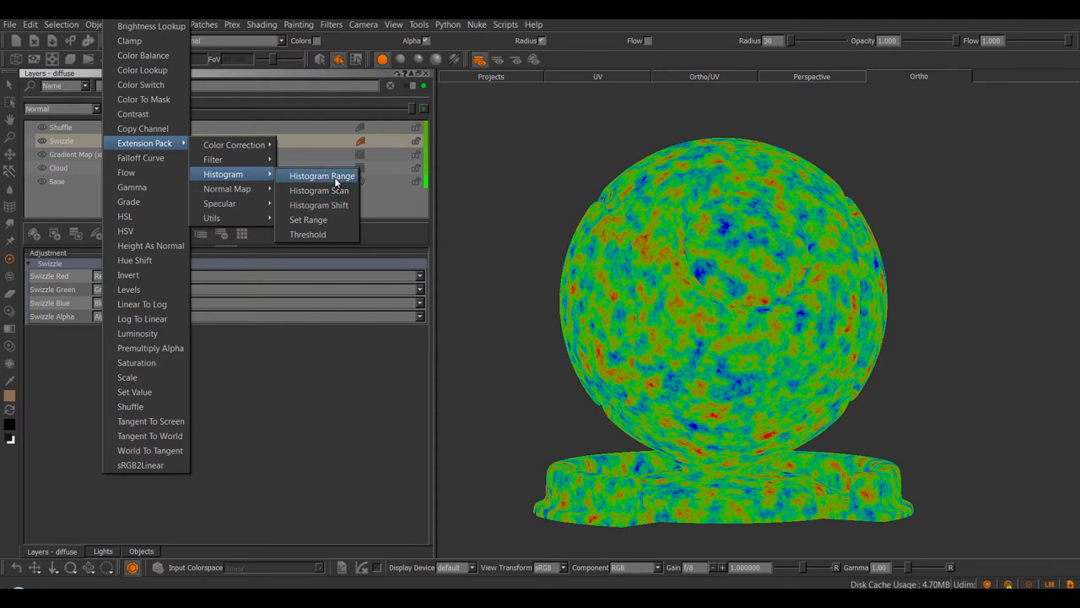
mouse_move(319, 206)
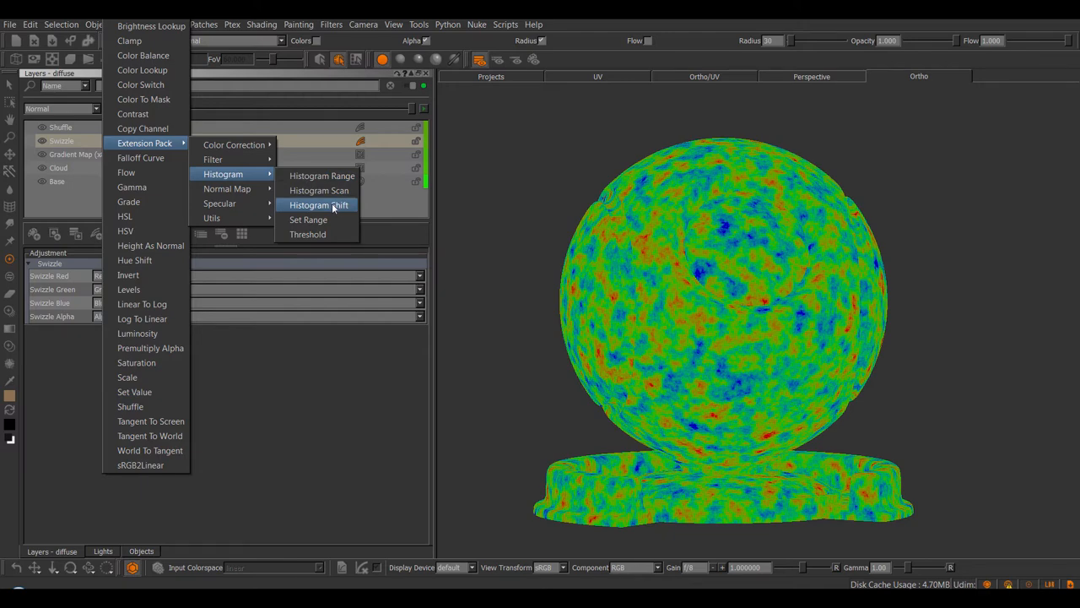
mouse_move(321, 175)
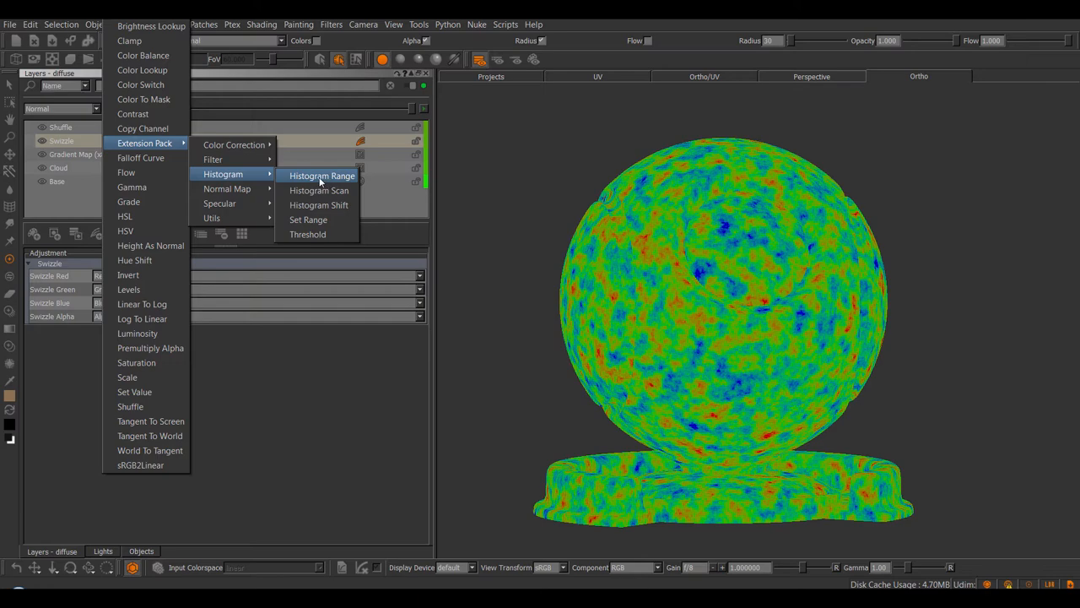
left_click(320, 174)
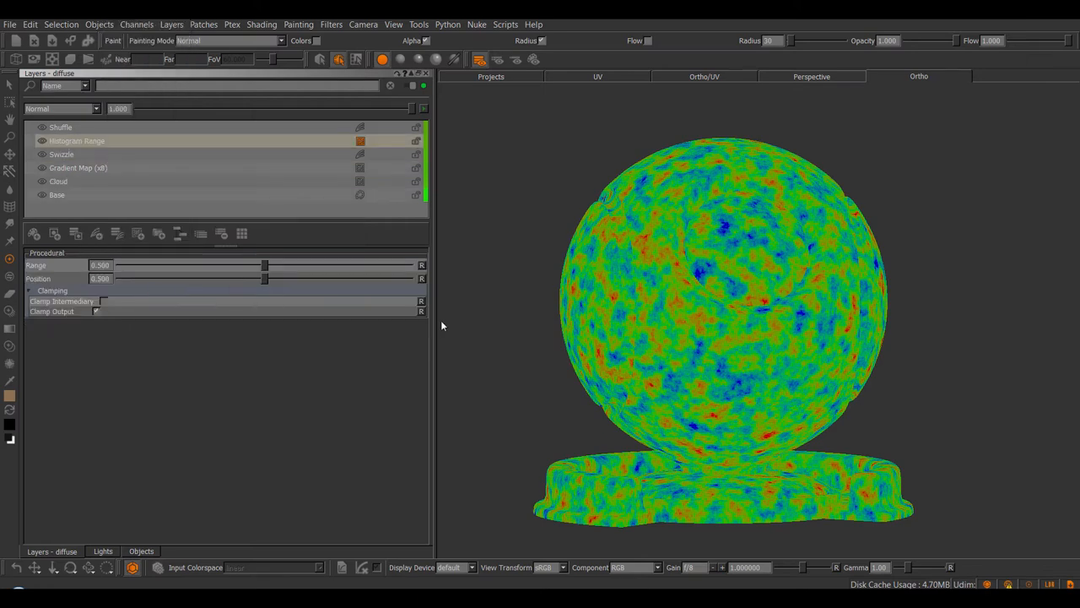
left_click_drag(265, 265, 205, 265)
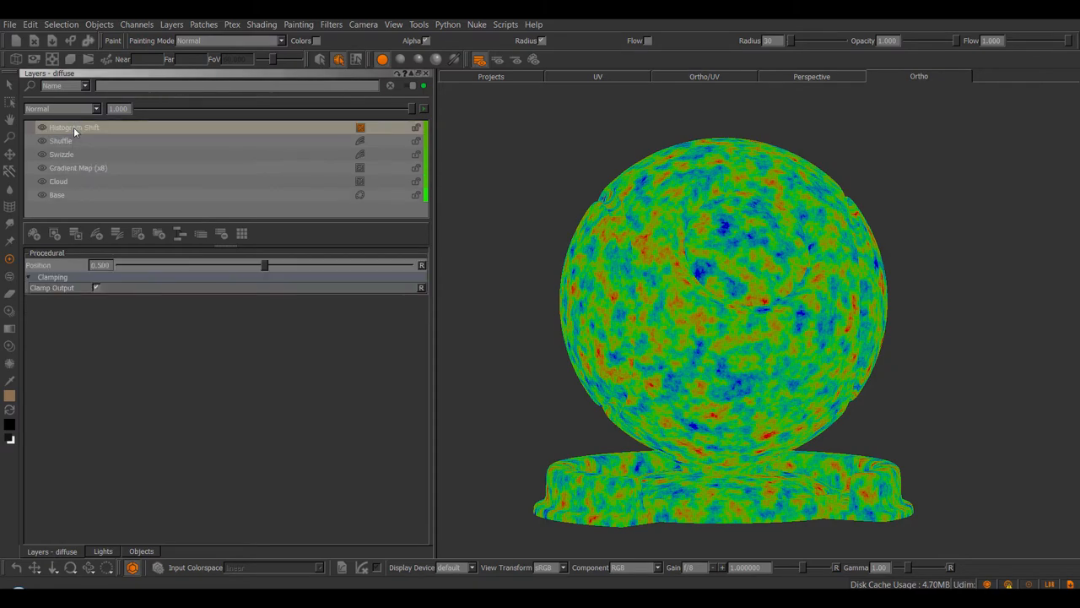
left_click_drag(265, 265, 320, 265)
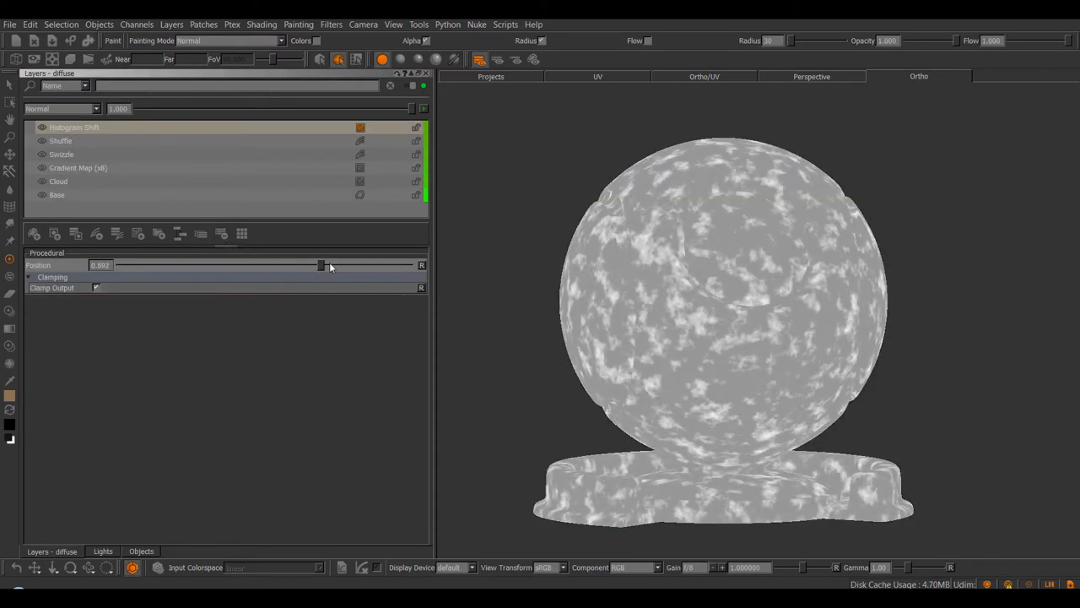
left_click_drag(321, 265, 164, 265)
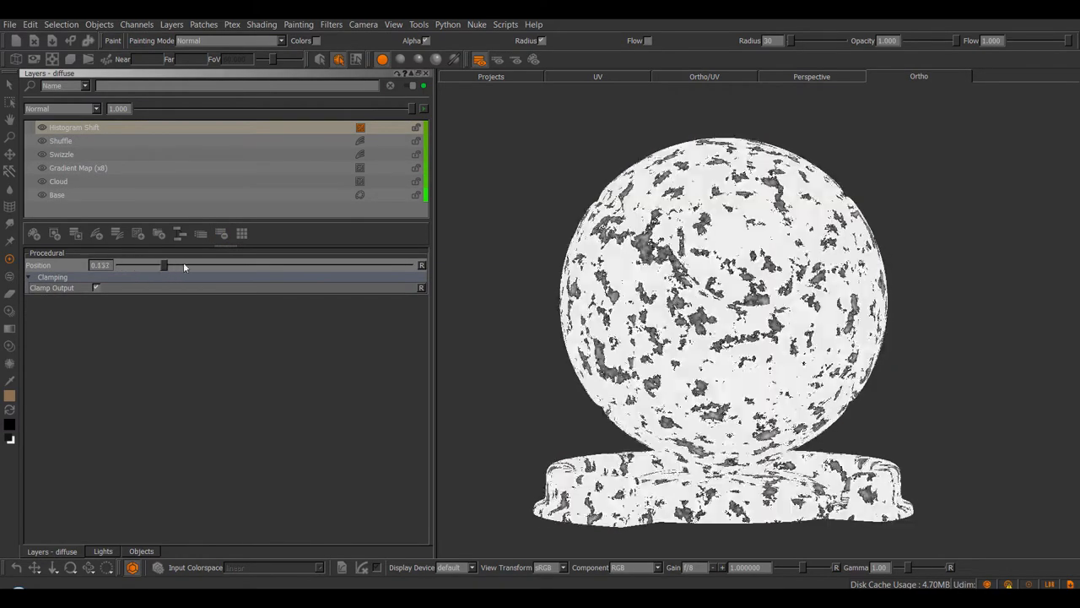
left_click_drag(164, 265, 166, 264)
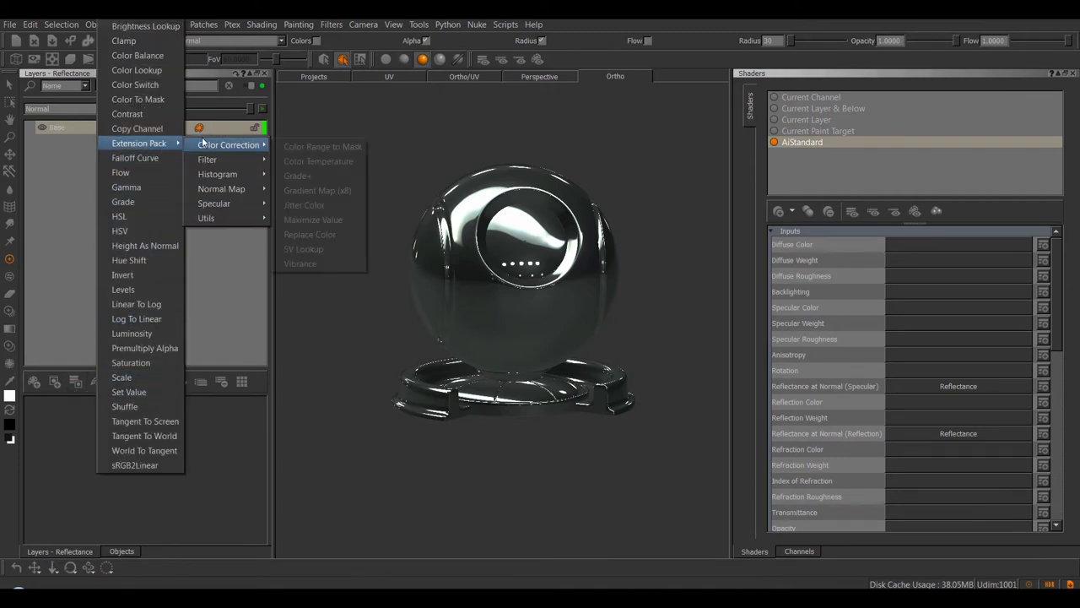
mouse_move(213, 202)
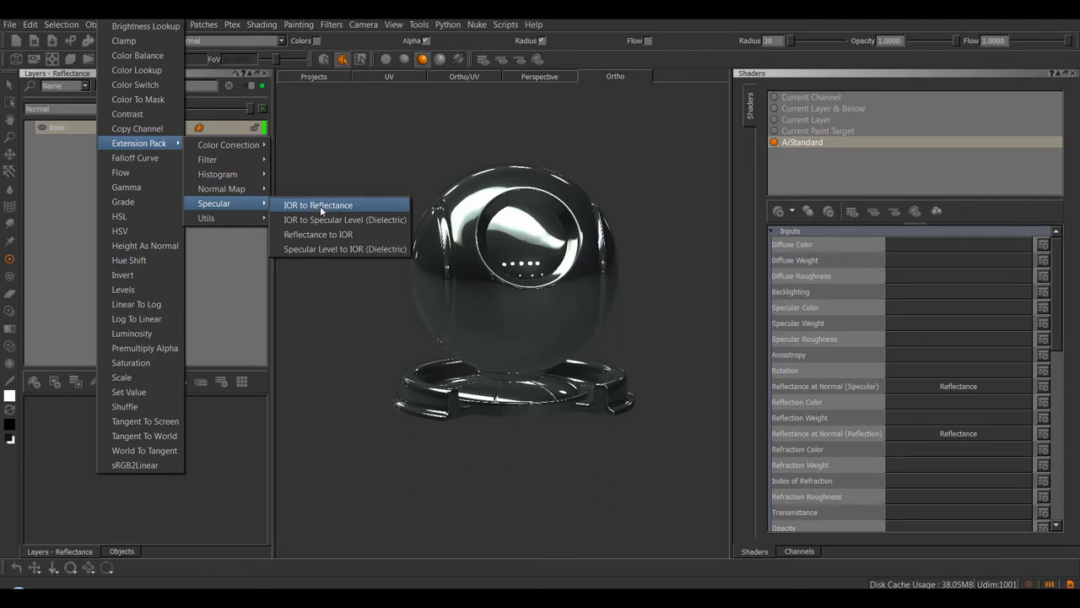
mouse_move(328, 212)
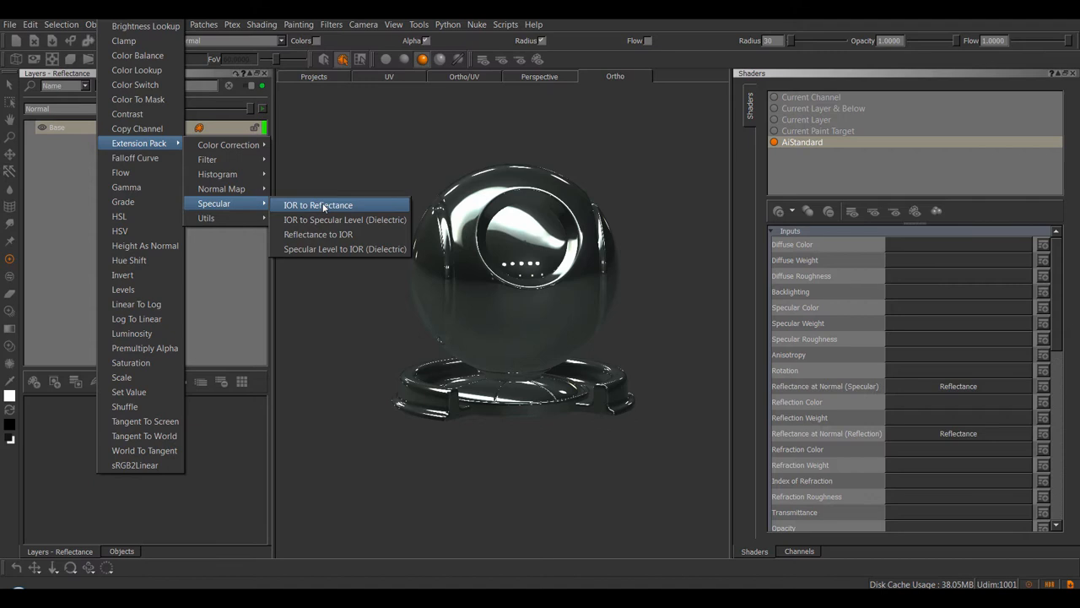
mouse_move(330, 249)
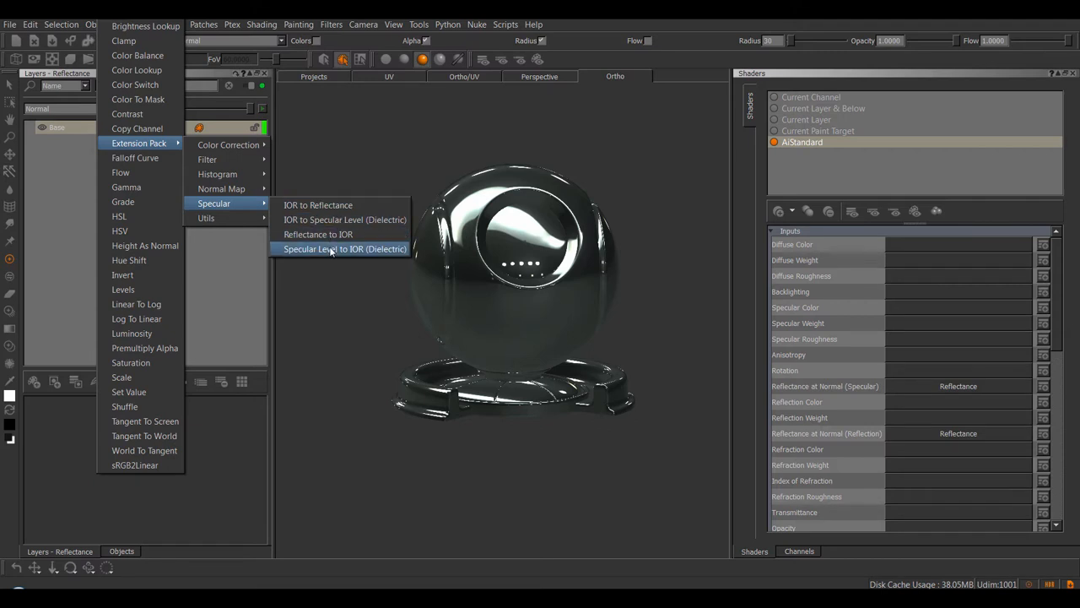
left_click(344, 250)
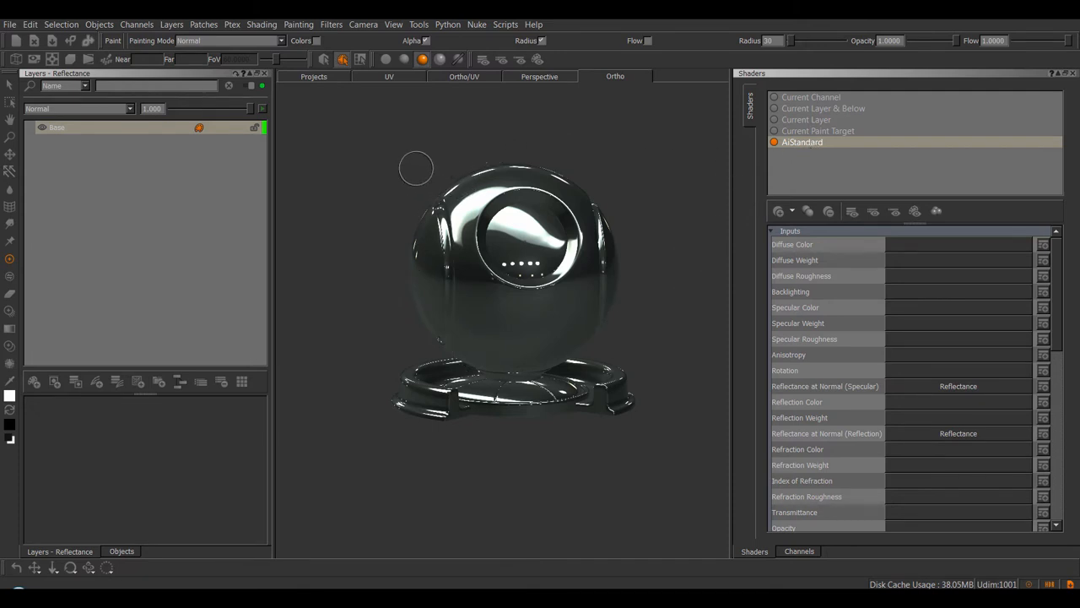
mouse_move(631, 184)
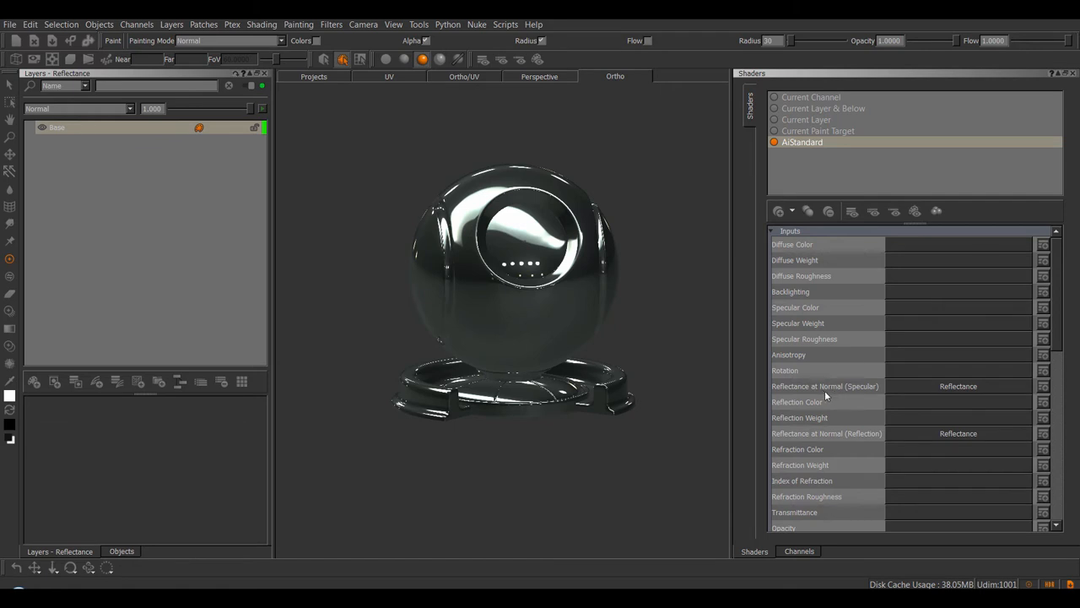
mouse_move(834, 434)
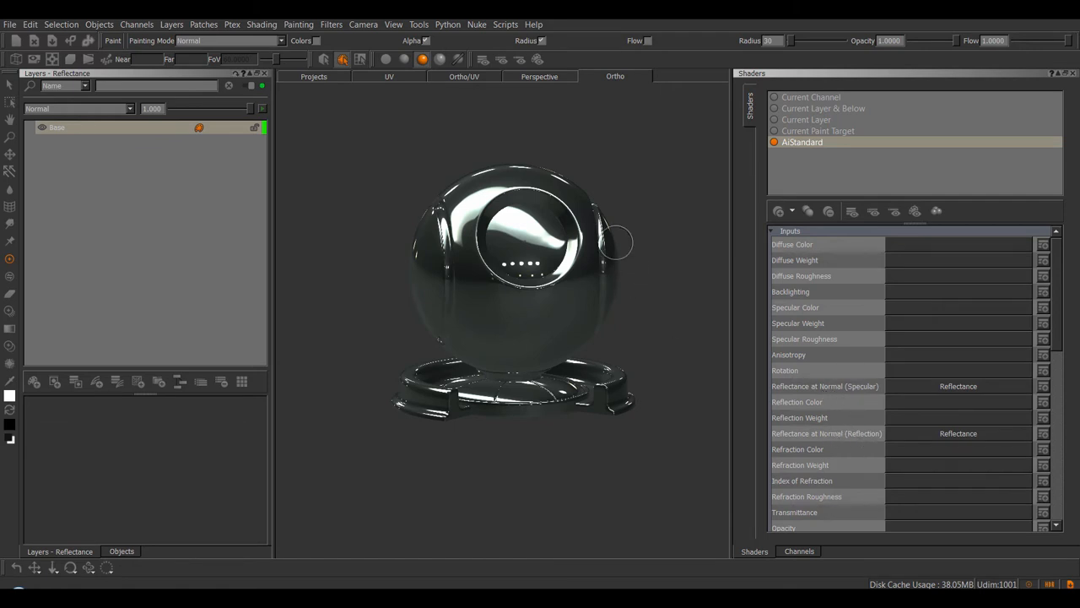
mouse_move(386, 527)
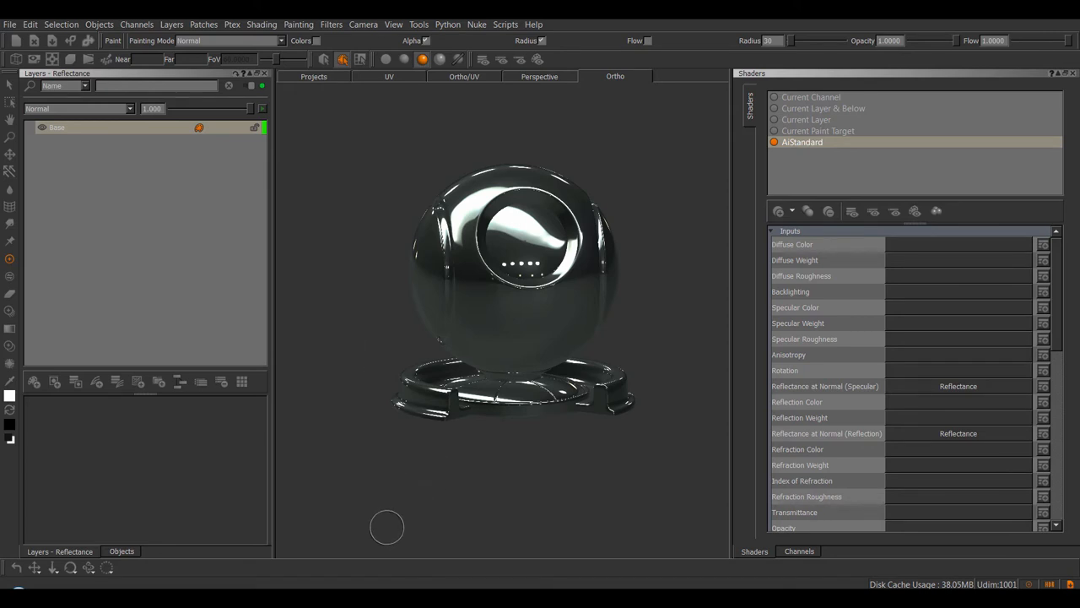
mouse_move(382, 515)
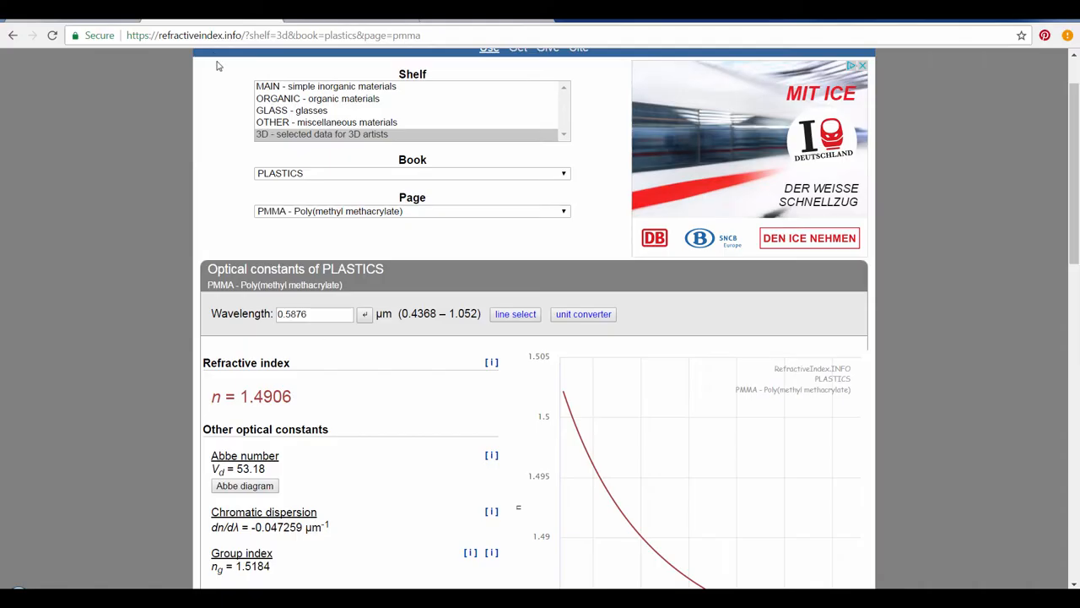
- View PMMA's refractive index of 1.4906 on the refractiveindex.info page in Chrome
double_click(169, 34)
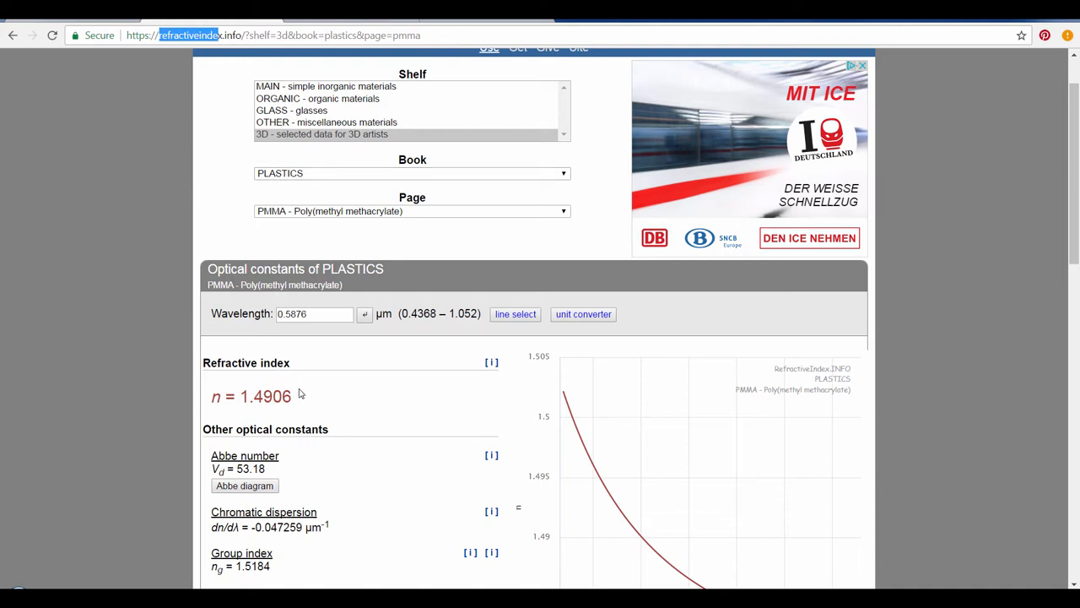
double_click(267, 395)
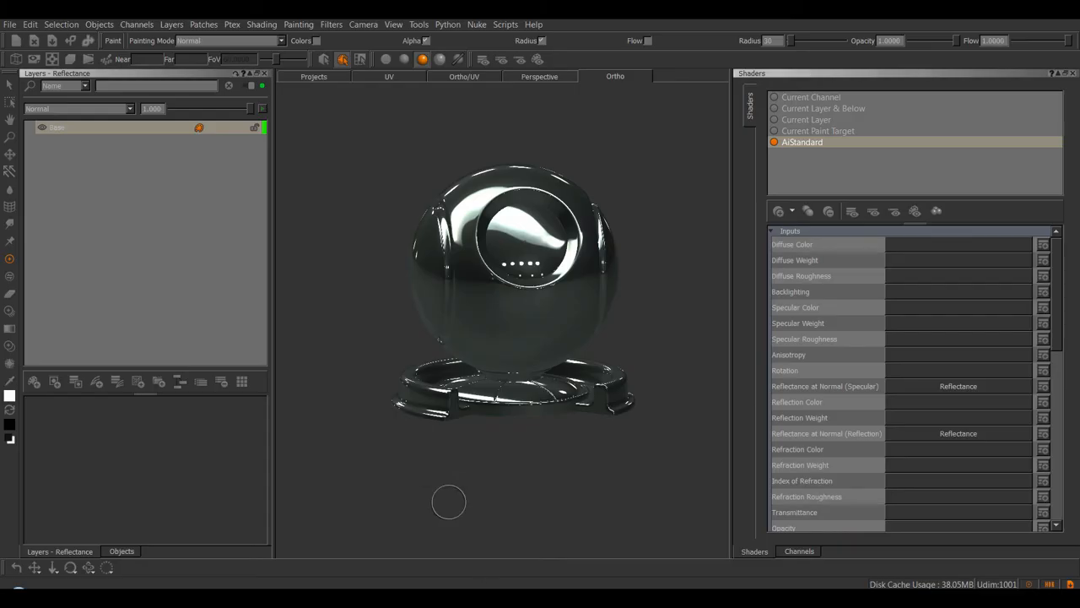
mouse_move(860, 391)
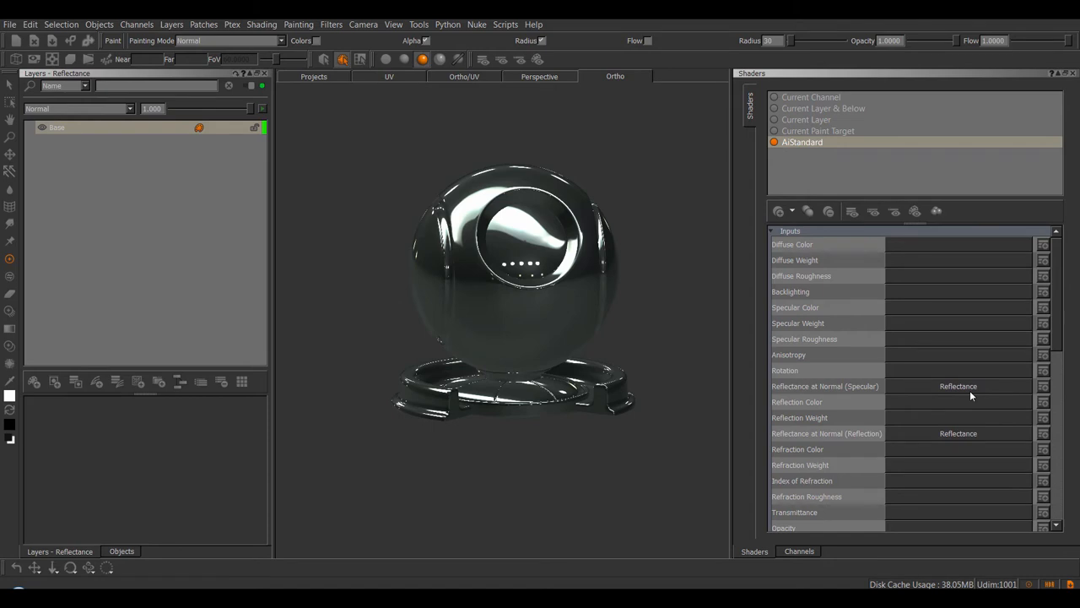
- Add an IOR to Reflectance layer at IOR 1.500, darkening the chrome sphere to glossy black
left_click(84, 128)
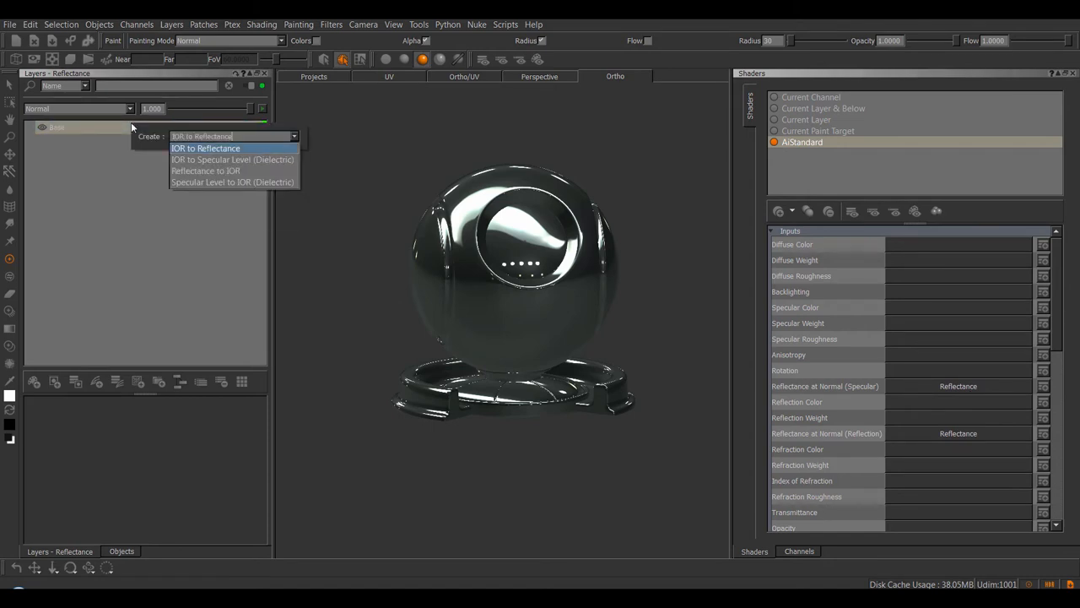
left_click(206, 148)
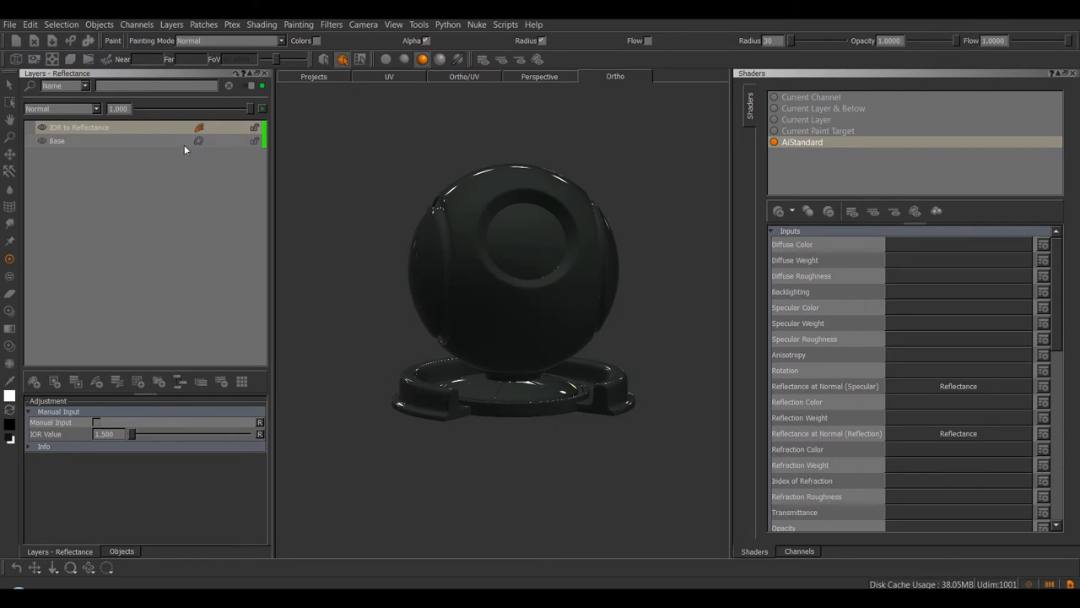
mouse_move(327, 196)
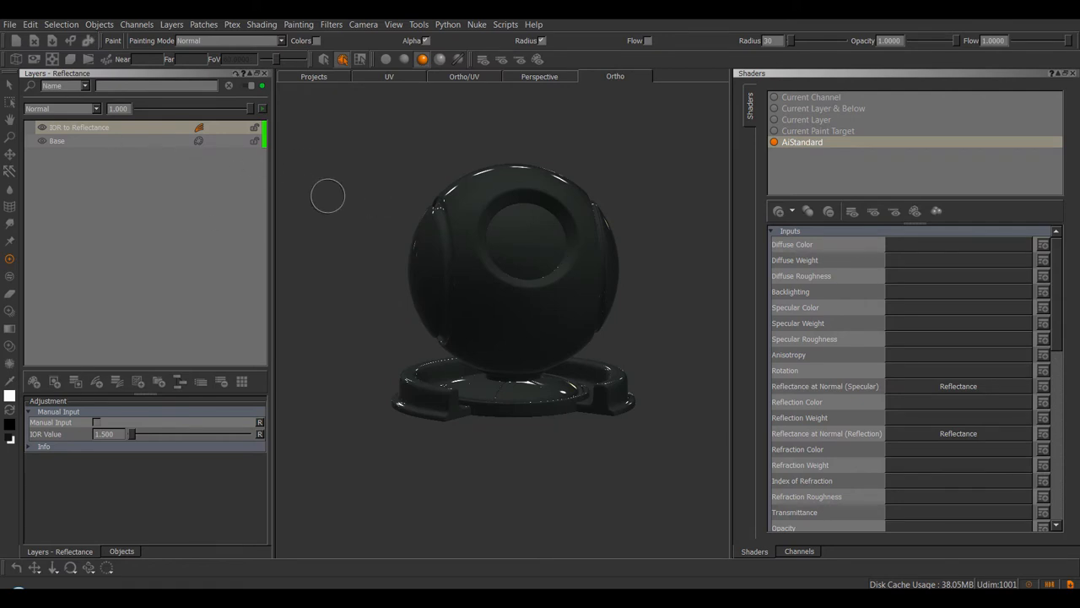
mouse_move(226, 243)
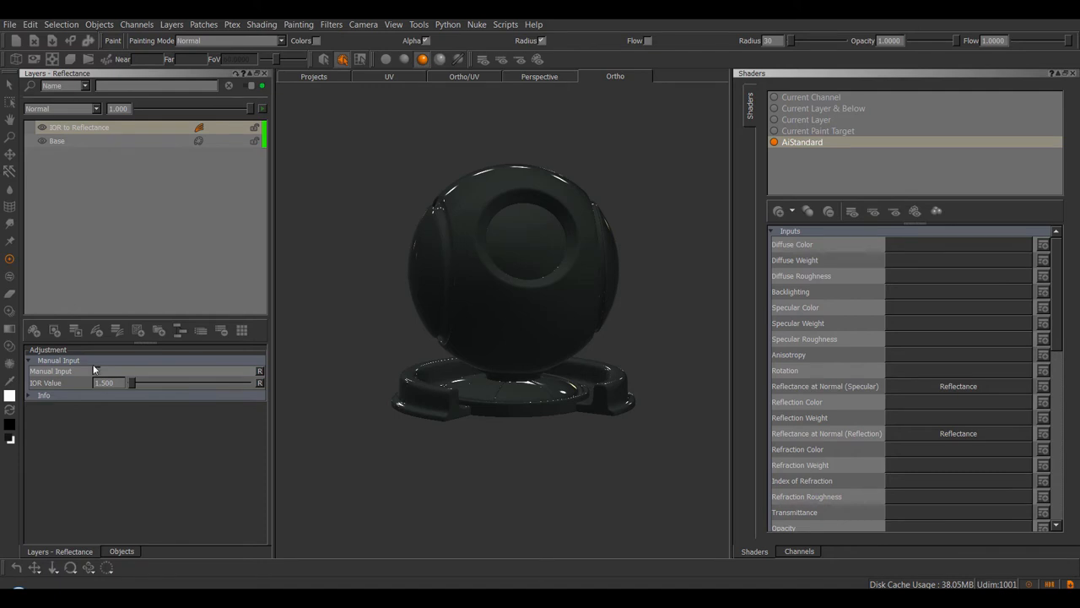
mouse_move(96, 373)
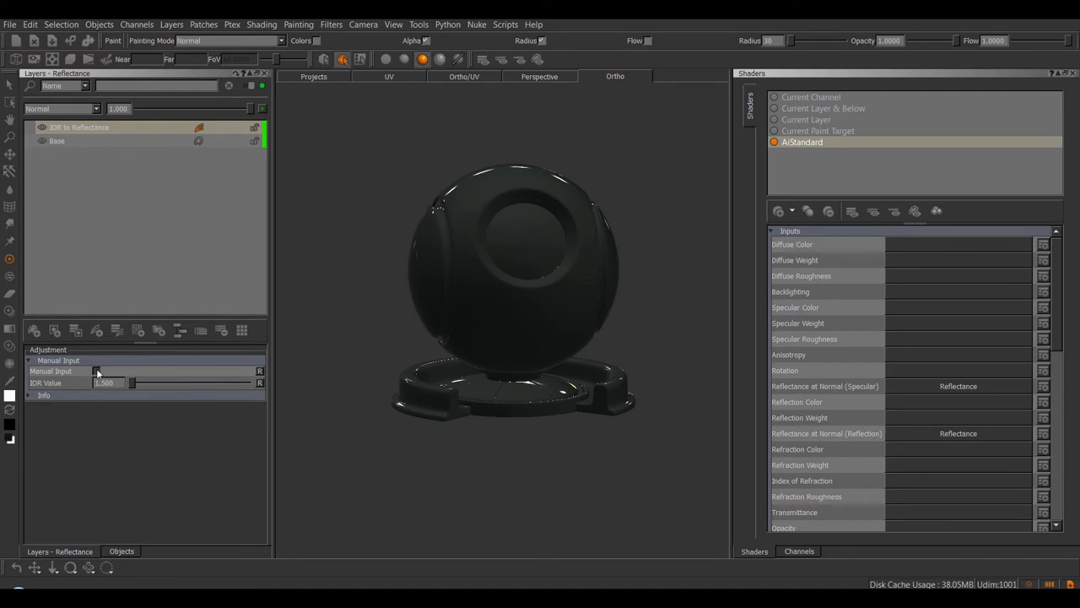
left_click(94, 372)
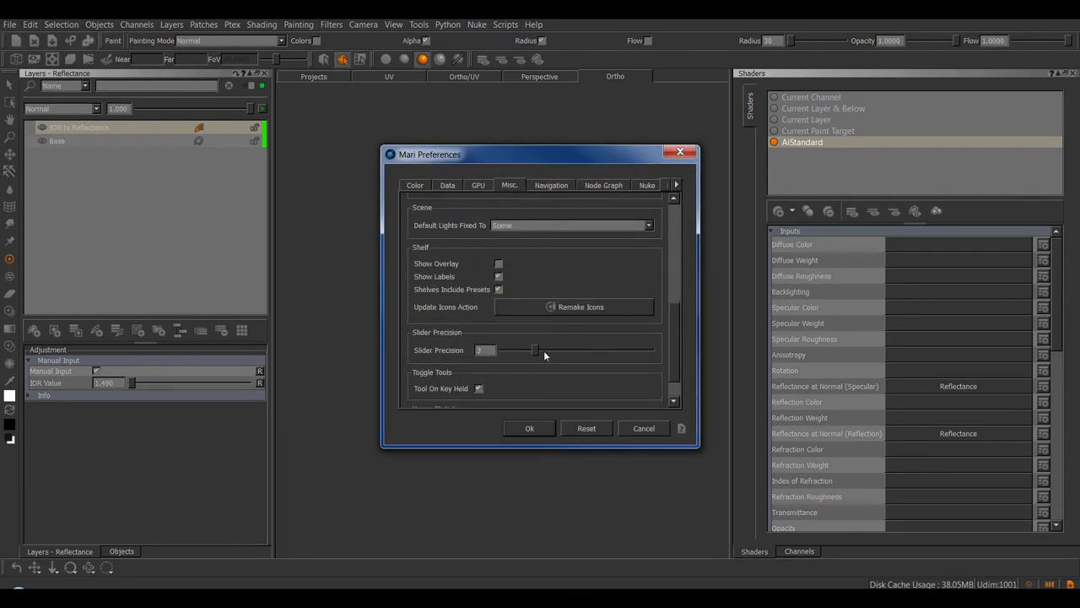
- Raise Slider Precision in Preferences so the IOR can read 1.4906
left_click(530, 429)
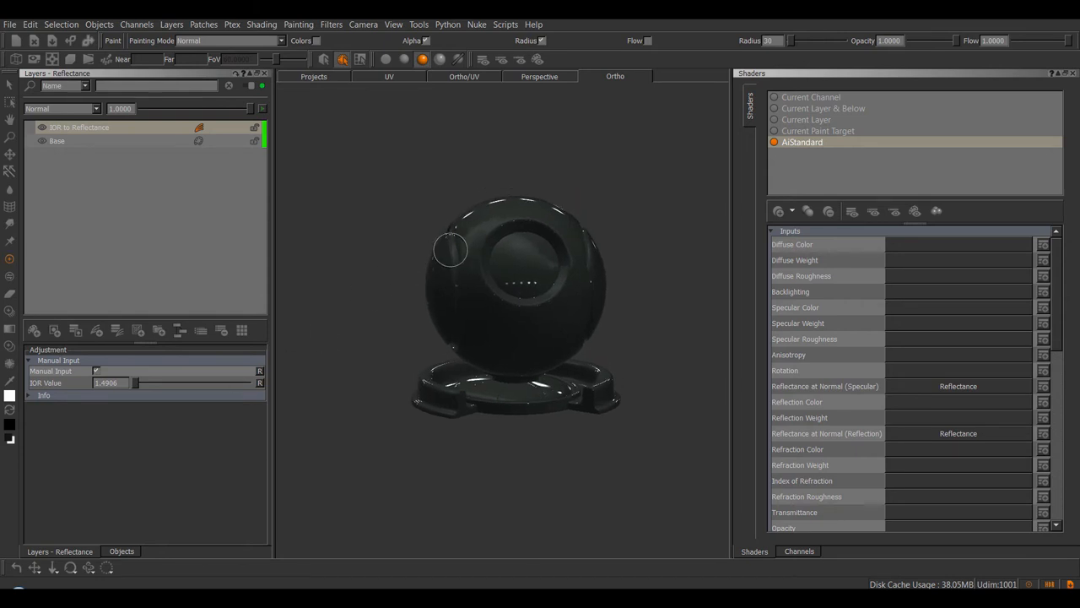
- Switch the viewport lighting to flat so the sphere shows the adjustment's raw output
left_click(385, 59)
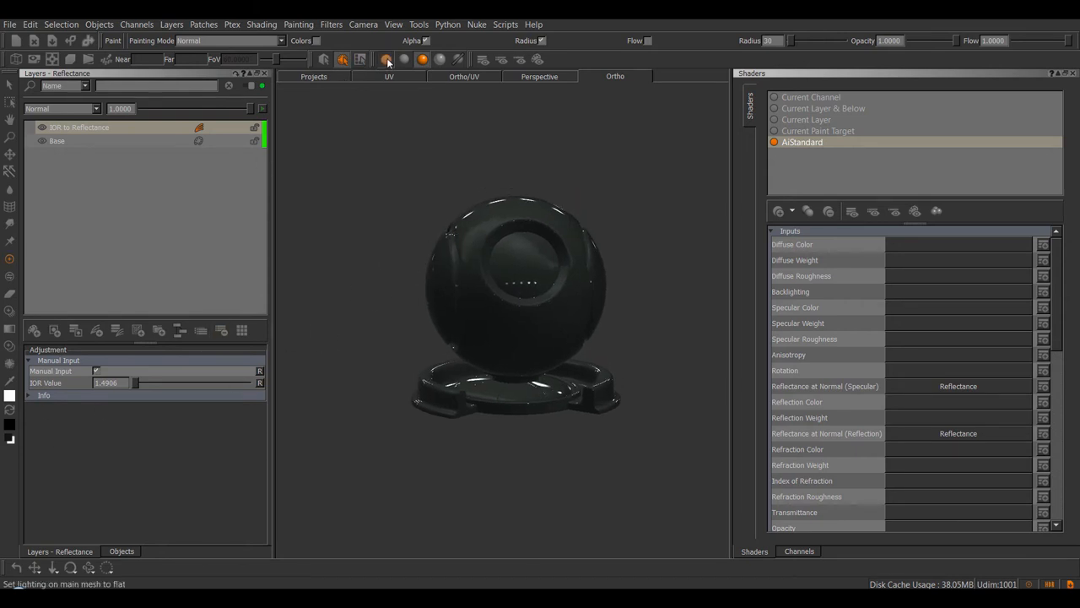
left_click(384, 59)
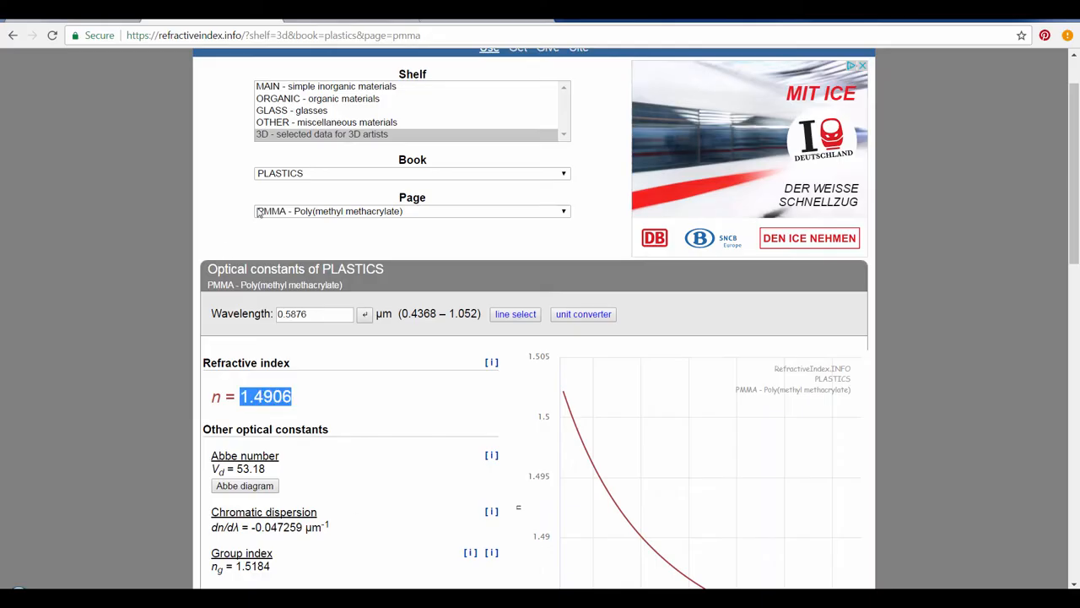
- Read the PMMA reflectance R = 0.038803 from the reflection calculator
scroll("down", 3)
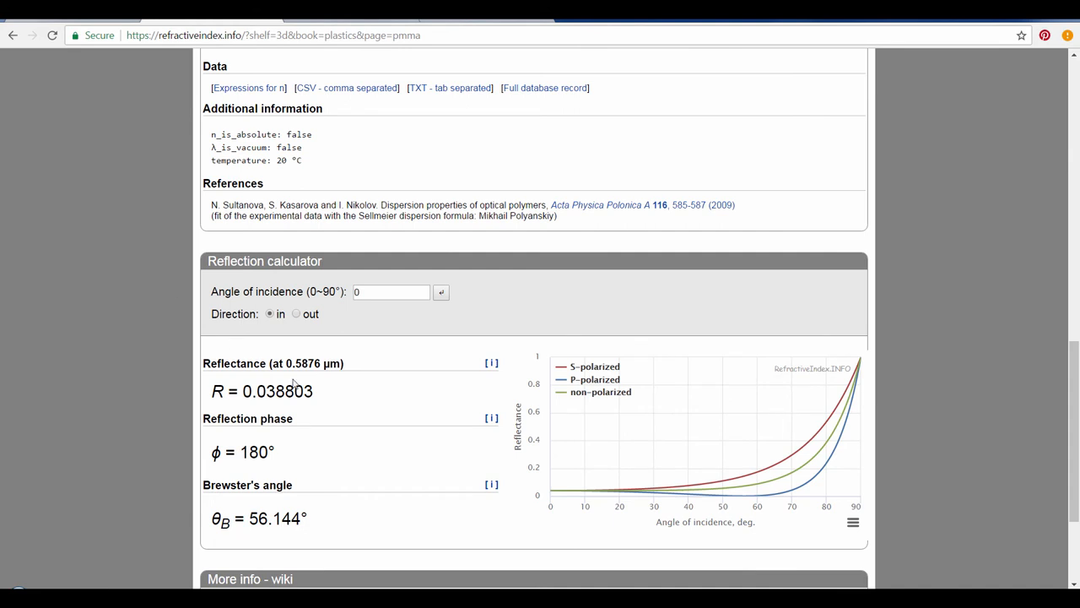
double_click(277, 391)
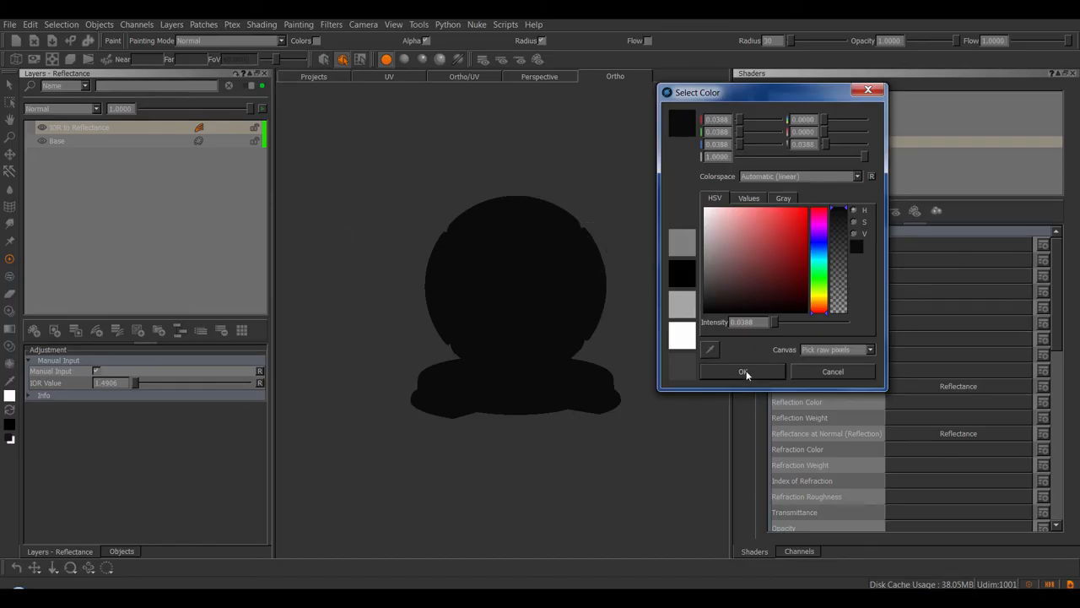
- Confirm the picked colour and add a Reflectance to IOR adjustment layer atop the stack
left_click(743, 371)
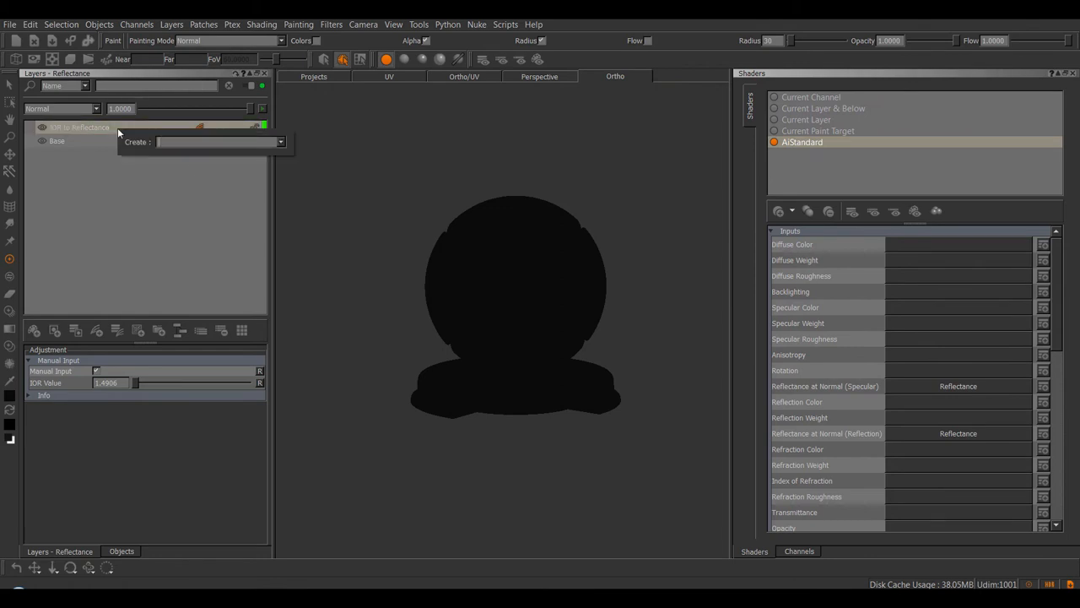
type("Ref")
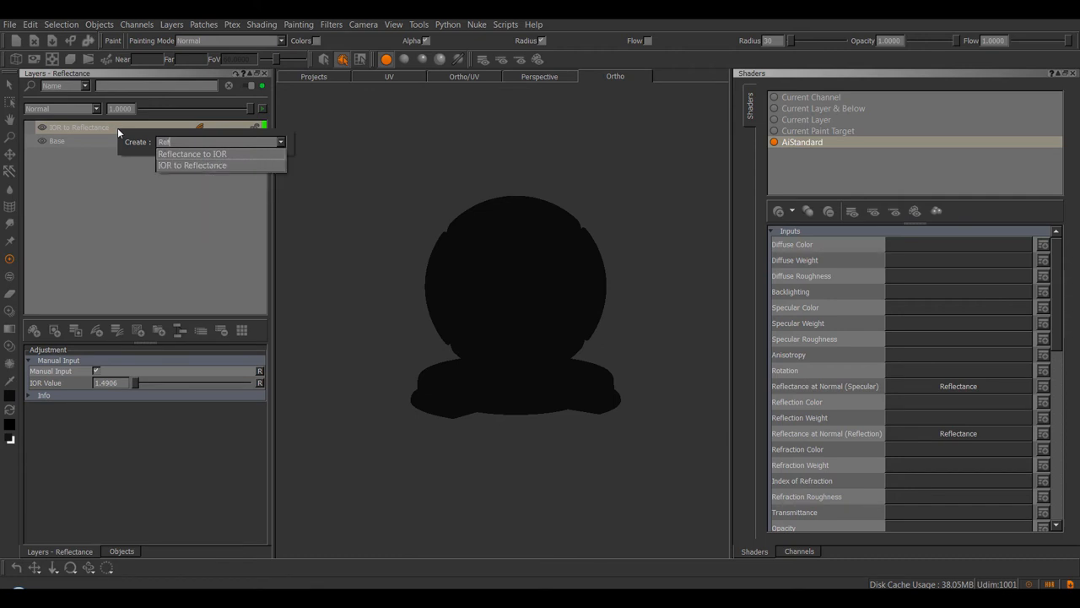
left_click(192, 154)
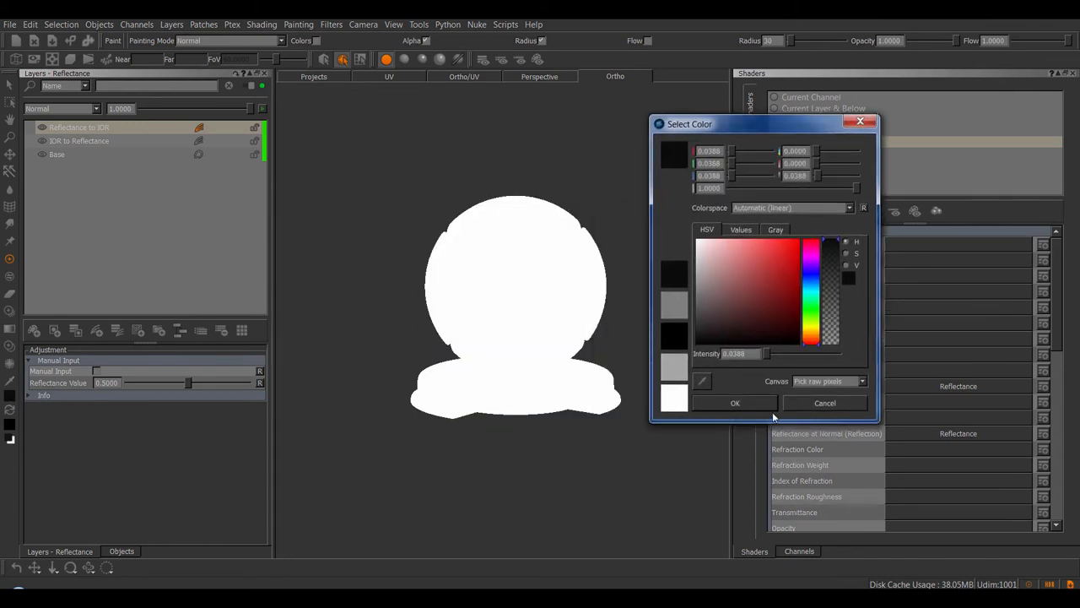
left_click_drag(832, 337, 832, 245)
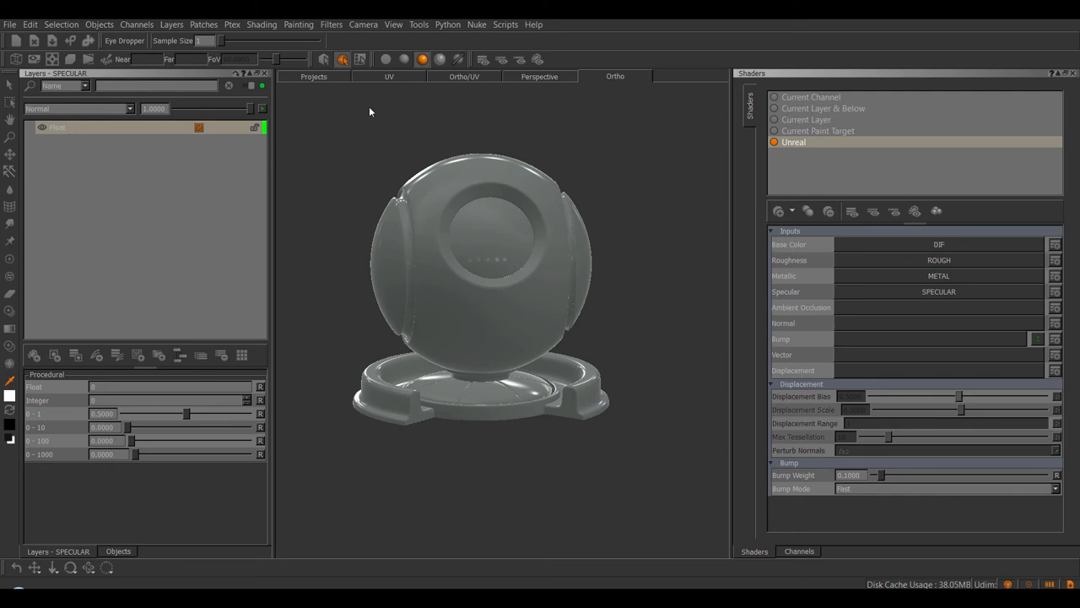
mouse_move(611, 174)
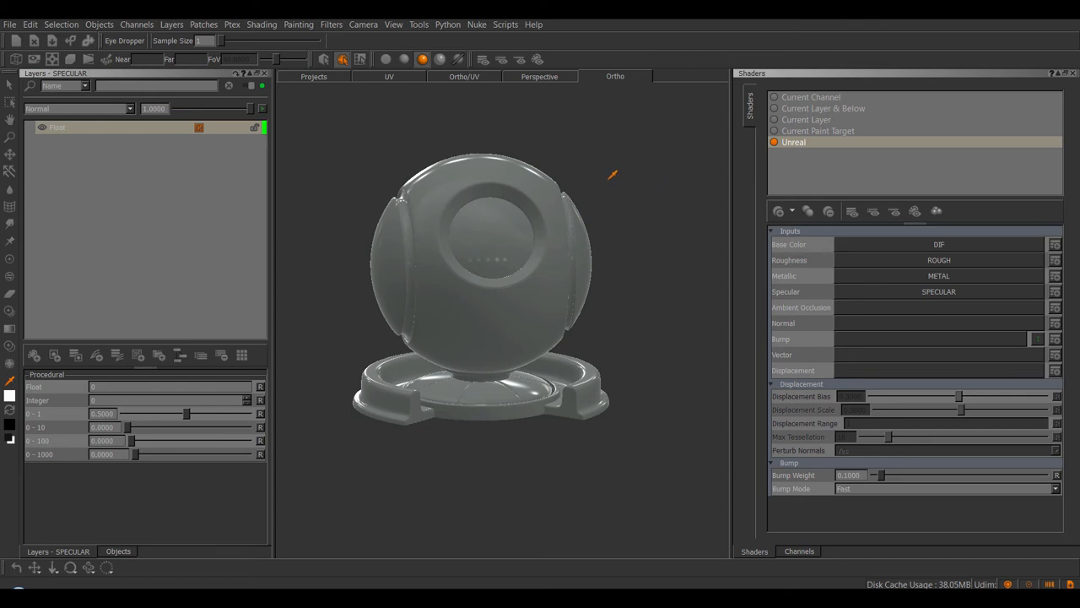
mouse_move(718, 150)
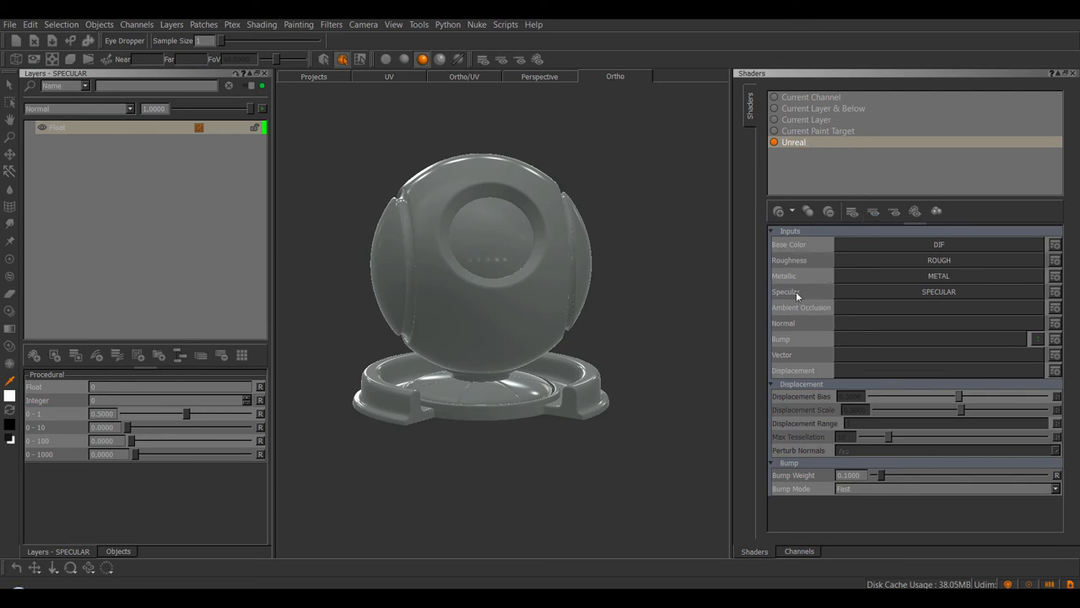
mouse_move(817, 291)
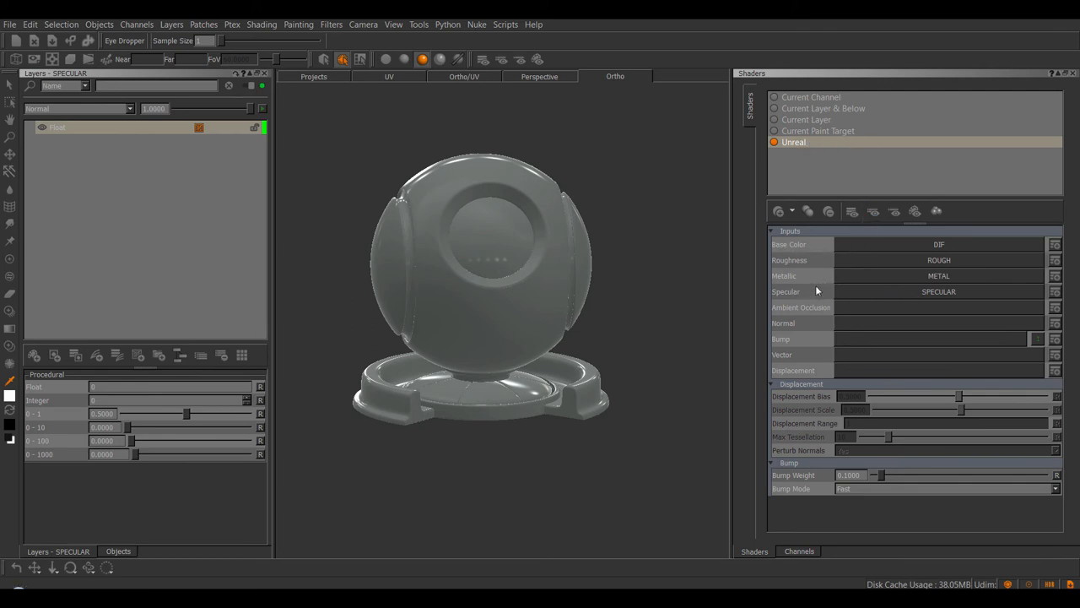
mouse_move(861, 280)
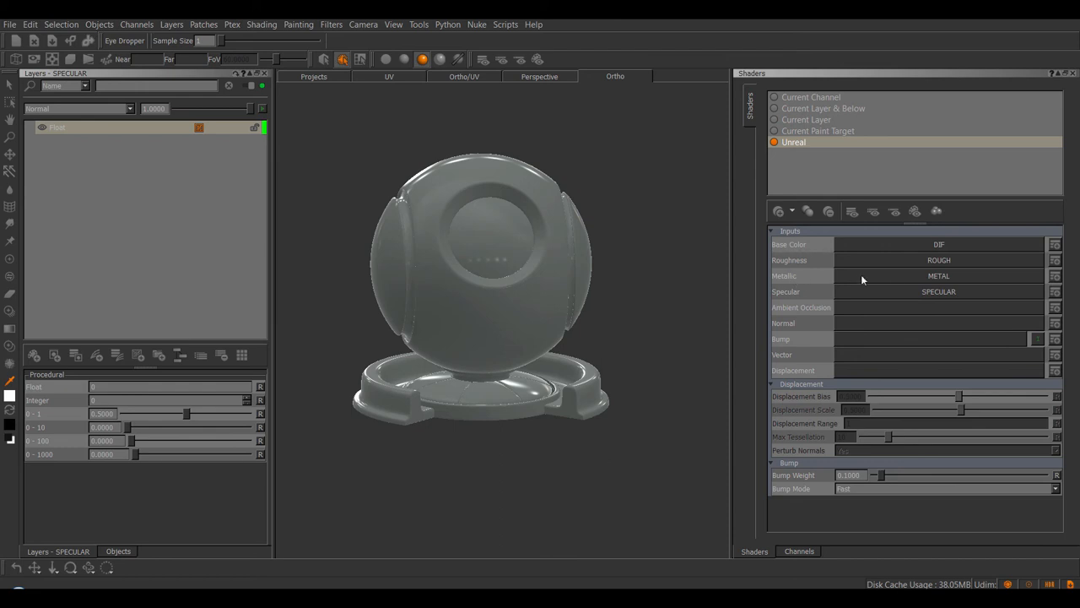
mouse_move(792, 256)
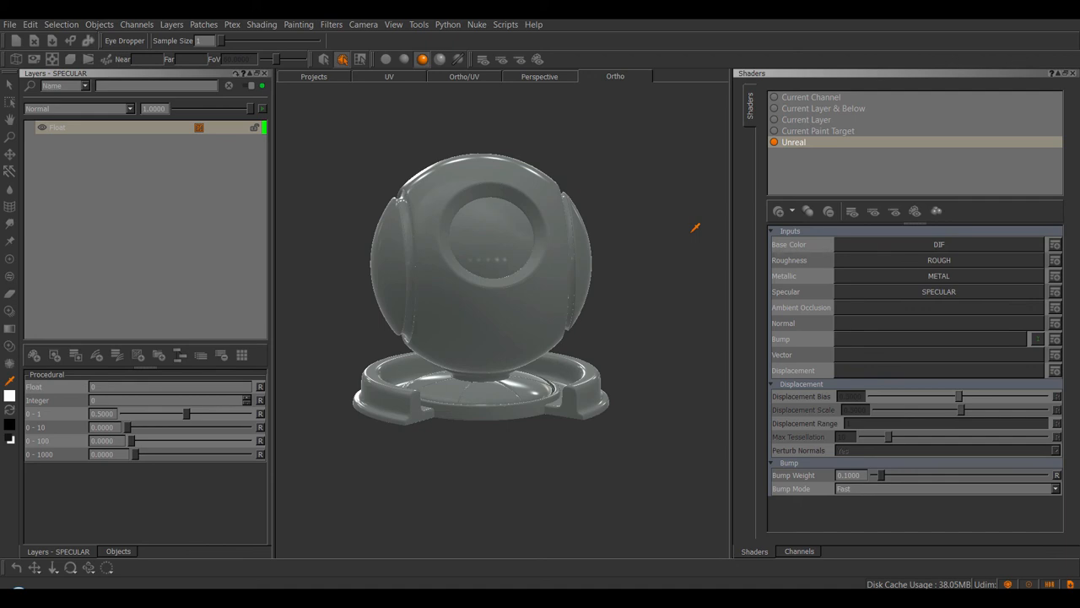
mouse_move(688, 214)
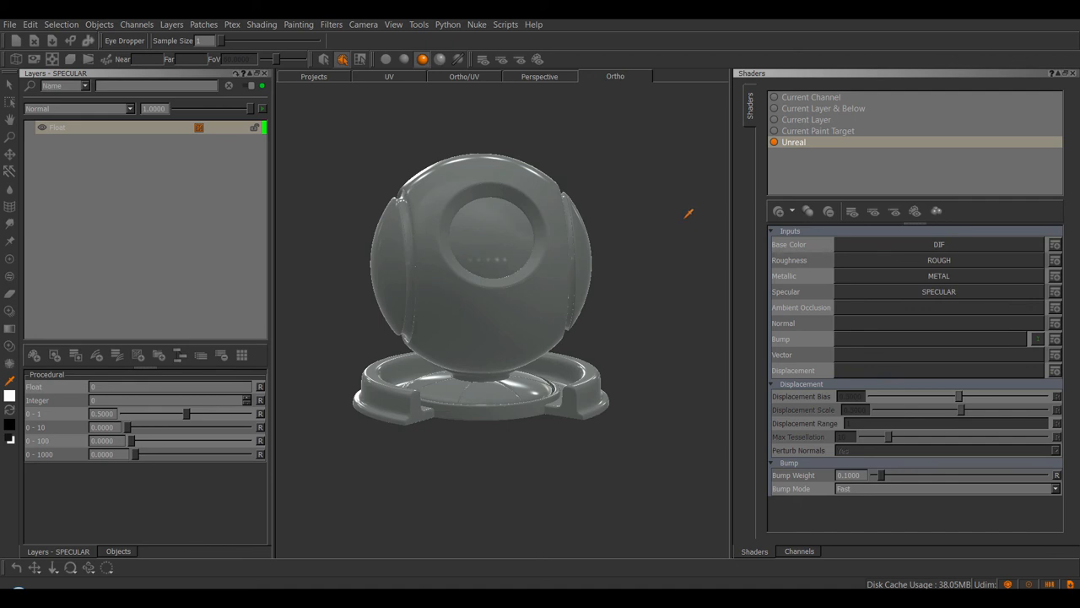
mouse_move(669, 209)
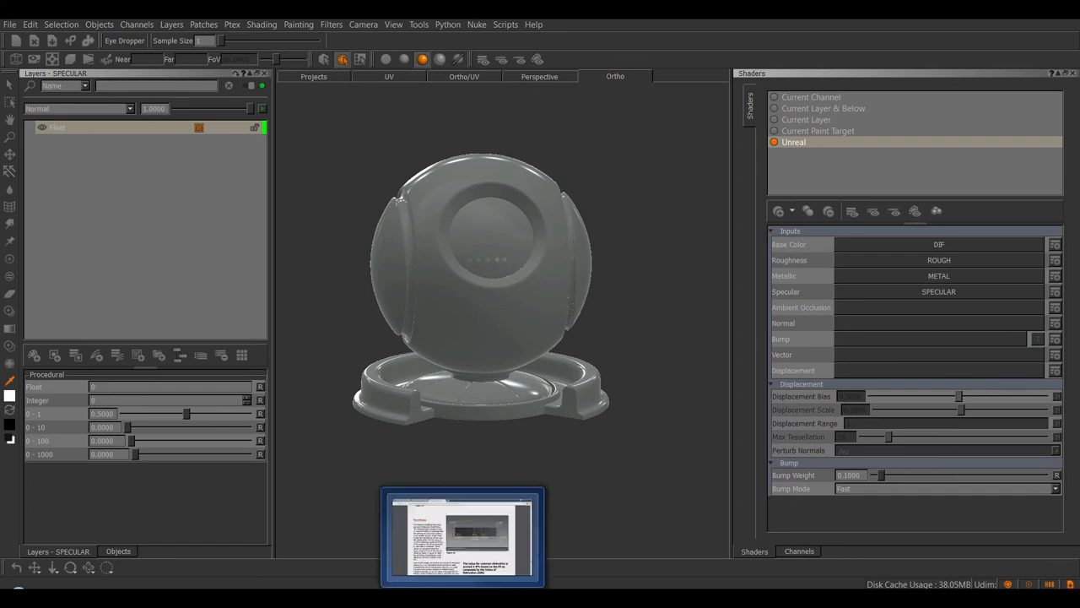
- Bring up the PBR guide's Non-Metals page on 2–5% dielectric reflectance
left_click(462, 537)
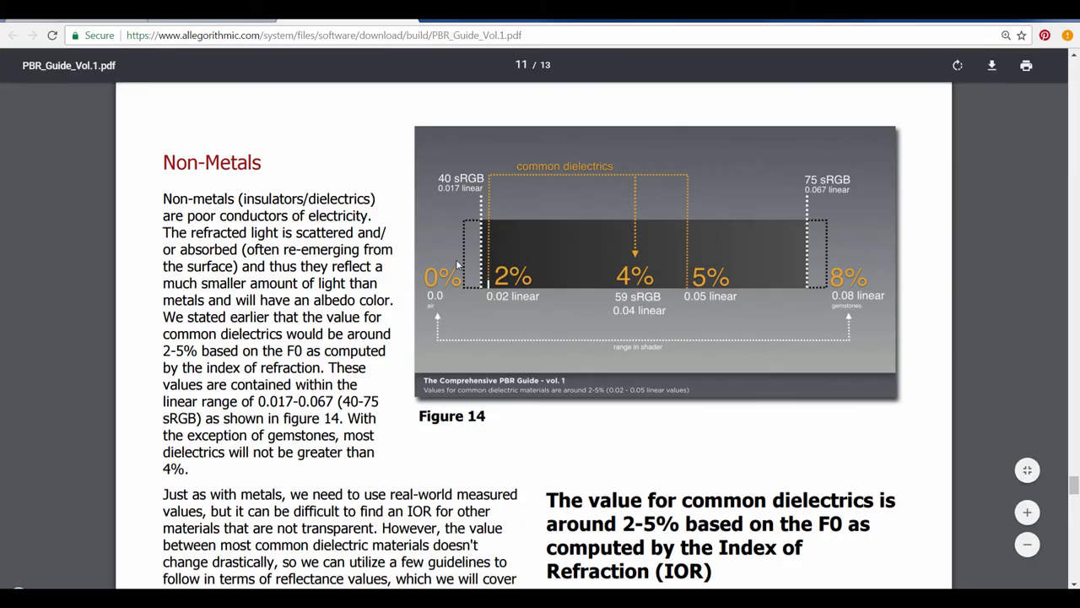
mouse_move(462, 304)
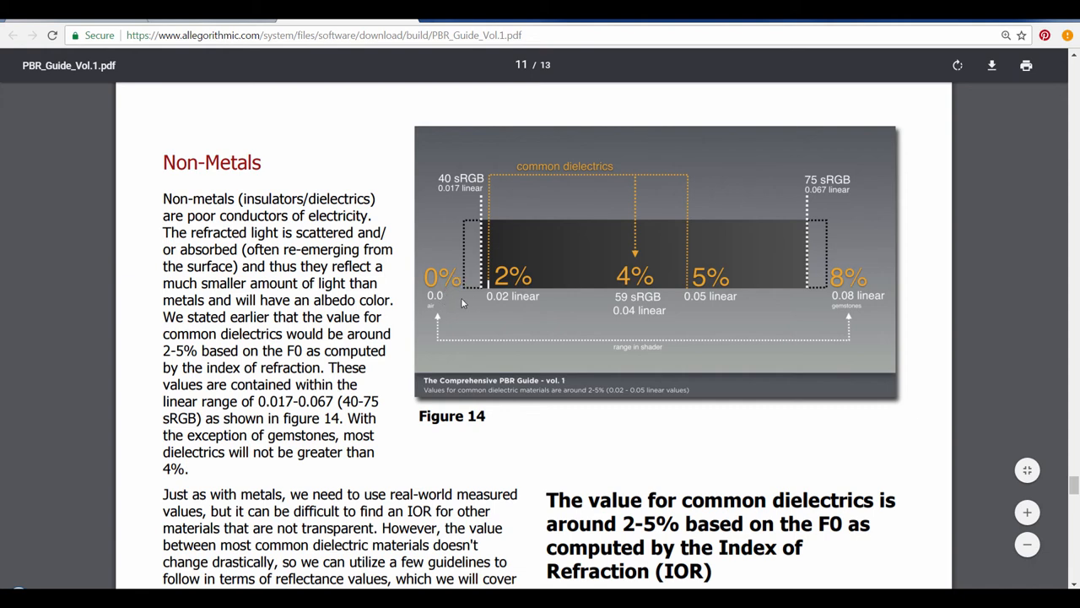
mouse_move(871, 304)
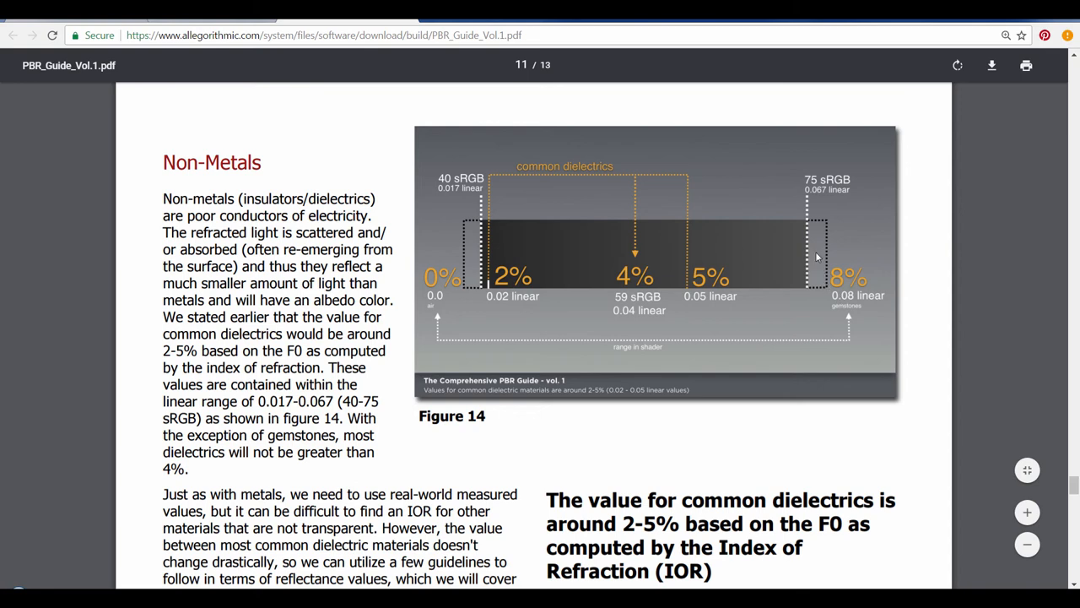
mouse_move(611, 270)
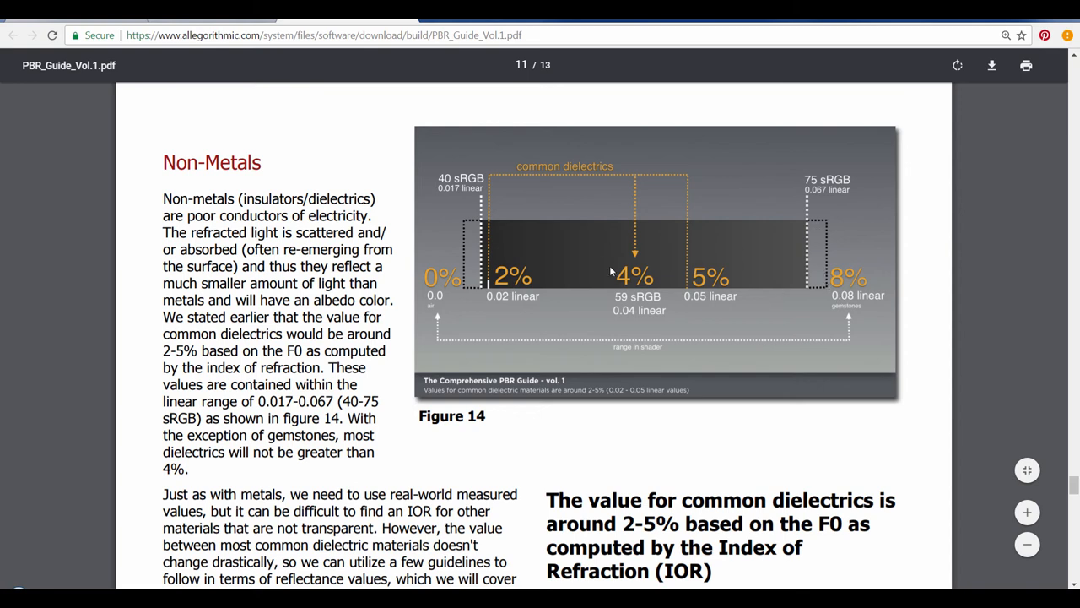
mouse_move(570, 282)
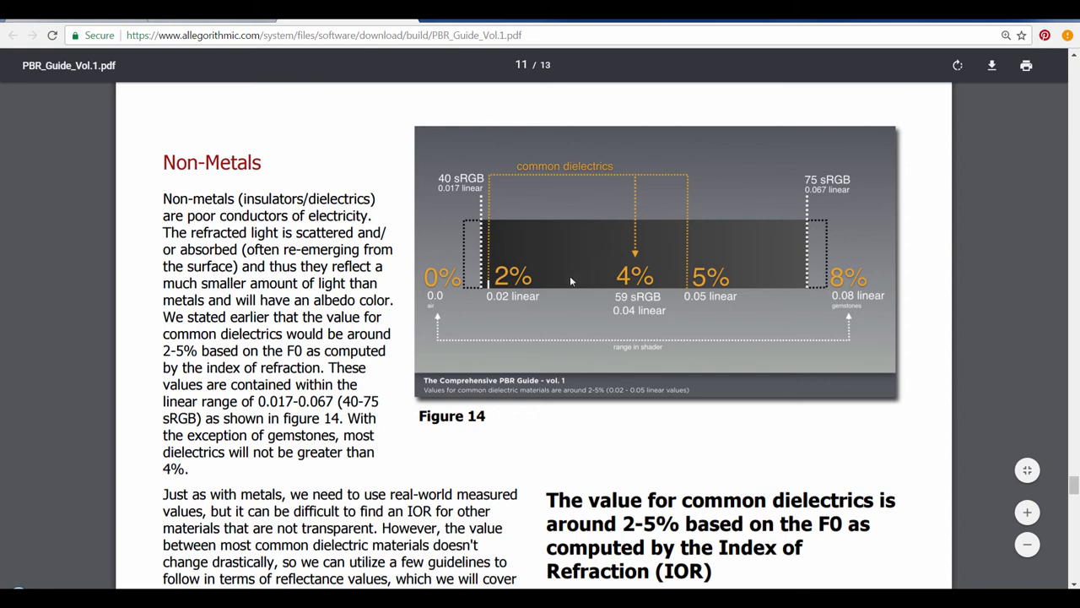
mouse_move(878, 304)
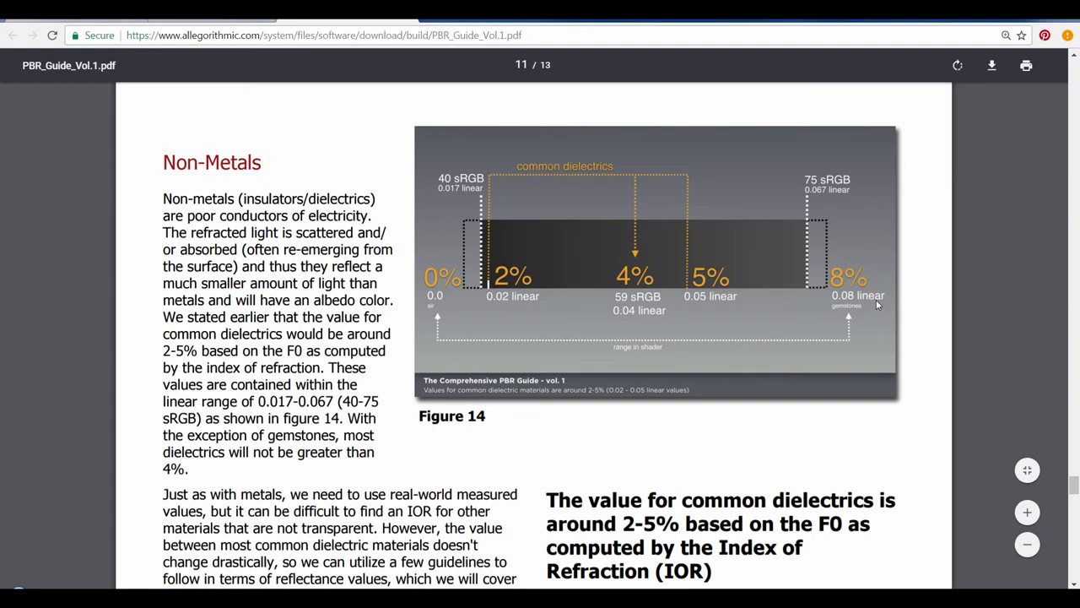
mouse_move(550, 266)
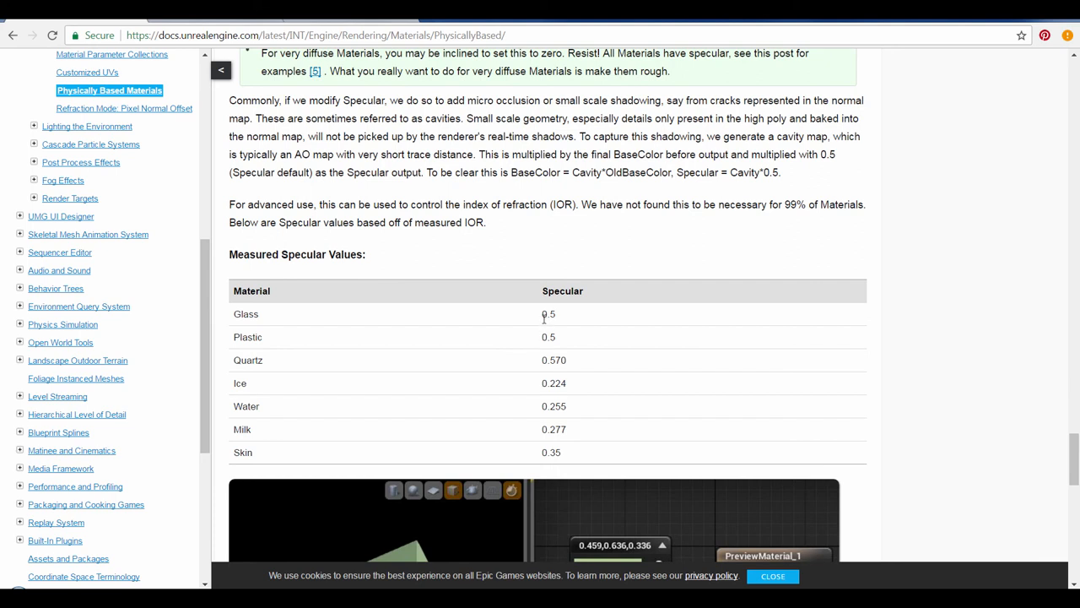
- Highlight the glass and plastic specular value of 0.5 in Unreal's measured table
double_click(547, 312)
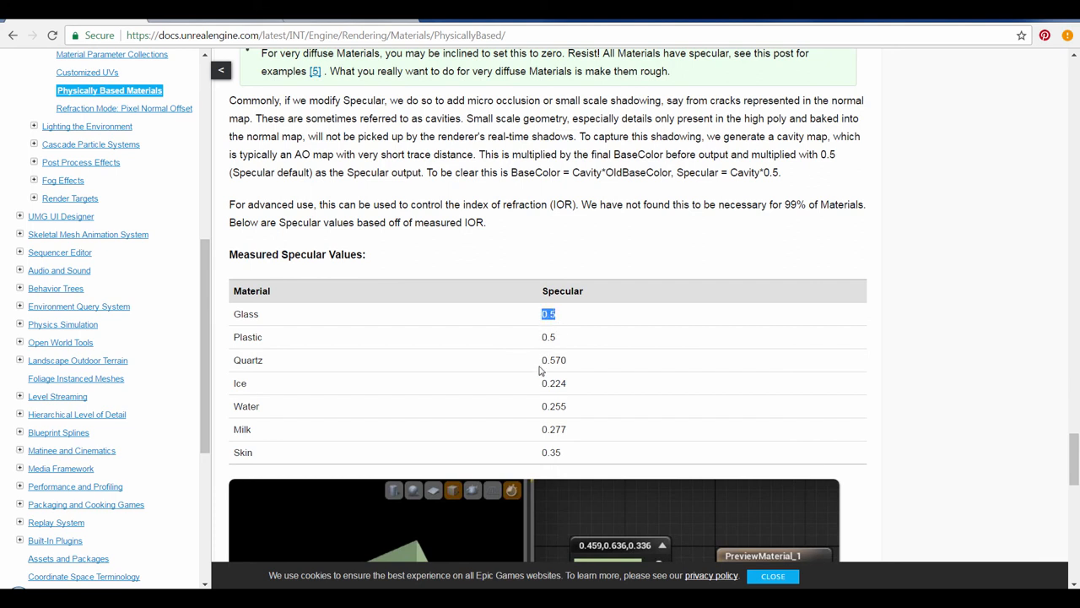
double_click(551, 384)
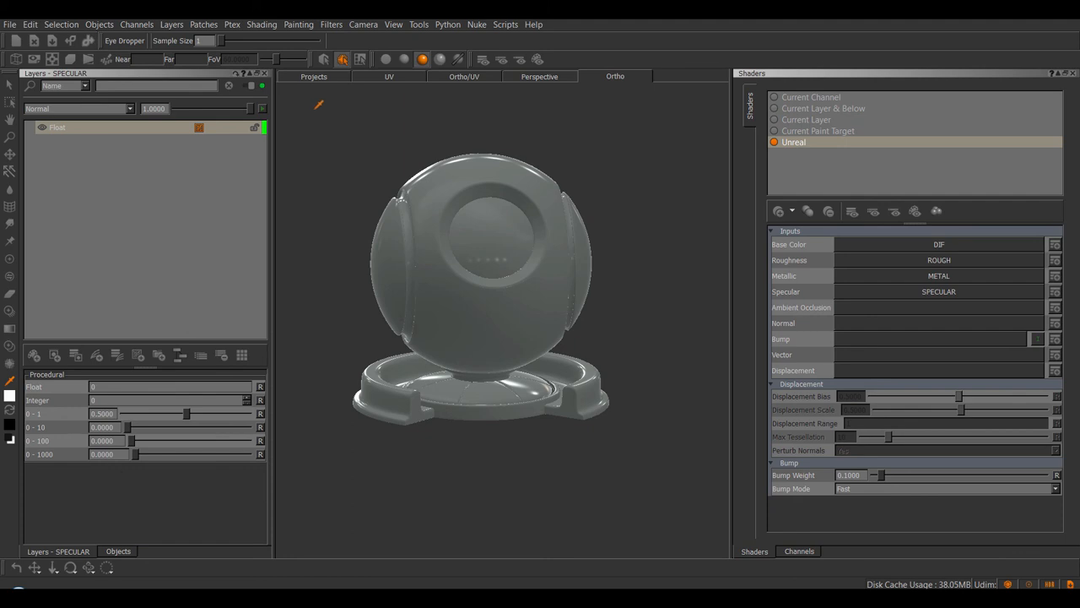
mouse_move(115, 413)
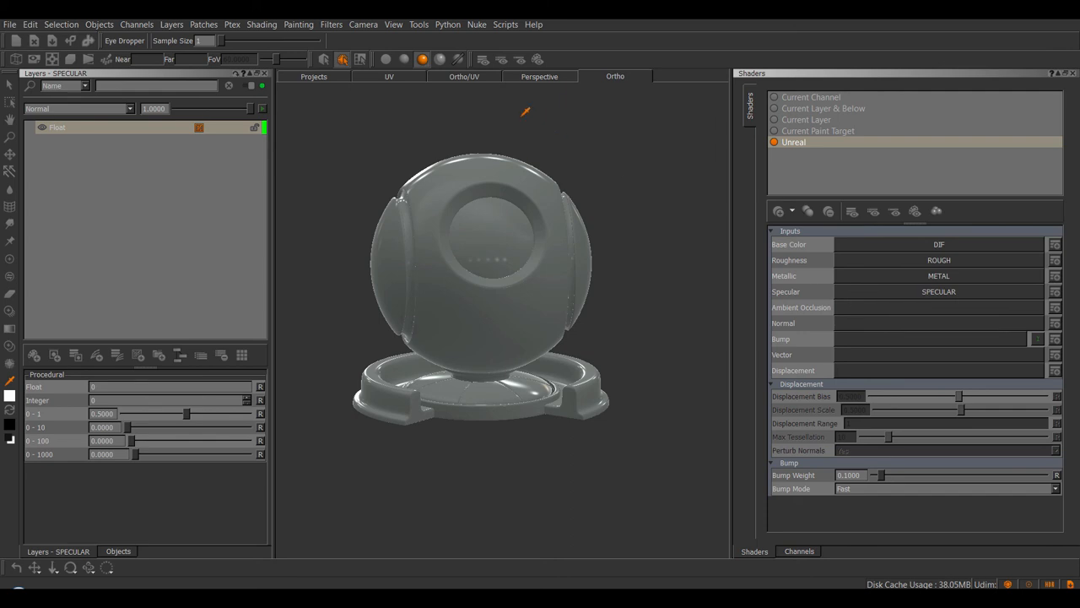
mouse_move(527, 108)
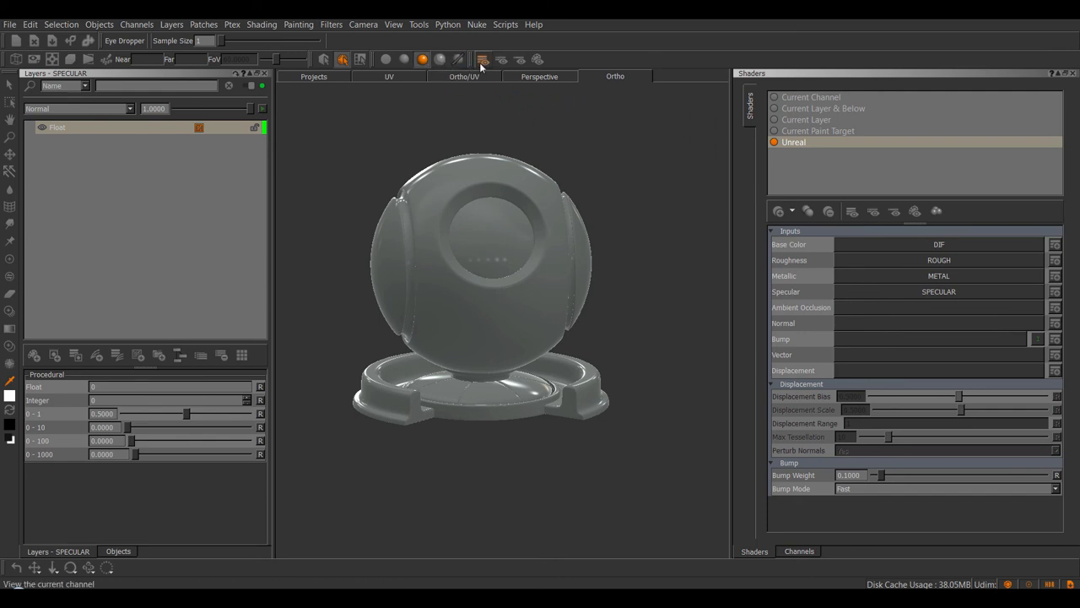
- Show the Specular channel alone, discard a Specular Level to IOR layer, and select the Float layer
left_click(773, 96)
type("Spec")
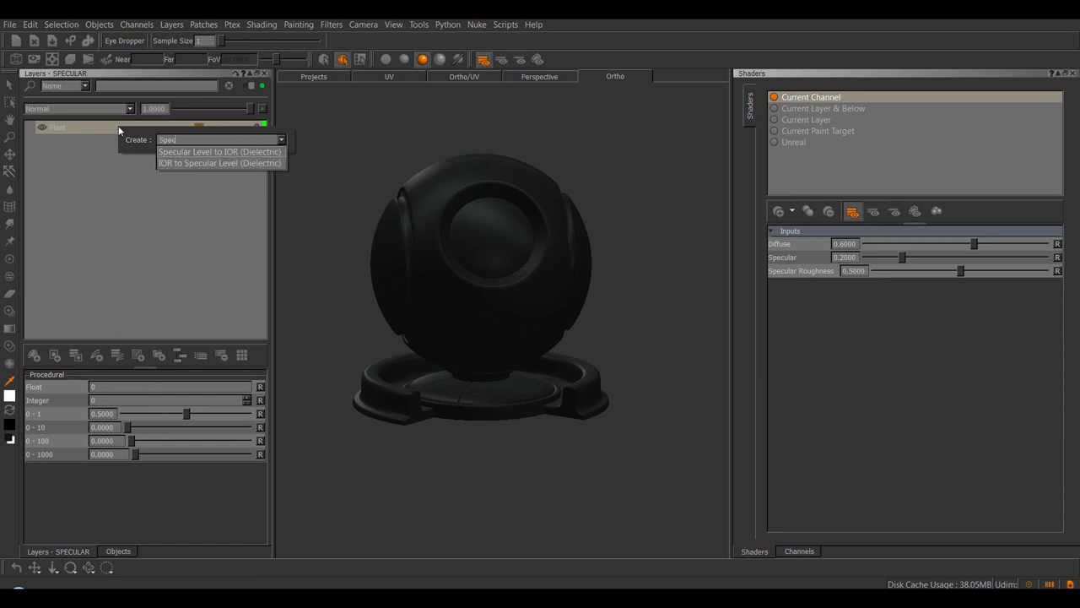
left_click(219, 152)
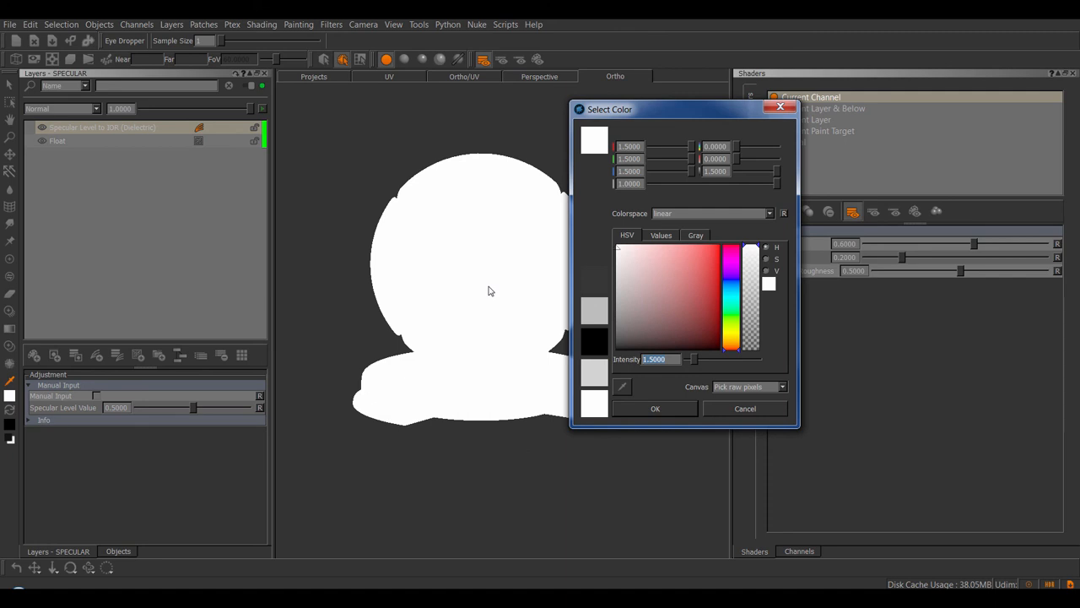
mouse_move(747, 411)
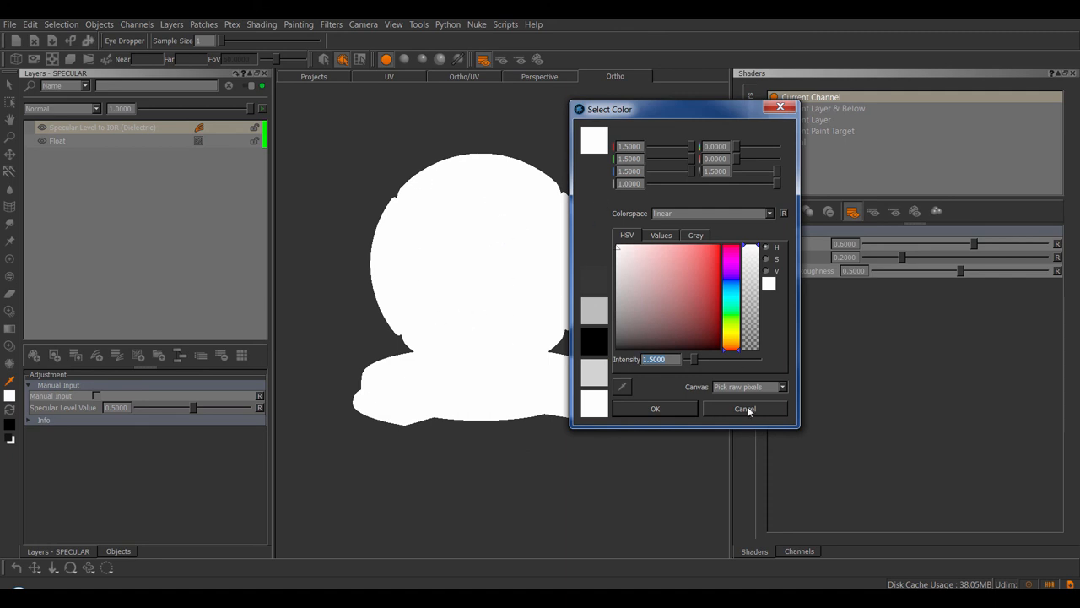
left_click(744, 409)
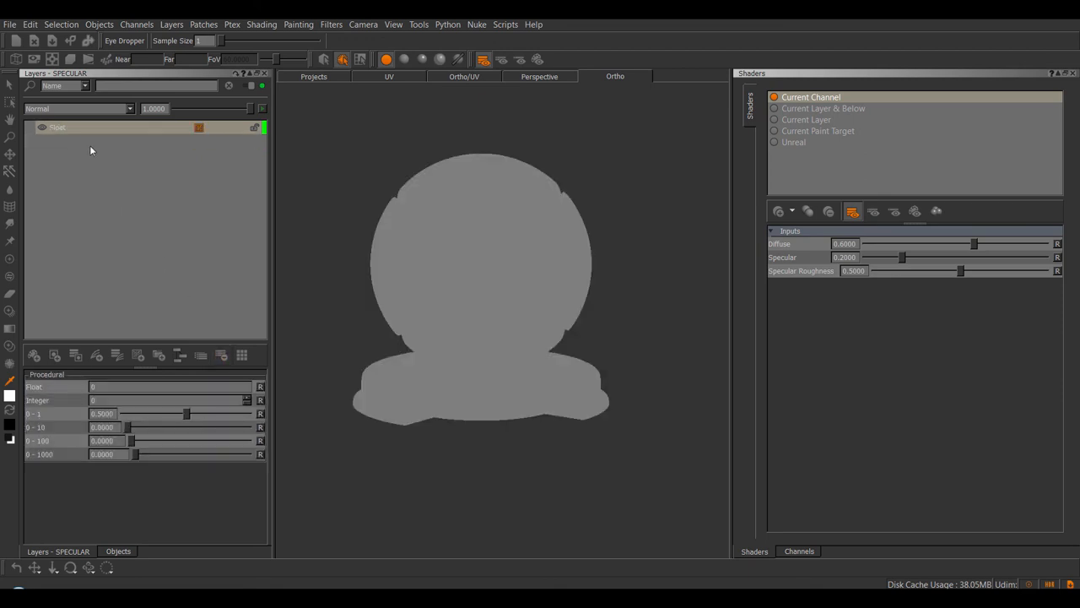
left_click(84, 126)
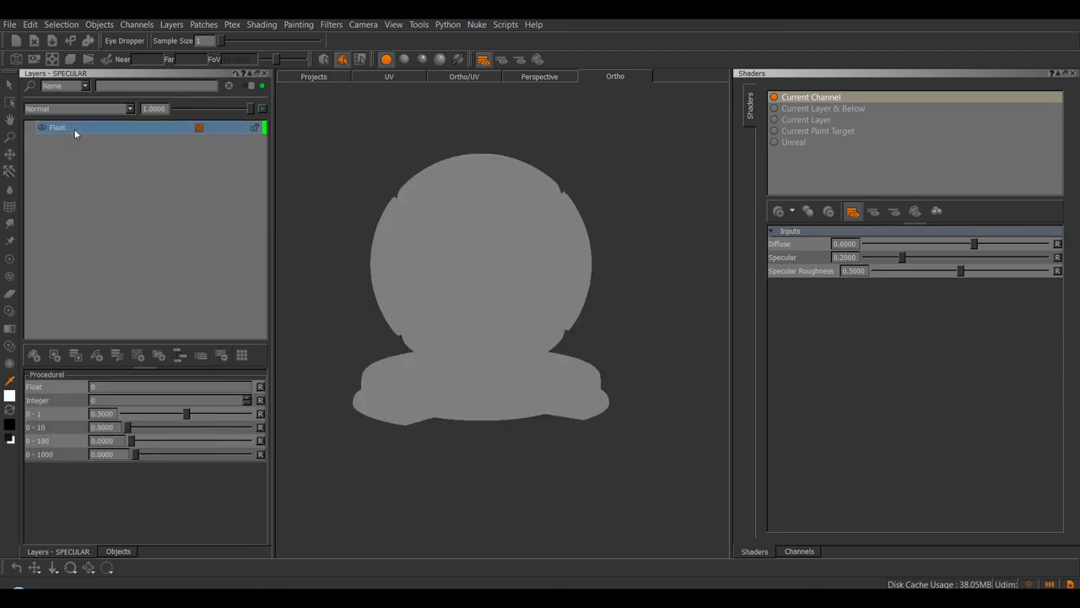
mouse_move(66, 138)
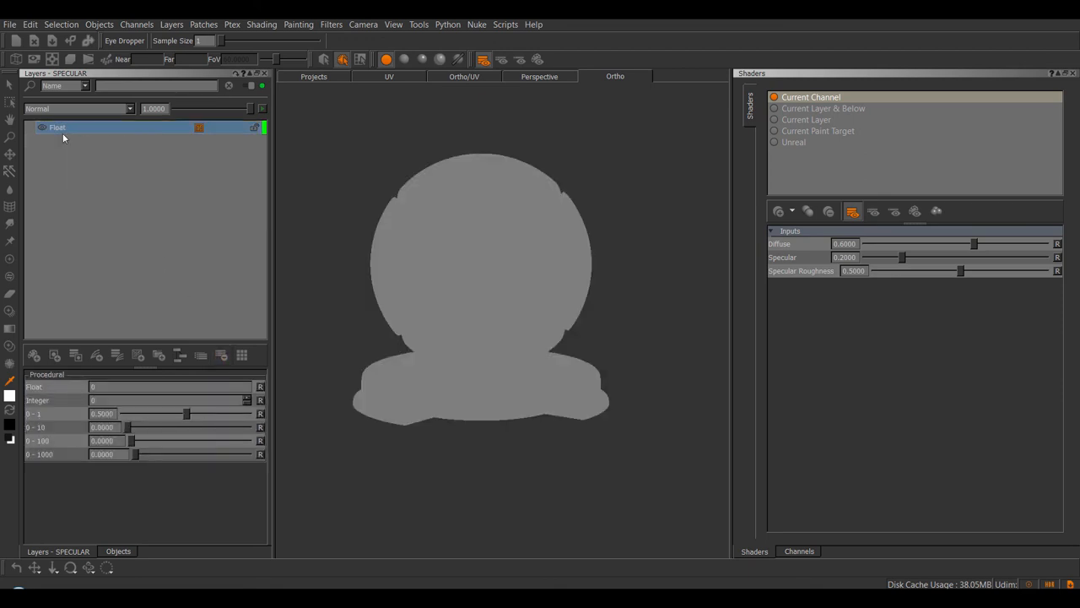
- Add an IOR to Specular Level (Dielectric) layer and tune its IOR slider
left_click(793, 142)
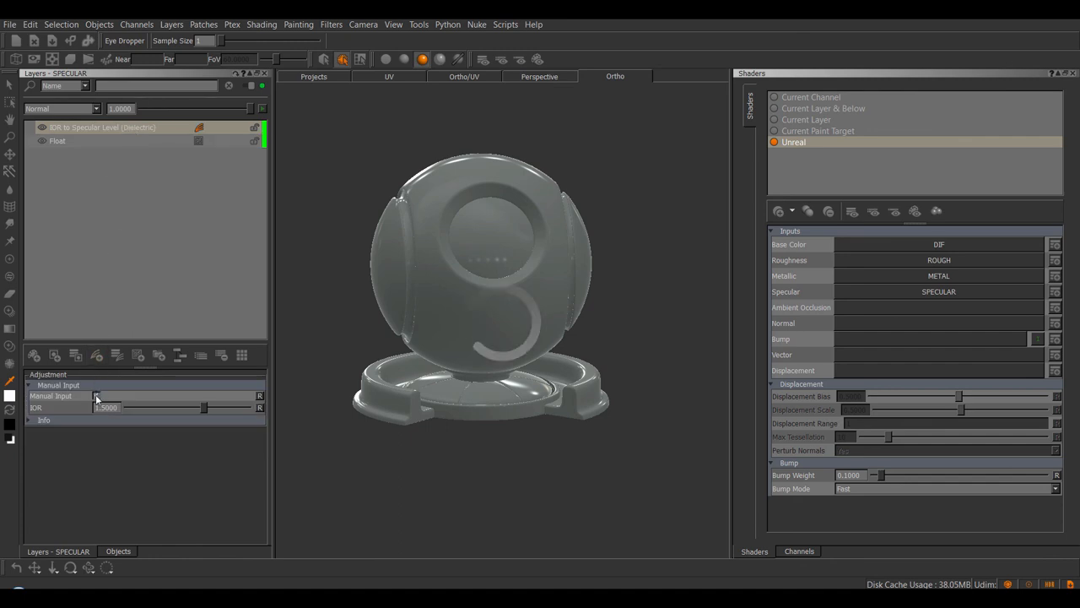
left_click_drag(192, 407, 127, 407)
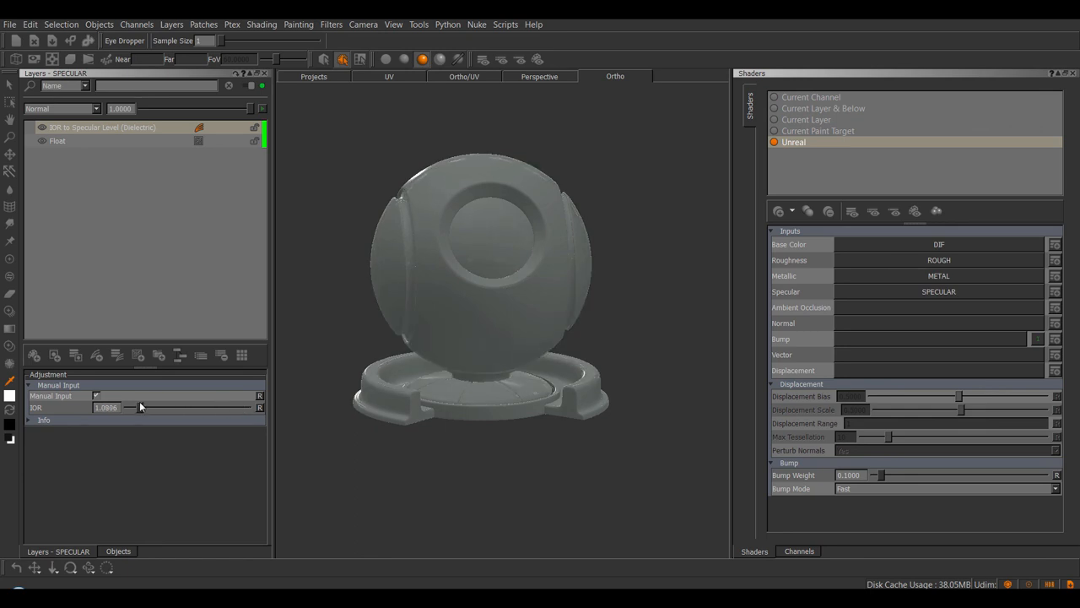
left_click_drag(141, 407, 167, 406)
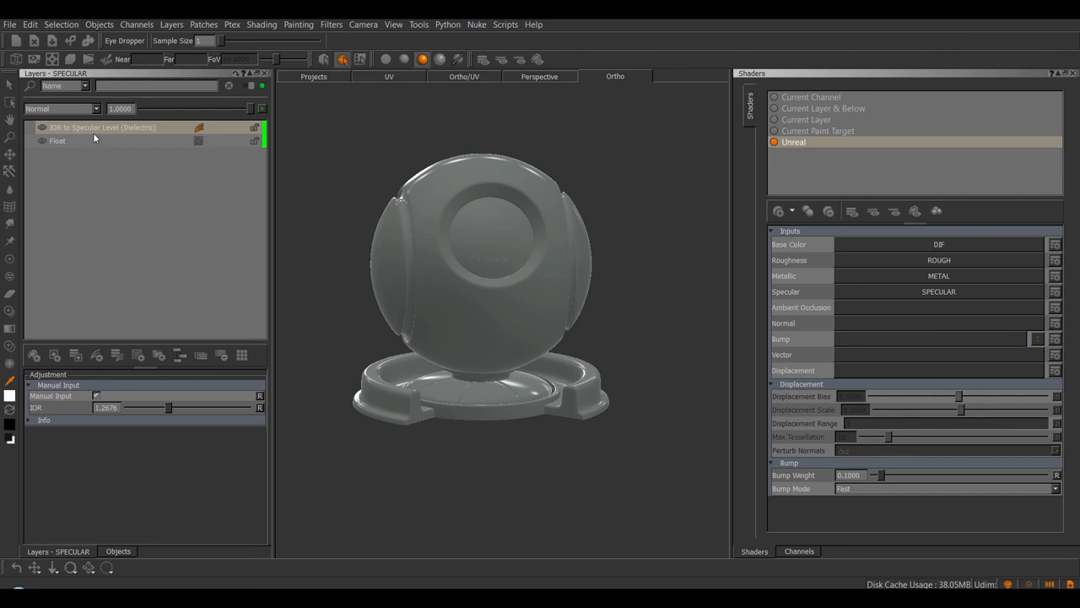
mouse_move(109, 128)
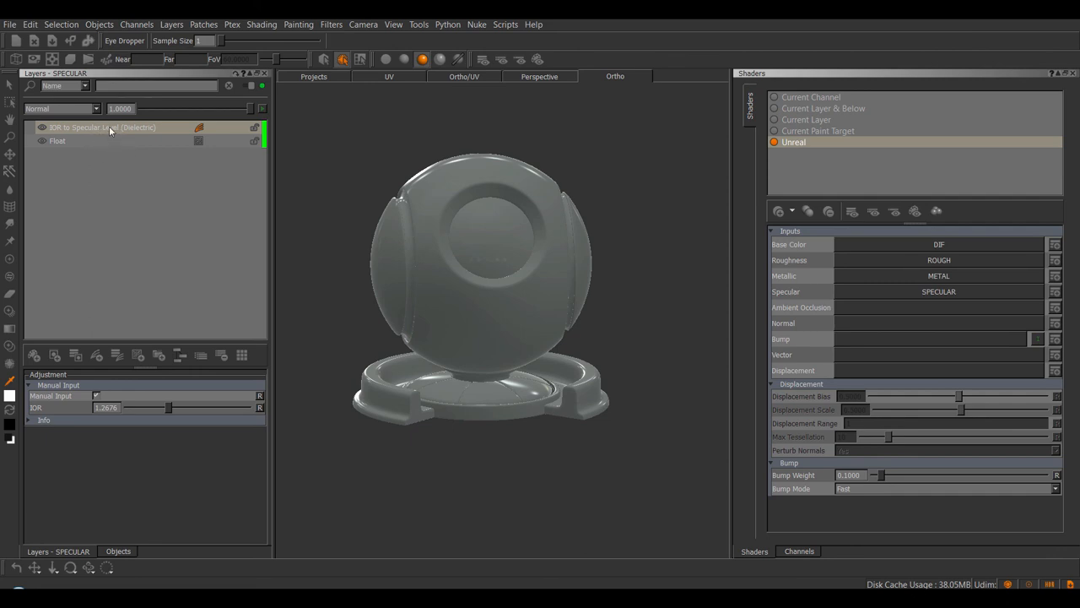
mouse_move(102, 128)
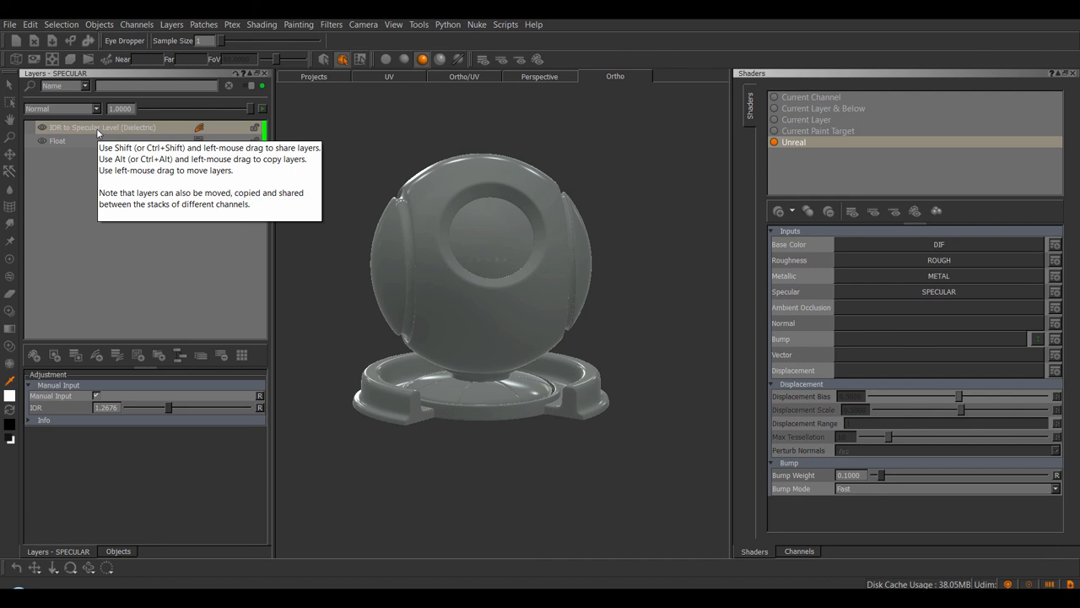
mouse_move(351, 167)
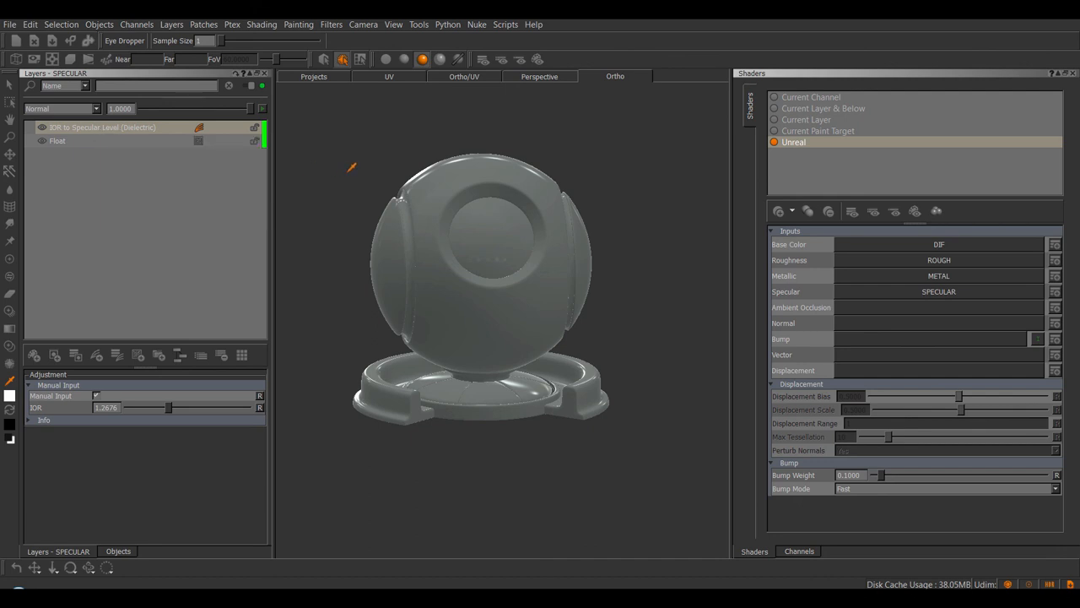
mouse_move(324, 156)
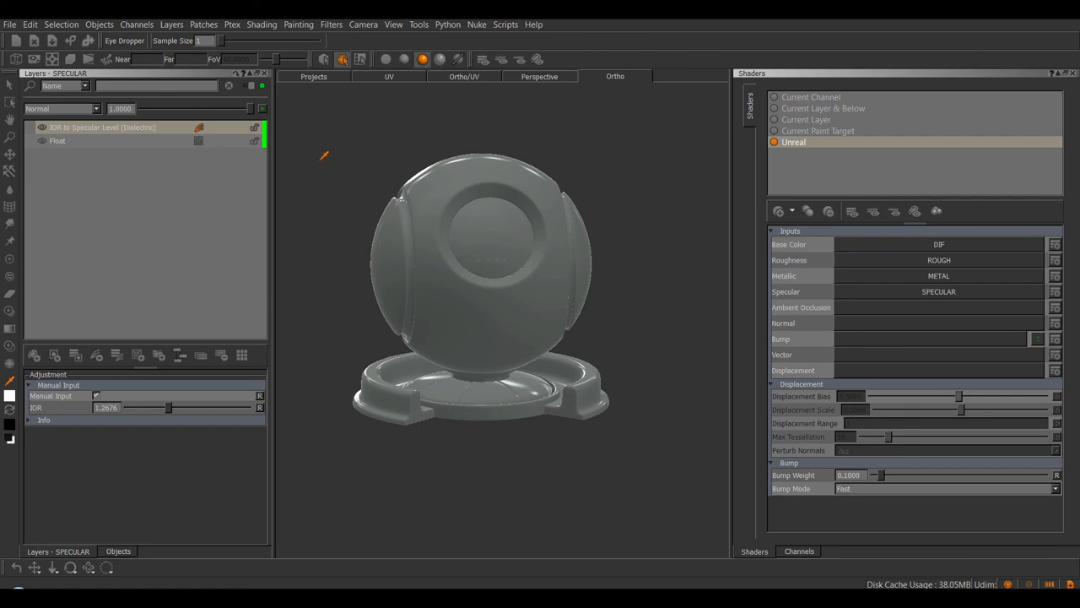